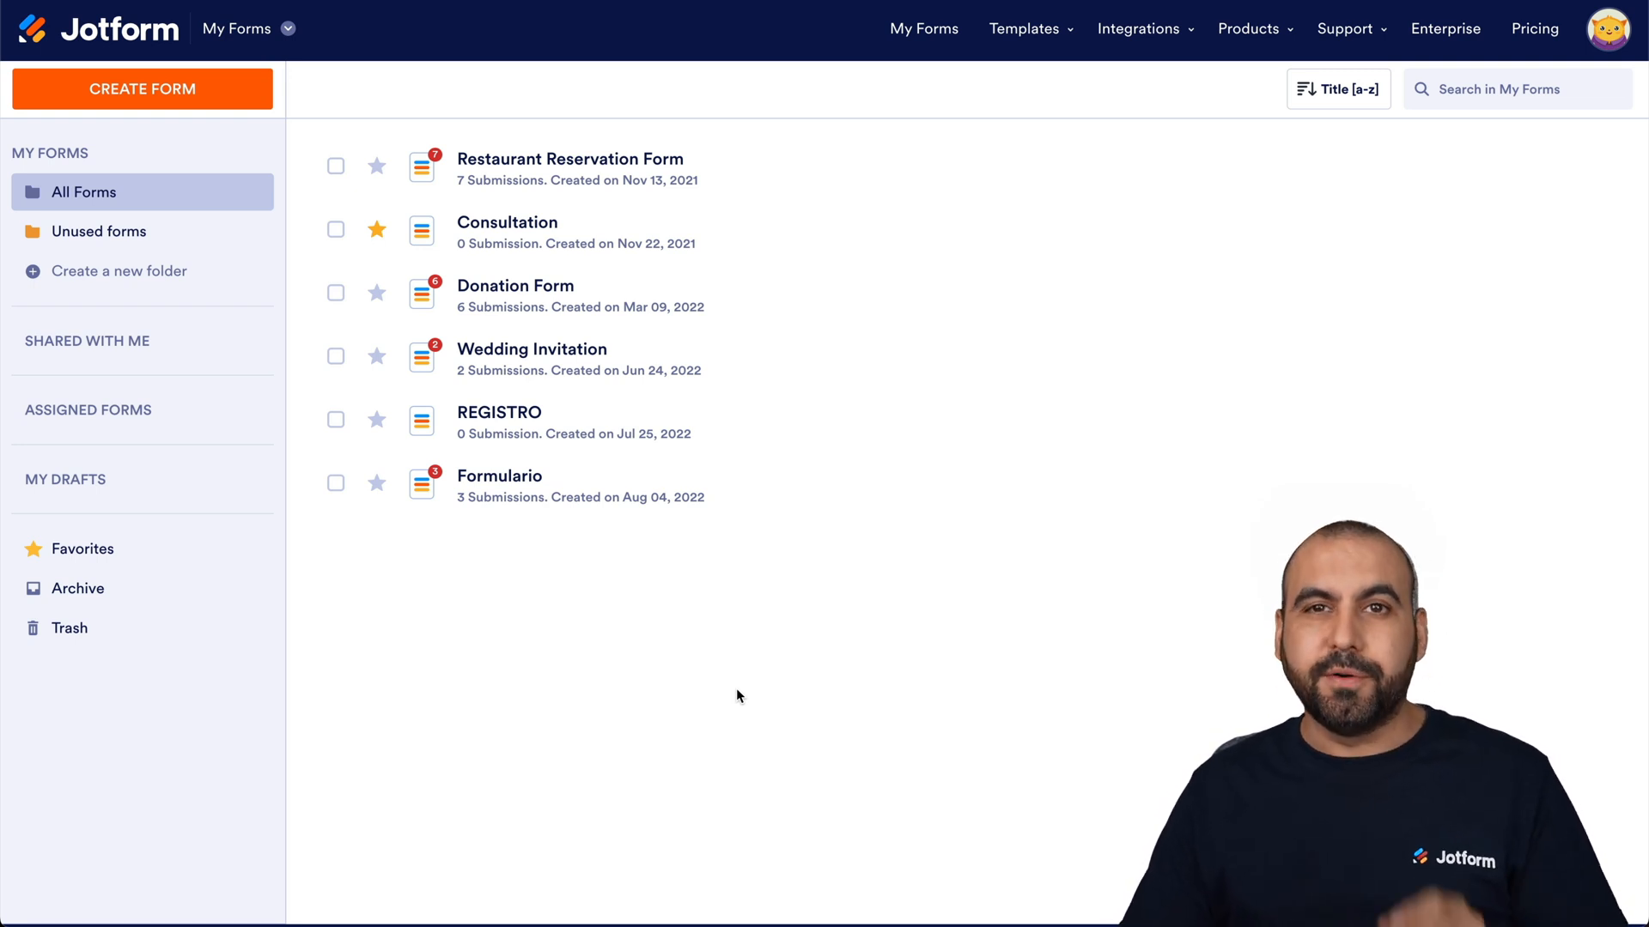
- Create a new form from scratch using the one-page Classic Form layout
{"action": "left_click", "coordinate": [143, 88]}
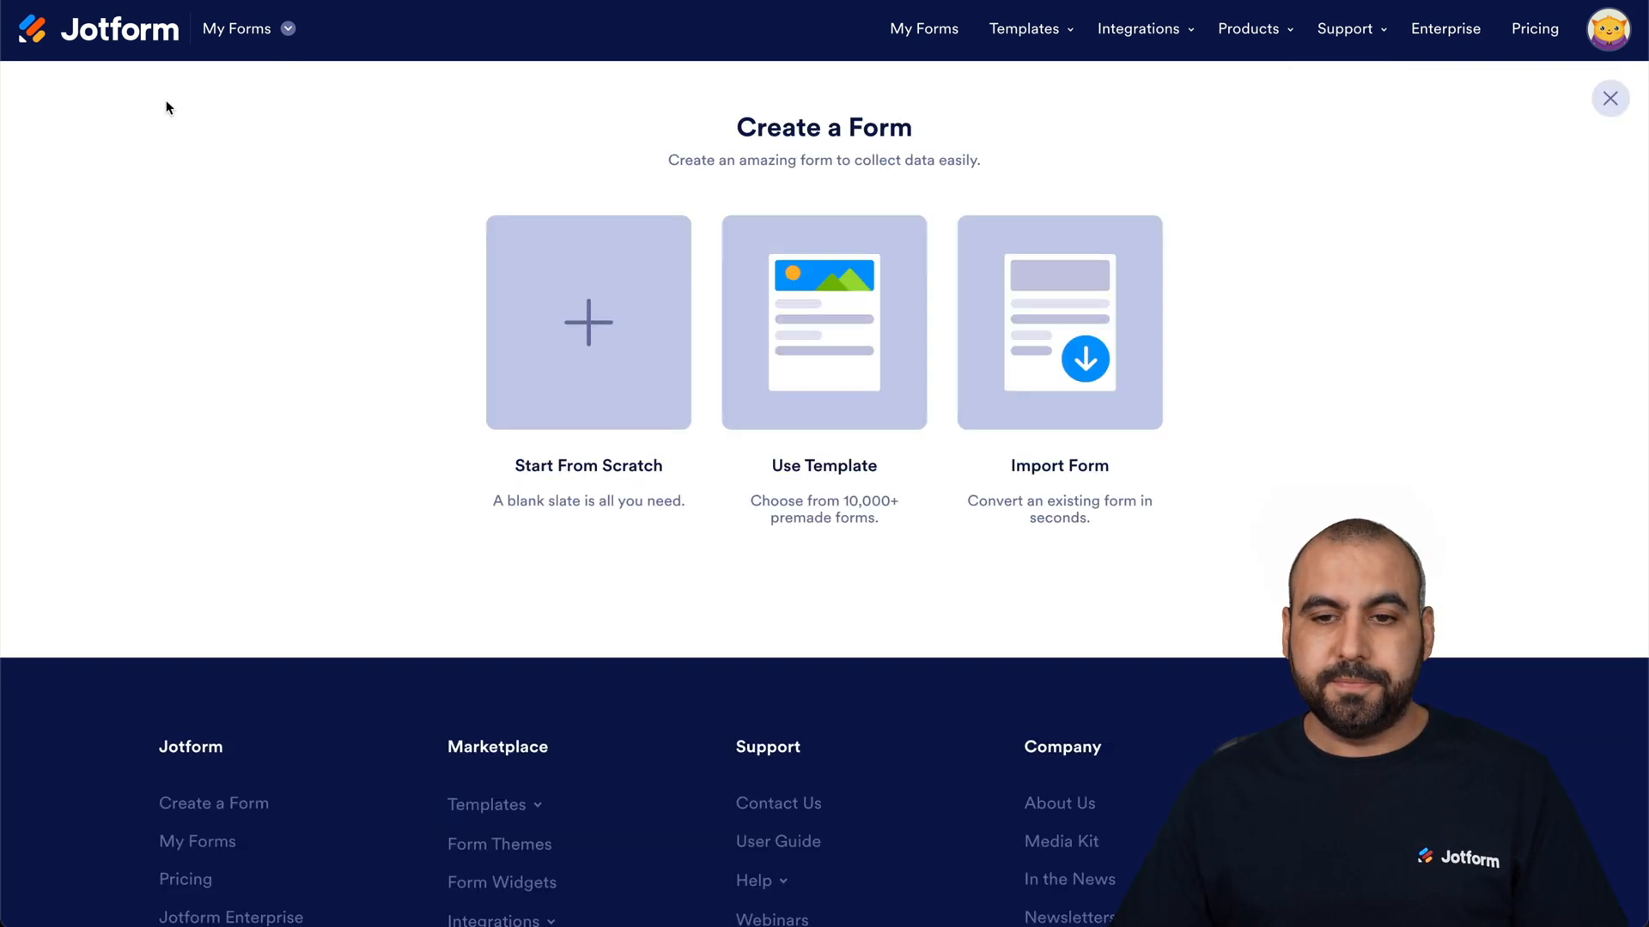
{"action": "left_click", "coordinate": [588, 321]}
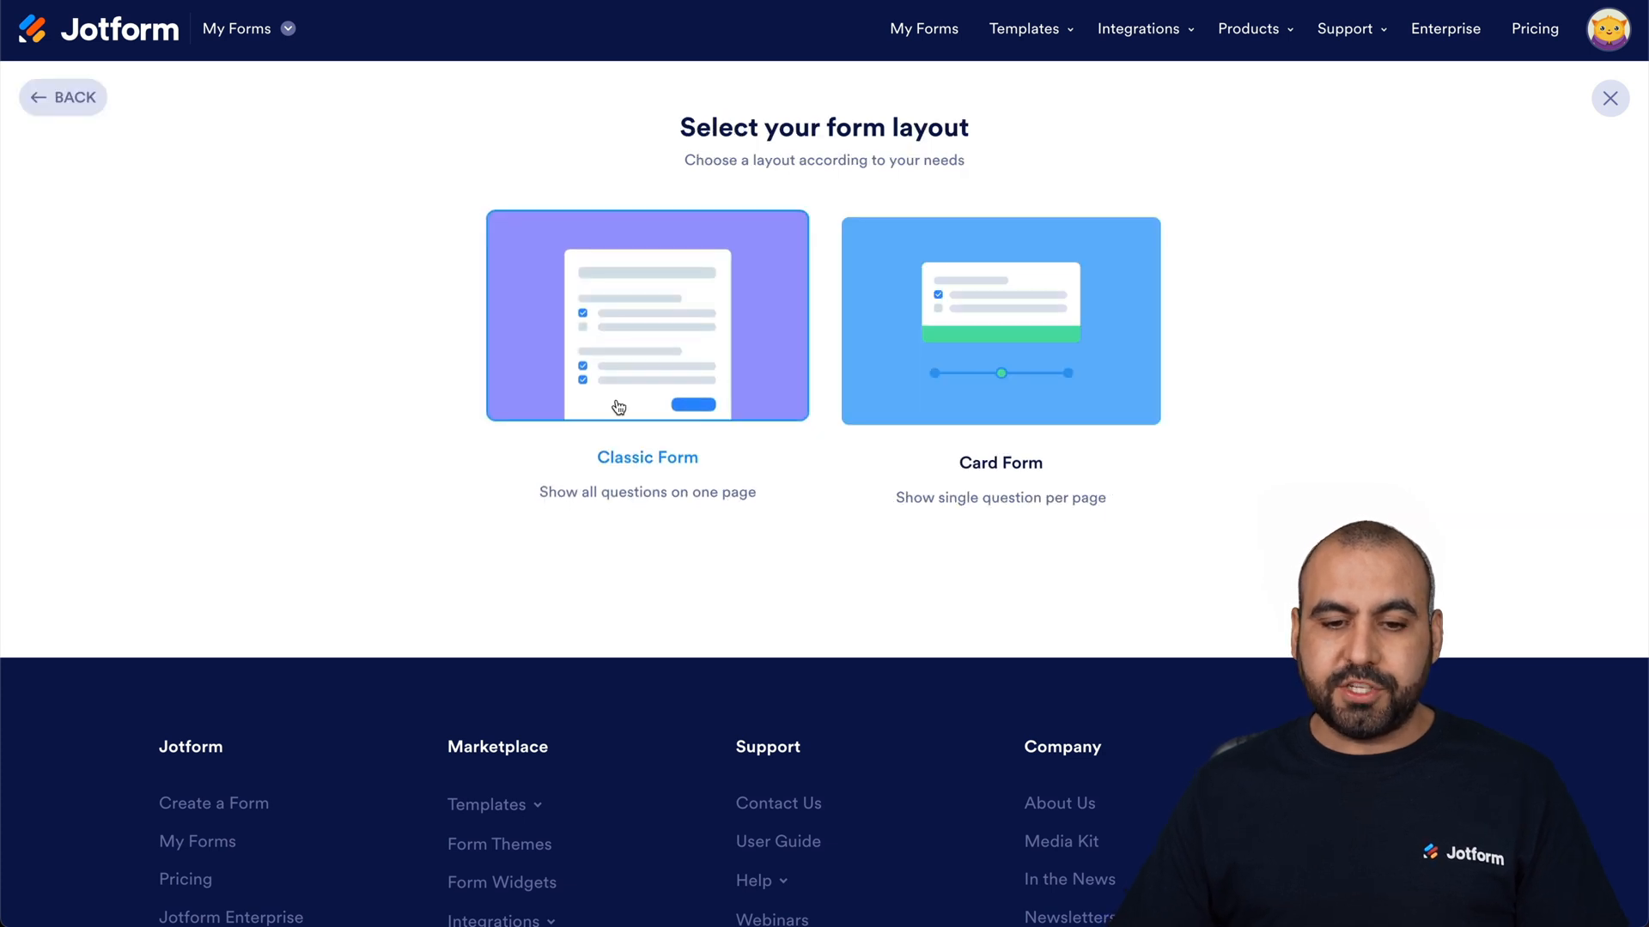
{"action": "left_click", "coordinate": [647, 316]}
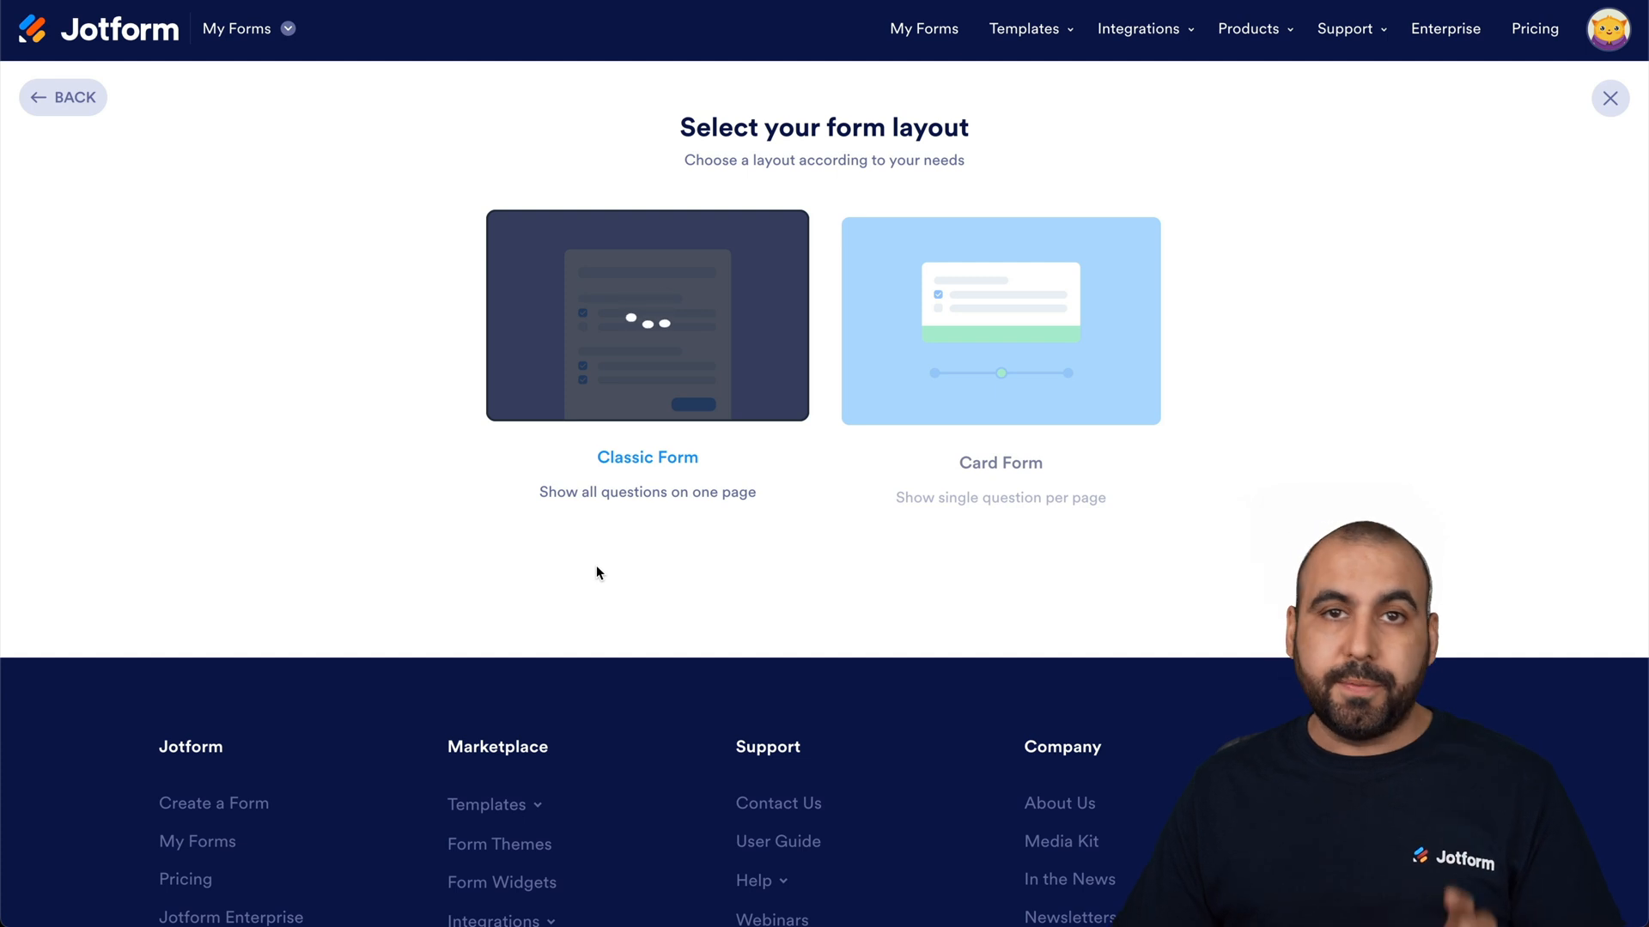
{"action": "left_click", "coordinate": [647, 315]}
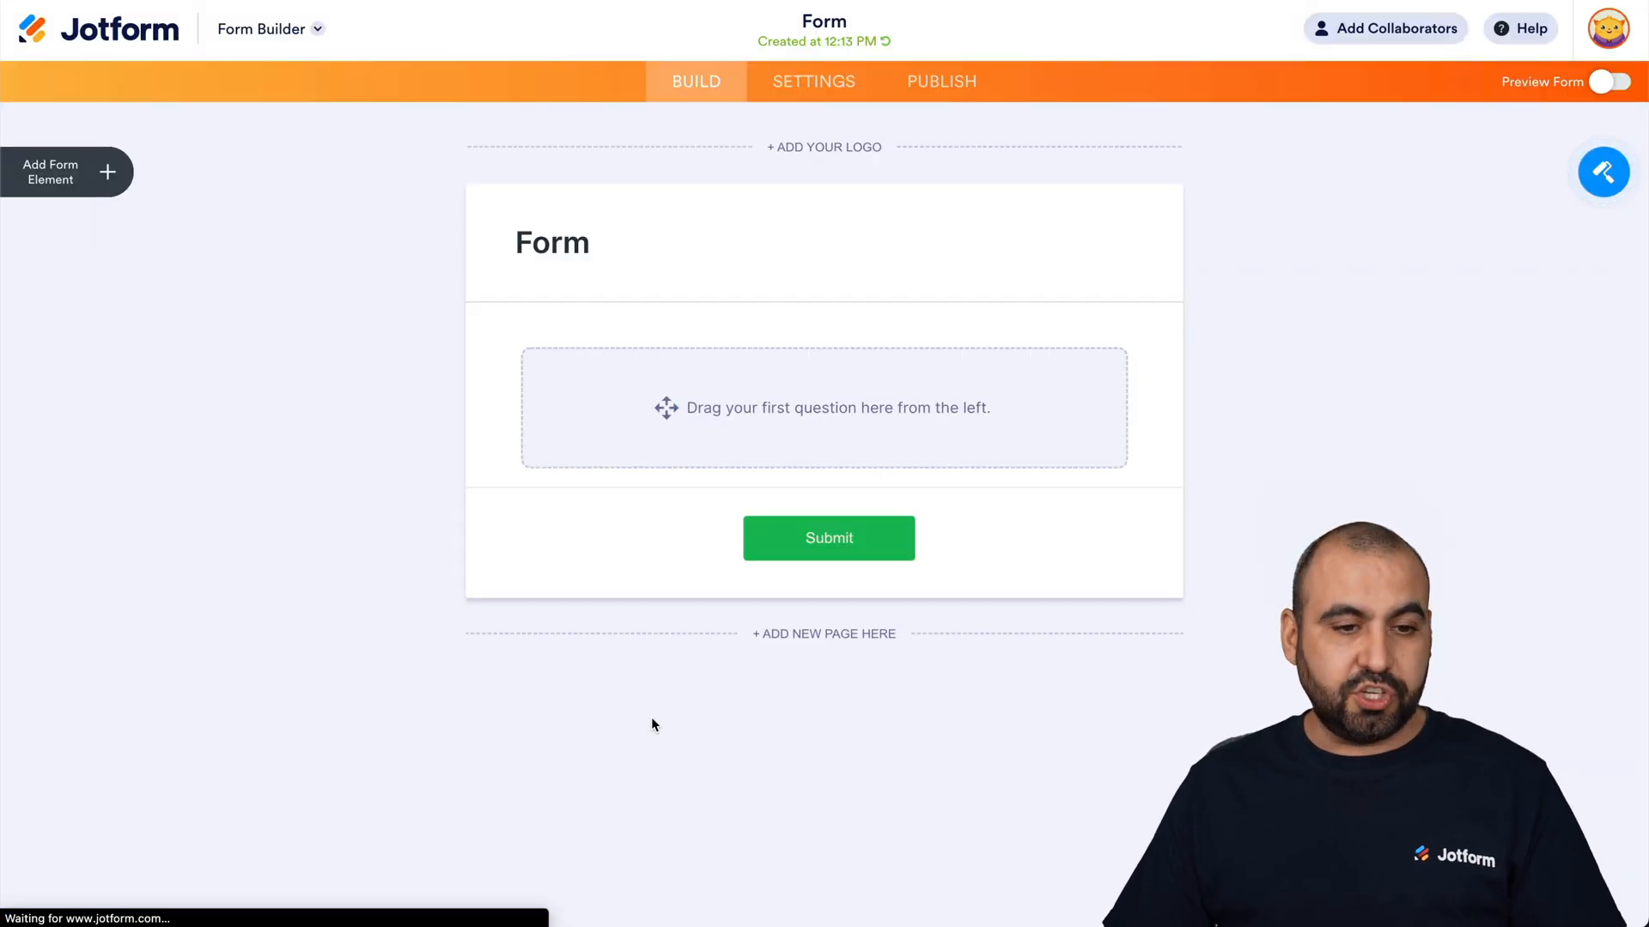
{"action": "mouse_move", "coordinate": [695, 533]}
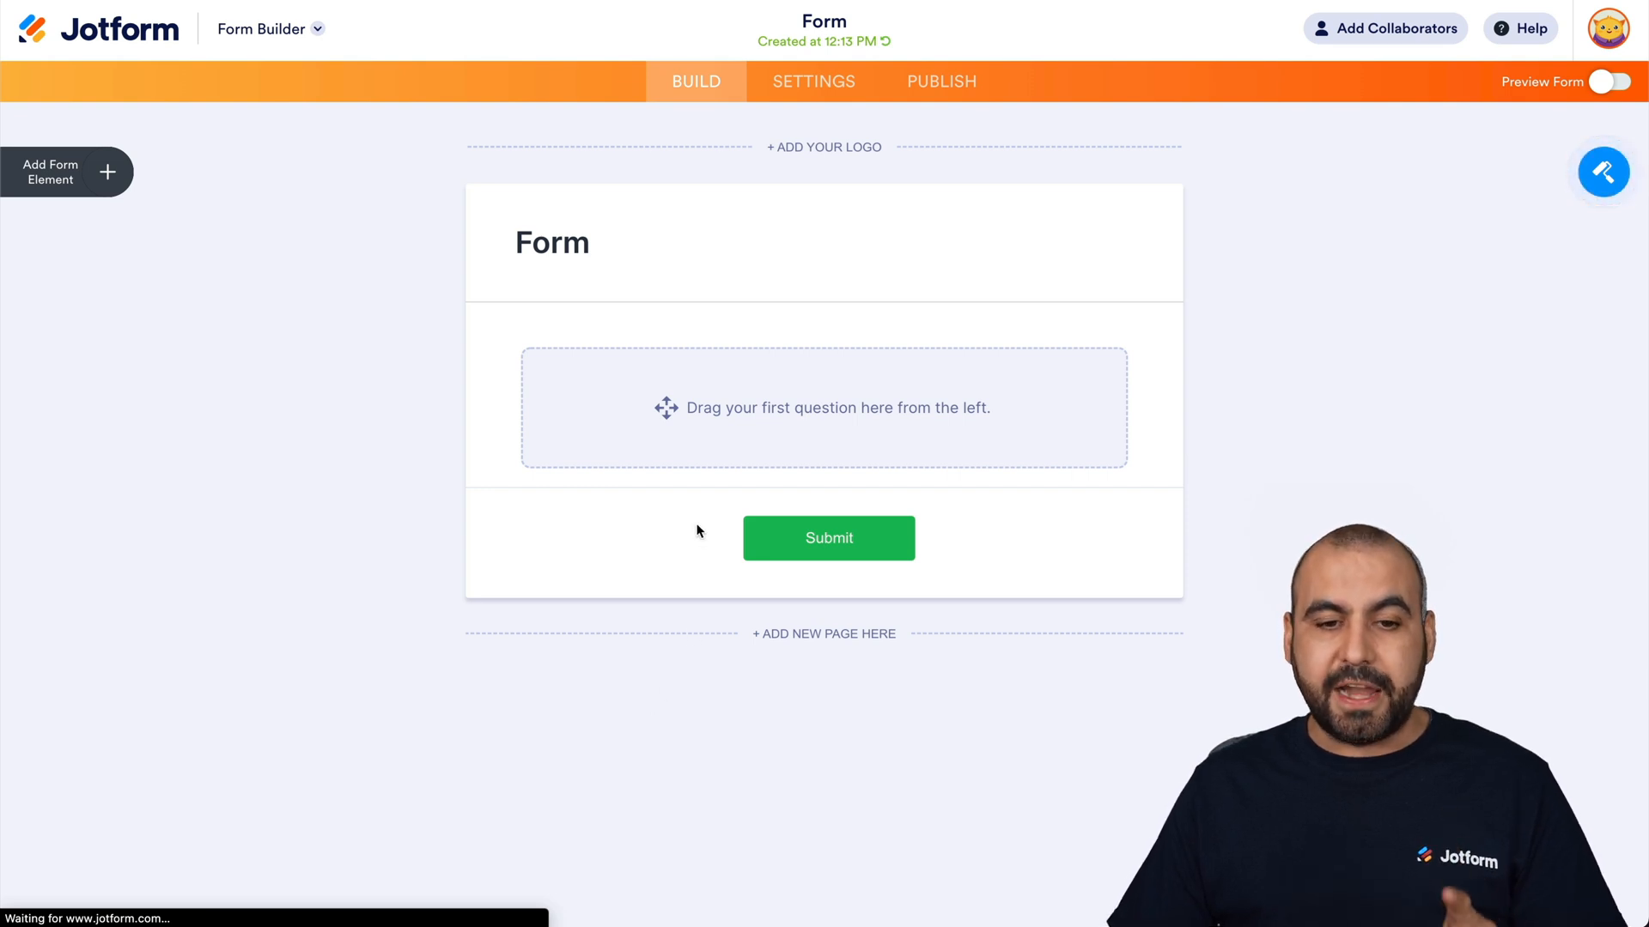
- Add Full Name, Email and Address fields, then search the Widgets list for 'gps'
{"action": "left_click", "coordinate": [67, 172]}
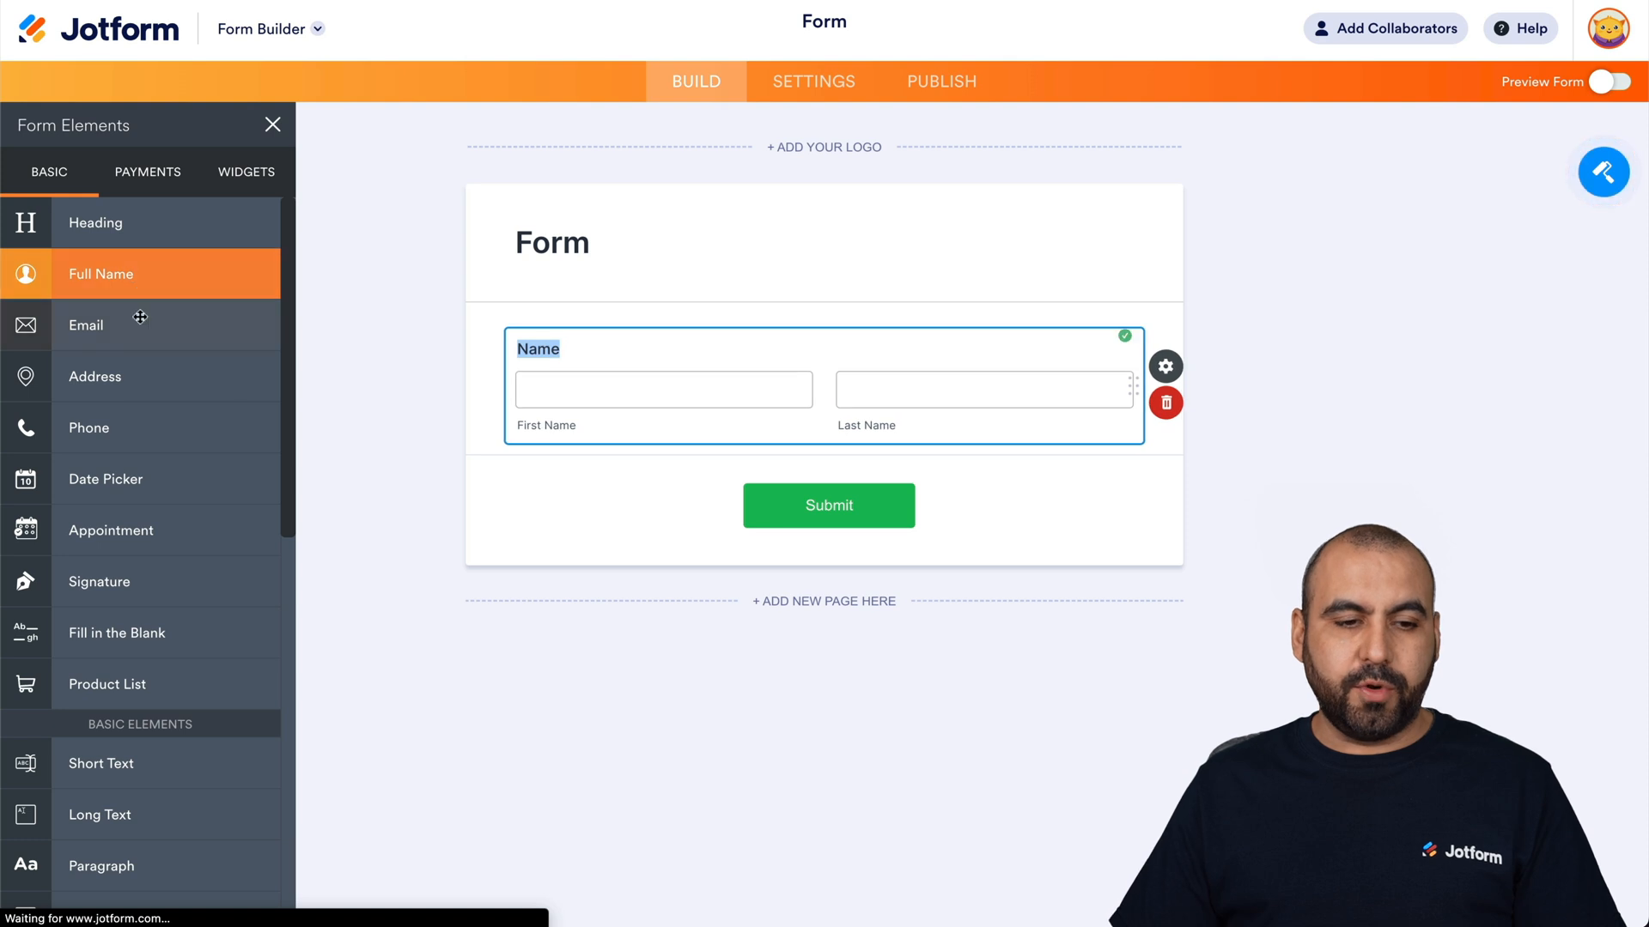
{"action": "left_click", "coordinate": [86, 324]}
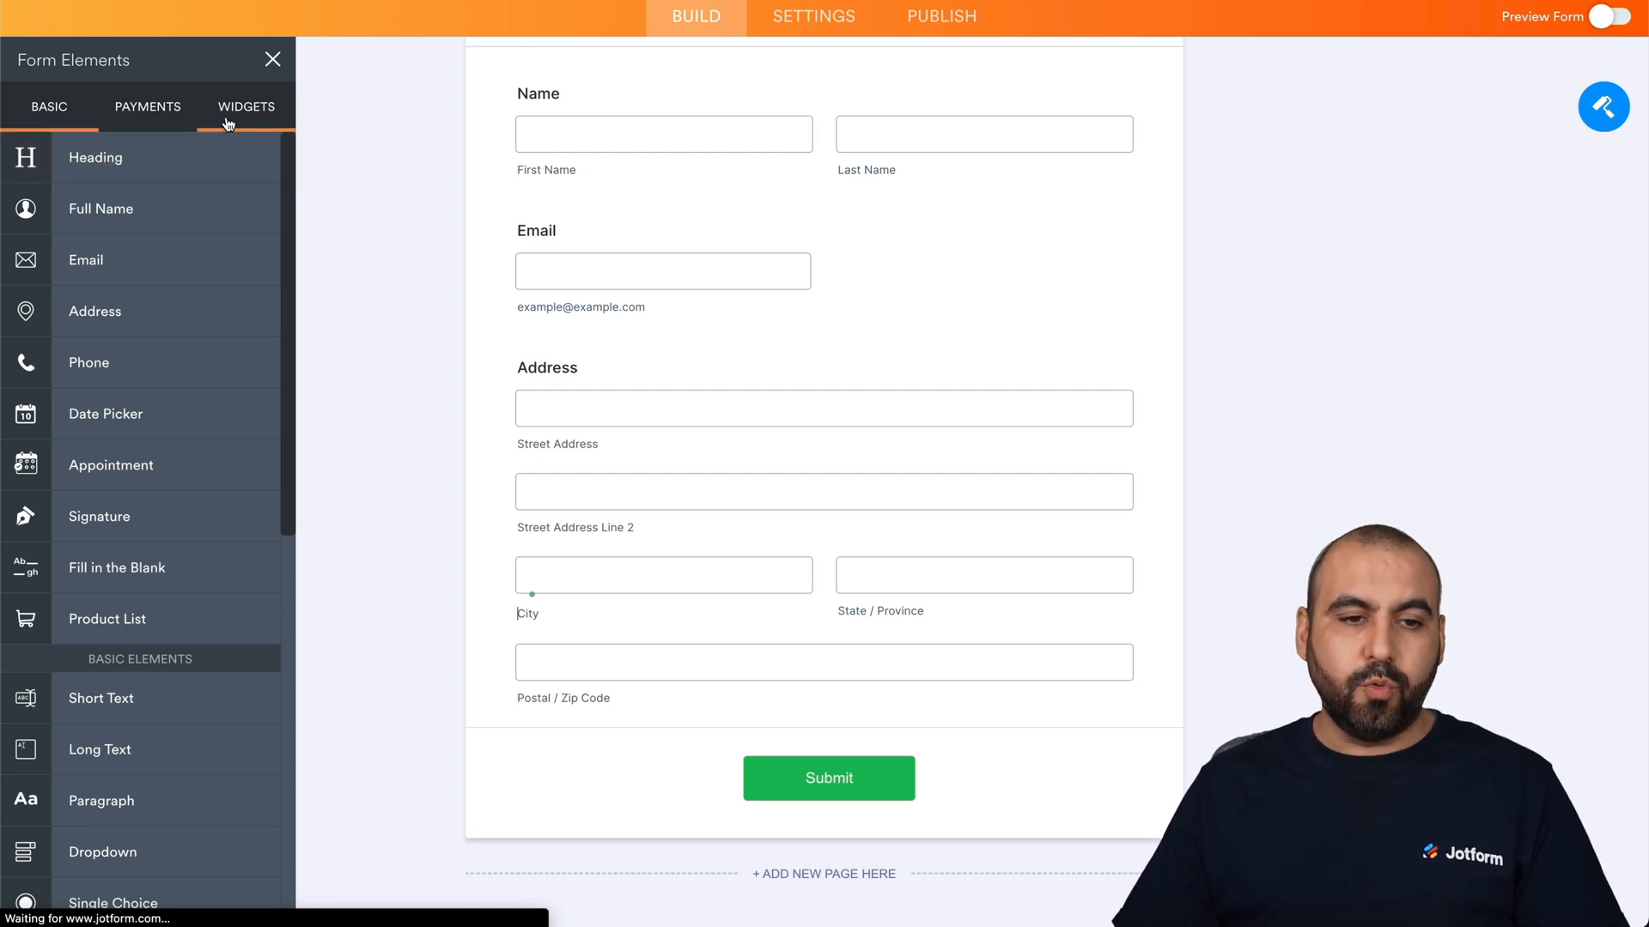
{"action": "left_click", "coordinate": [246, 107]}
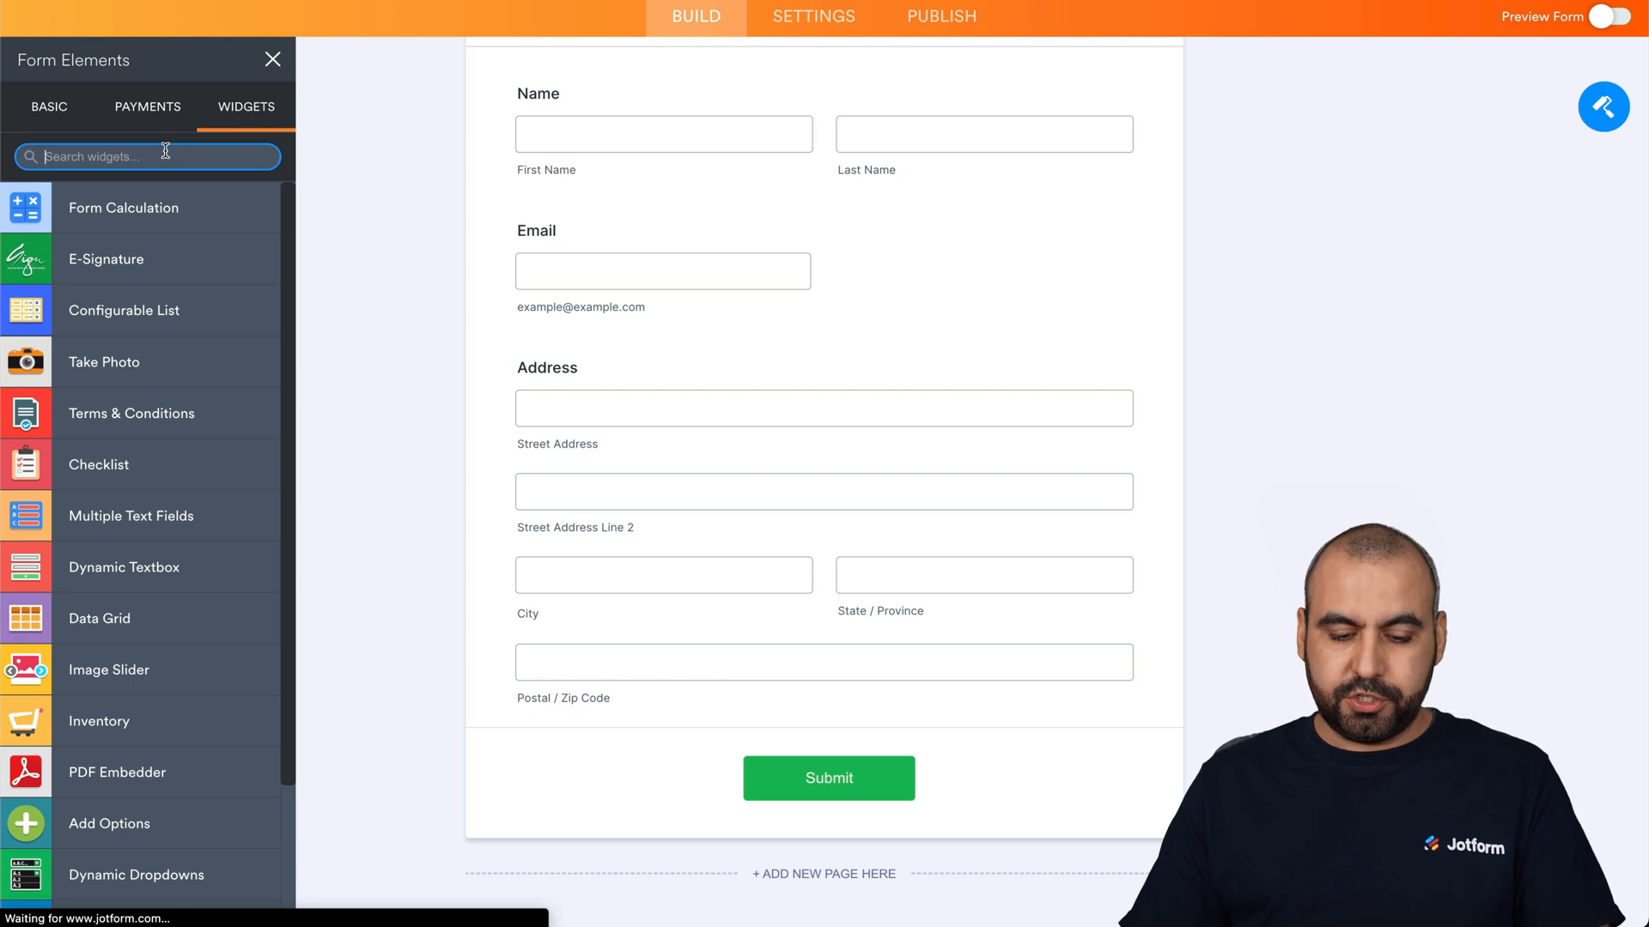
{"action": "type", "text": "gps"}
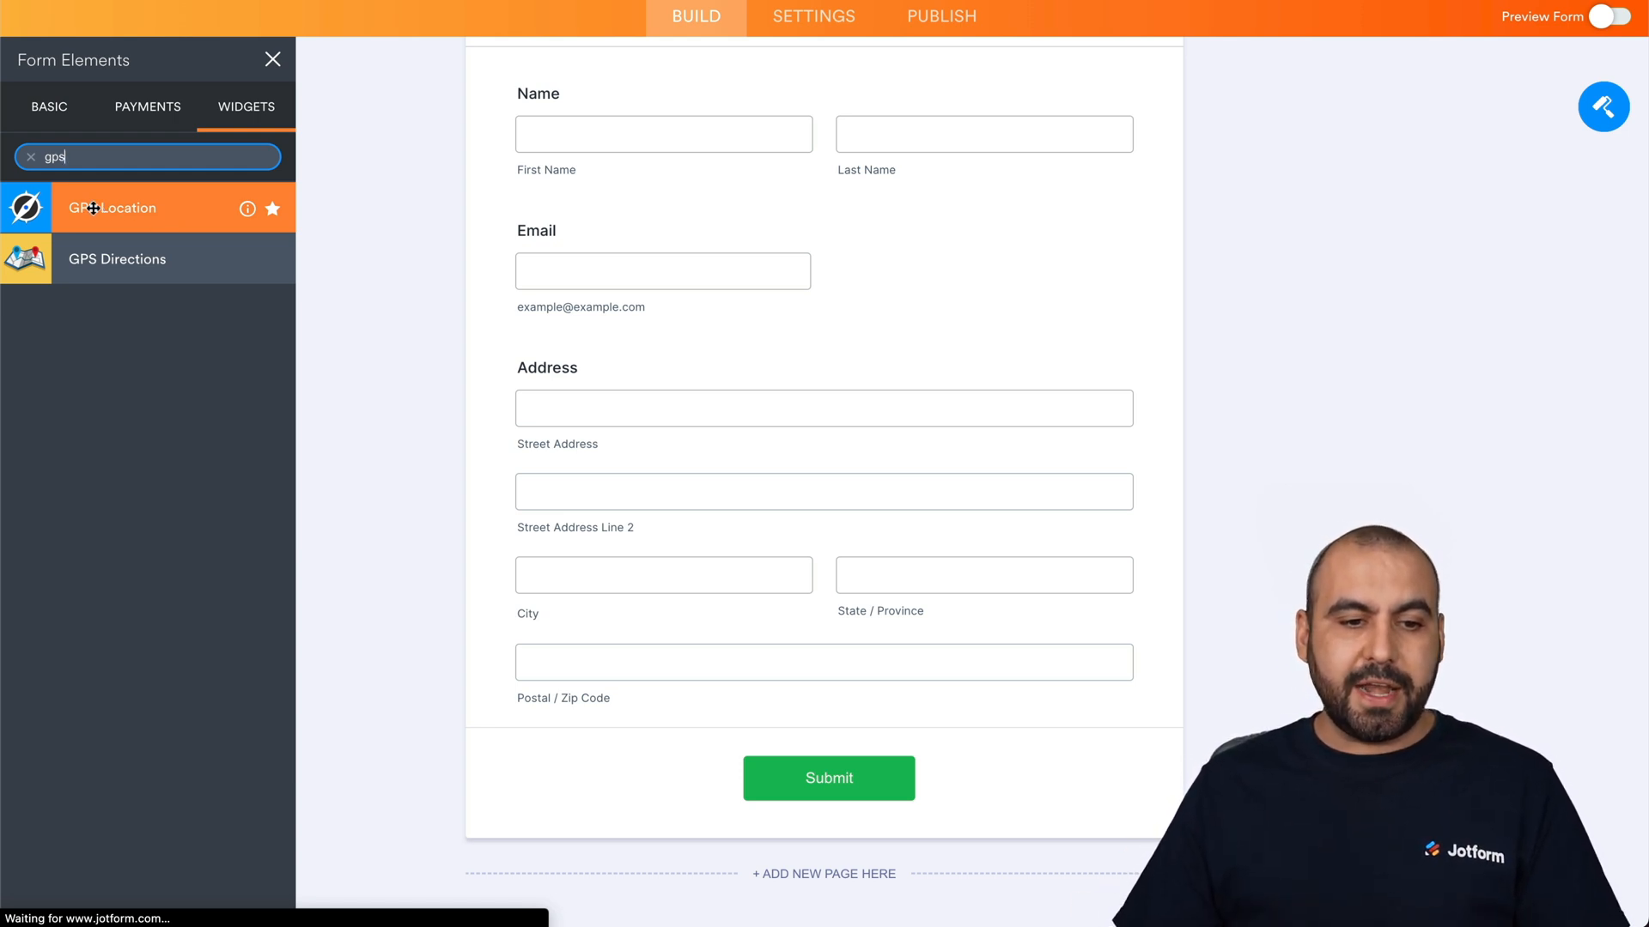
- Drag the GPS Location widget onto the form below the Address field
{"action": "left_click_drag", "start_coordinate": [113, 207], "coordinate": [757, 744]}
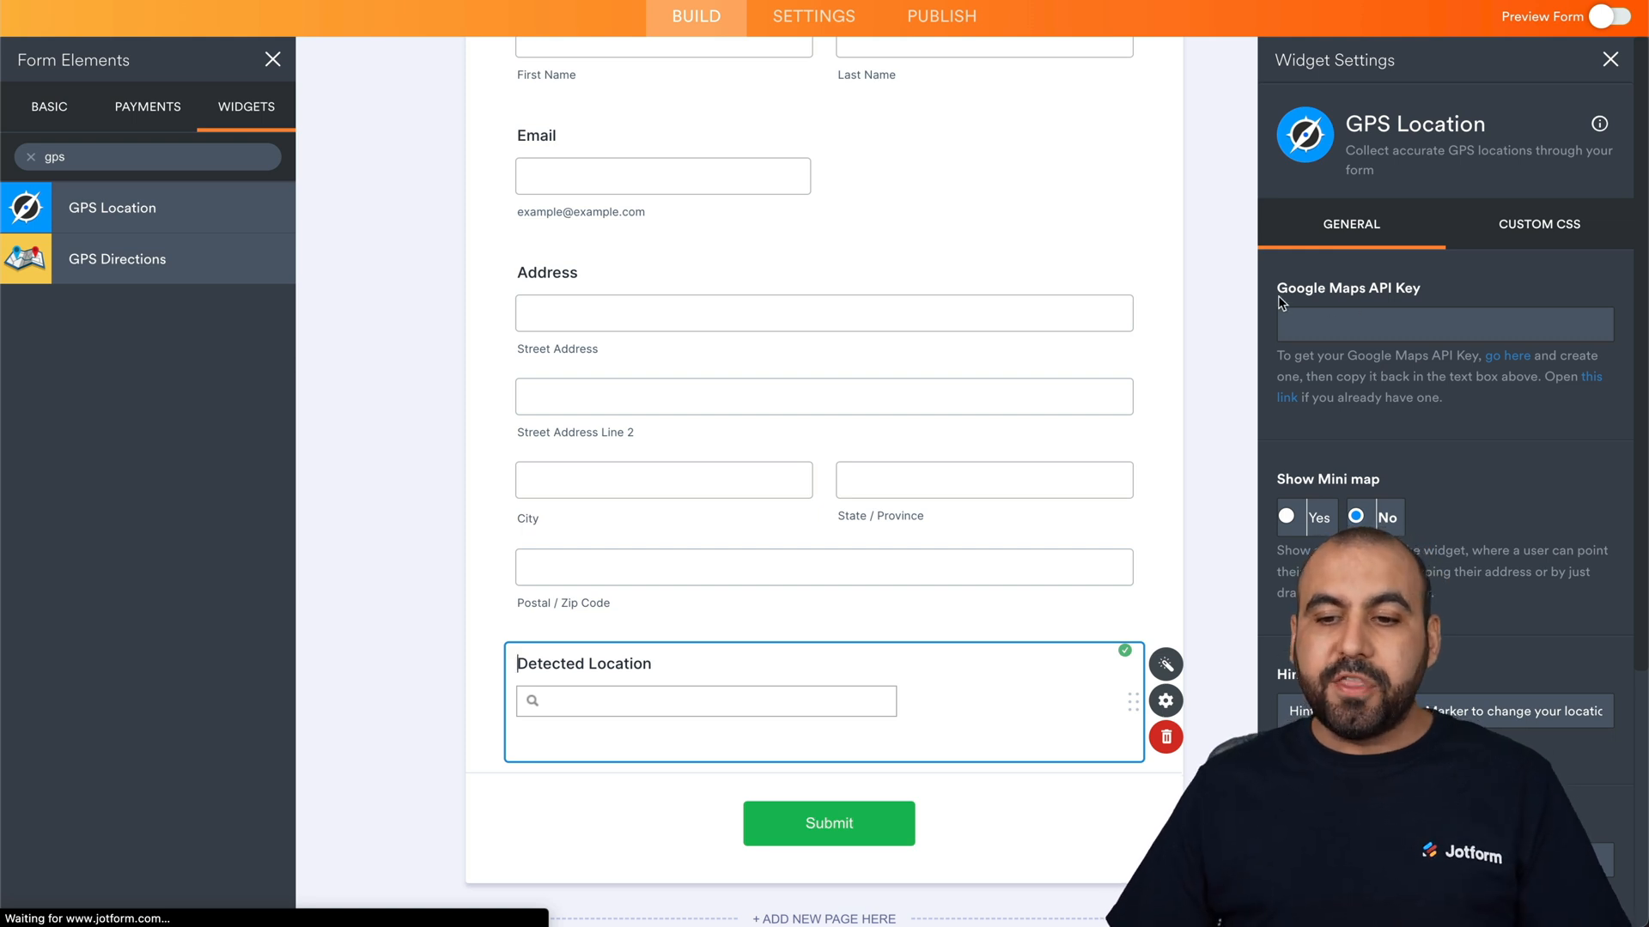
{"action": "mouse_move", "coordinate": [1380, 306]}
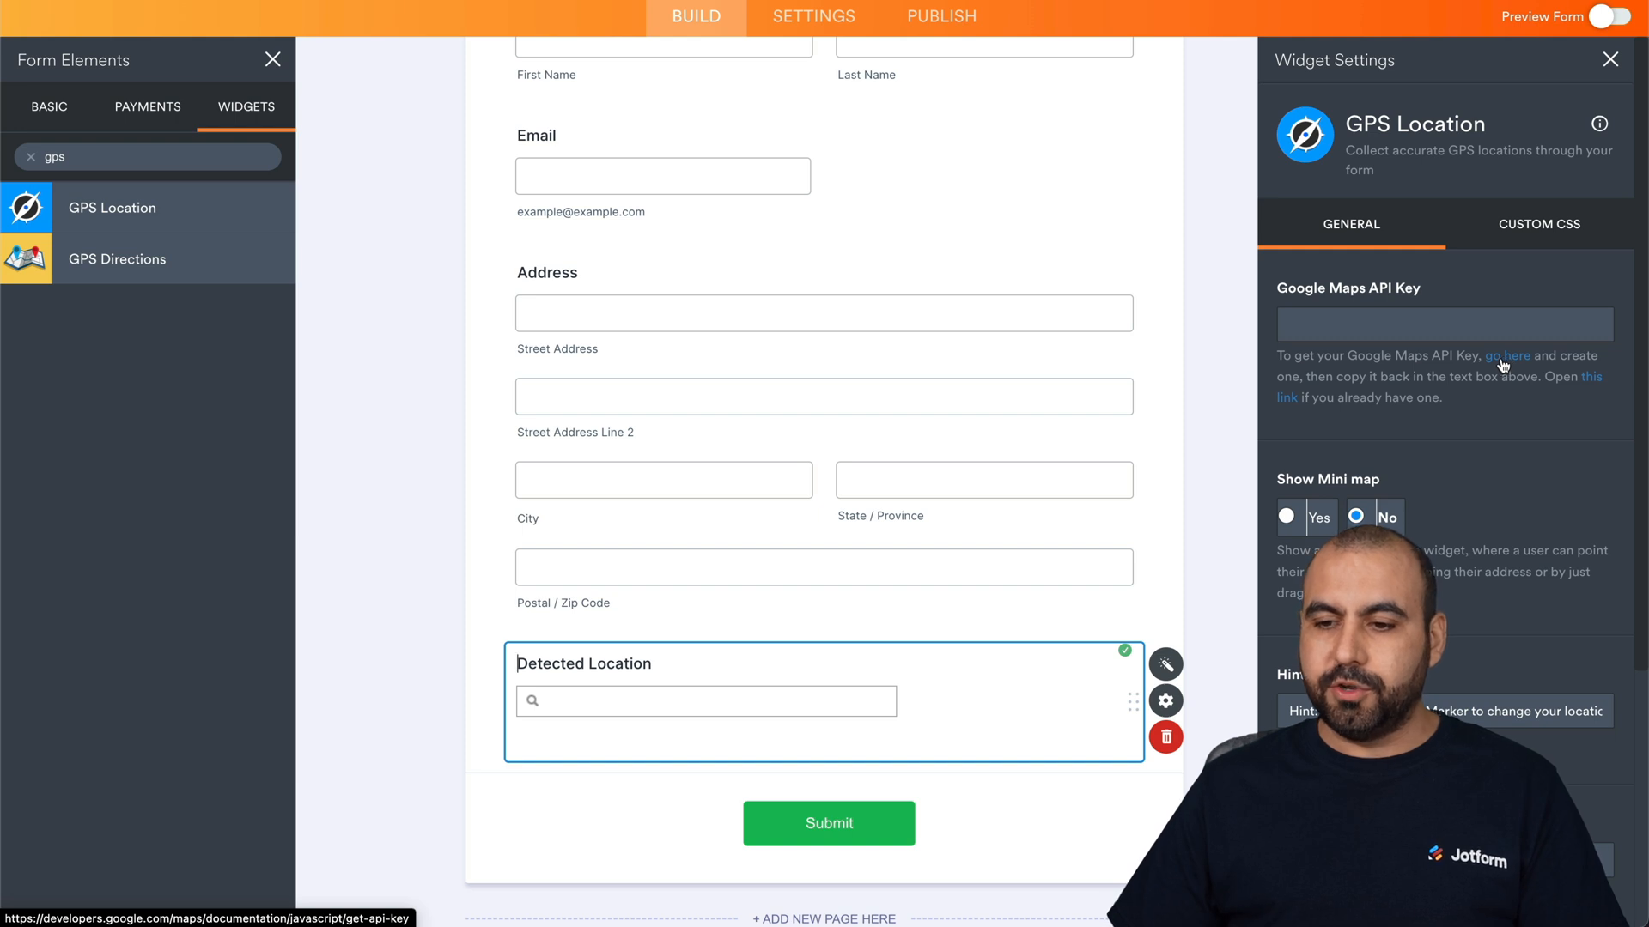
- Follow the widget's 'go here' link through the Use API Keys guide to the Credentials page
{"action": "left_click", "coordinate": [1506, 356]}
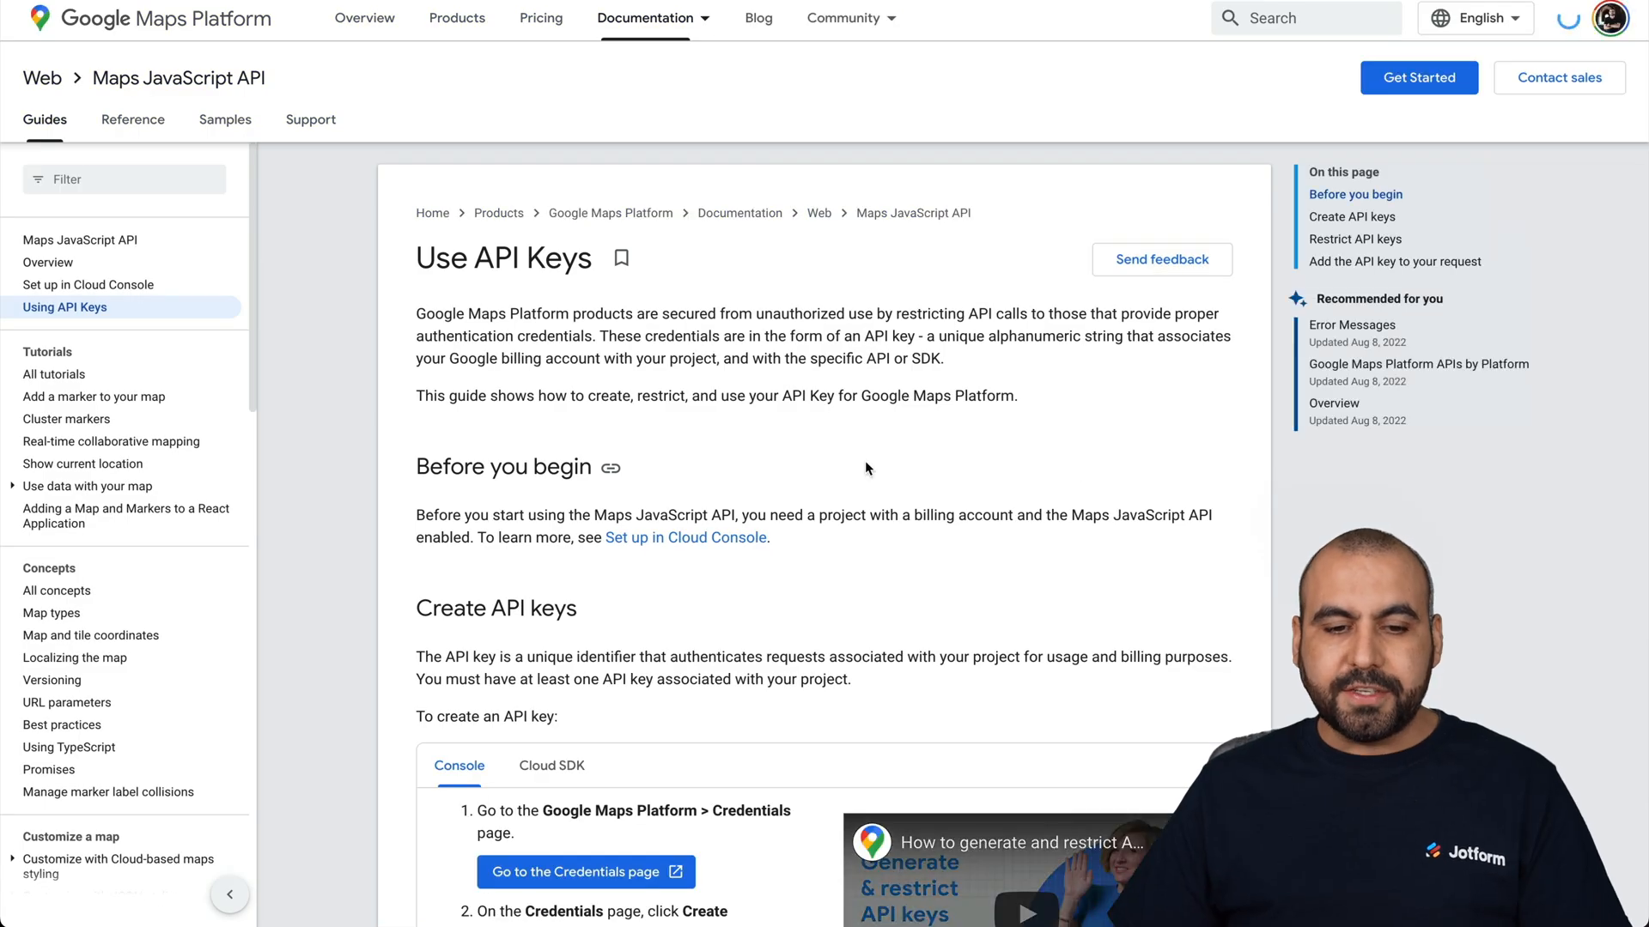
{"action": "scroll", "scroll_direction": "down", "scroll_amount": 3}
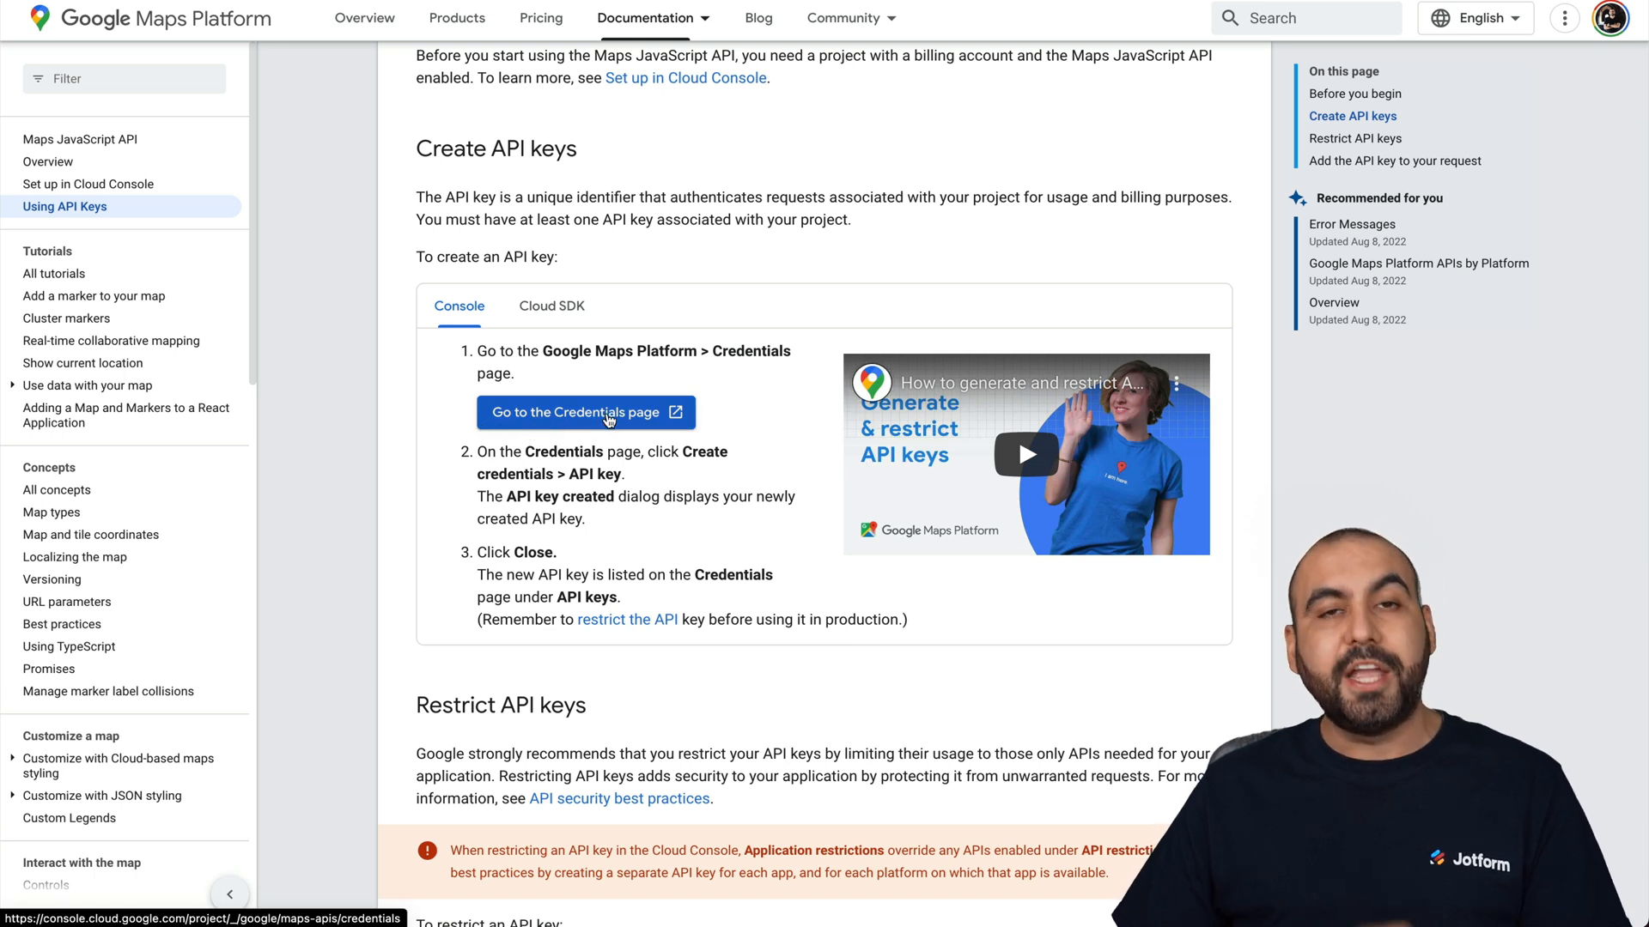
{"action": "left_click", "coordinate": [577, 410]}
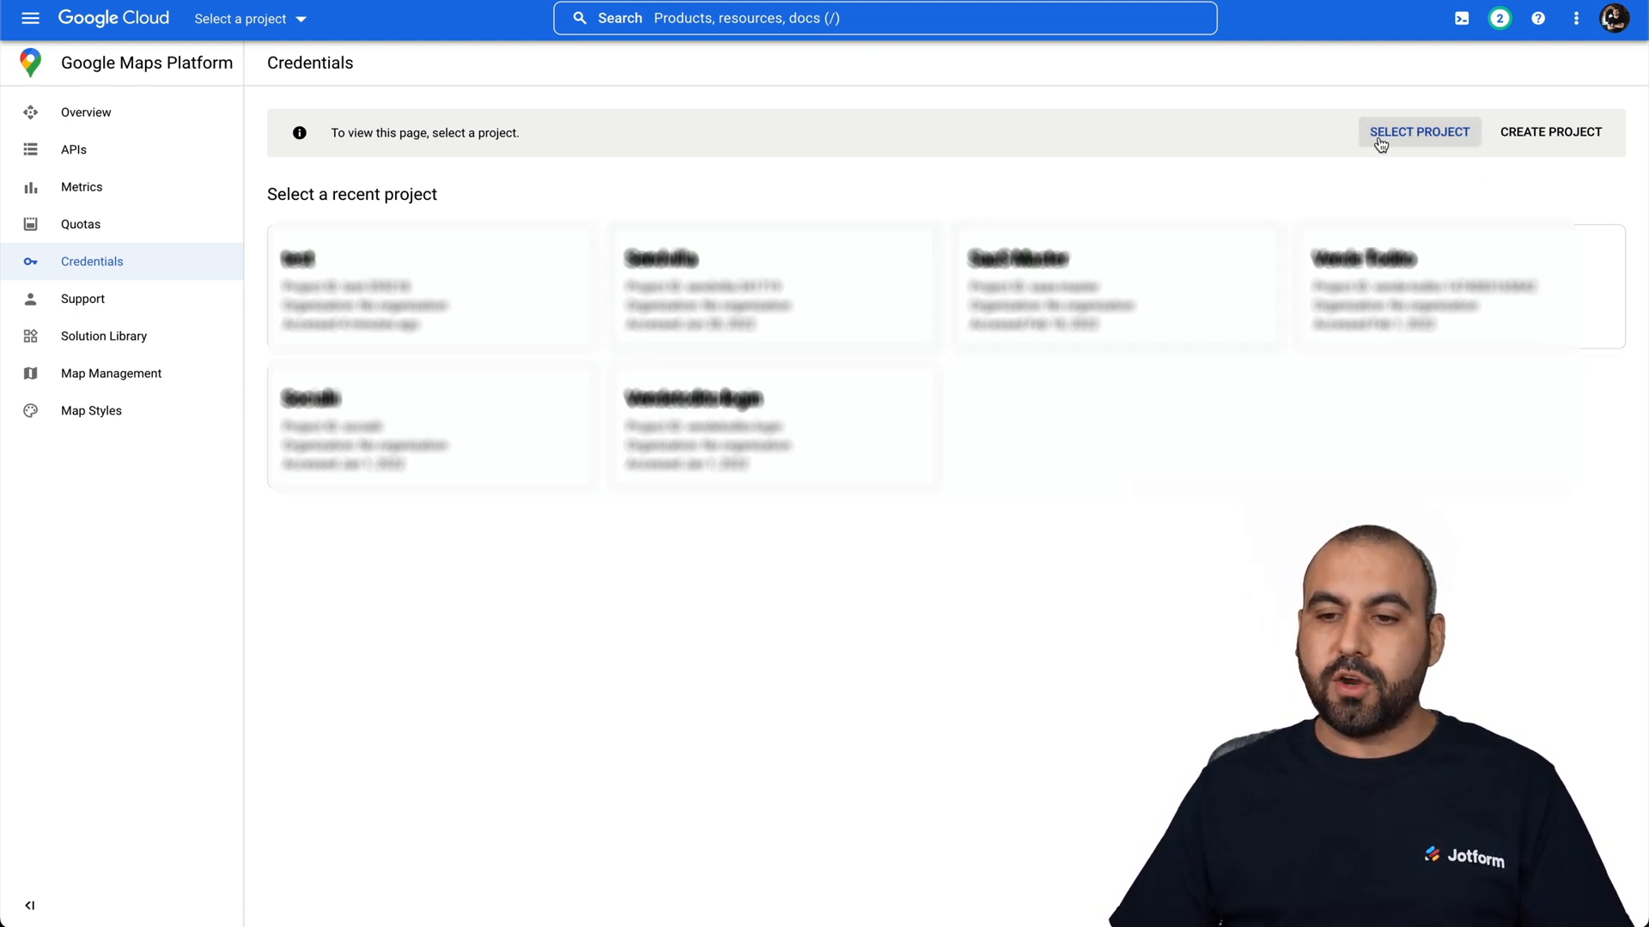
{"action": "mouse_move", "coordinate": [1549, 139]}
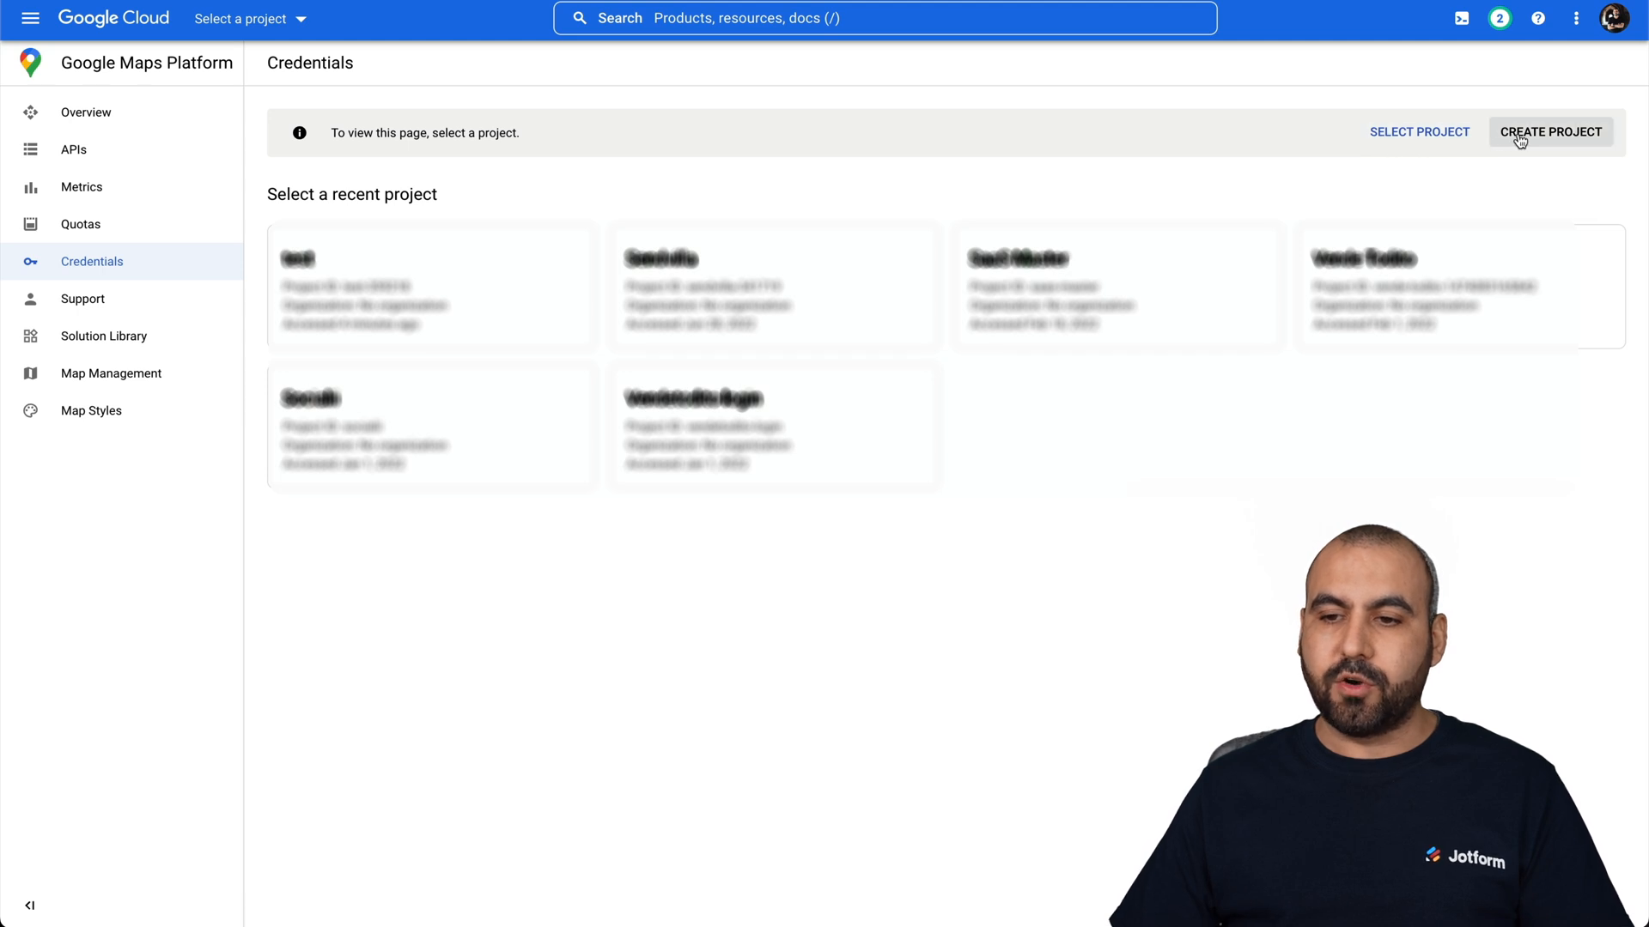
- Create a new Google Cloud project named 'Jotform'
{"action": "left_click", "coordinate": [1549, 132]}
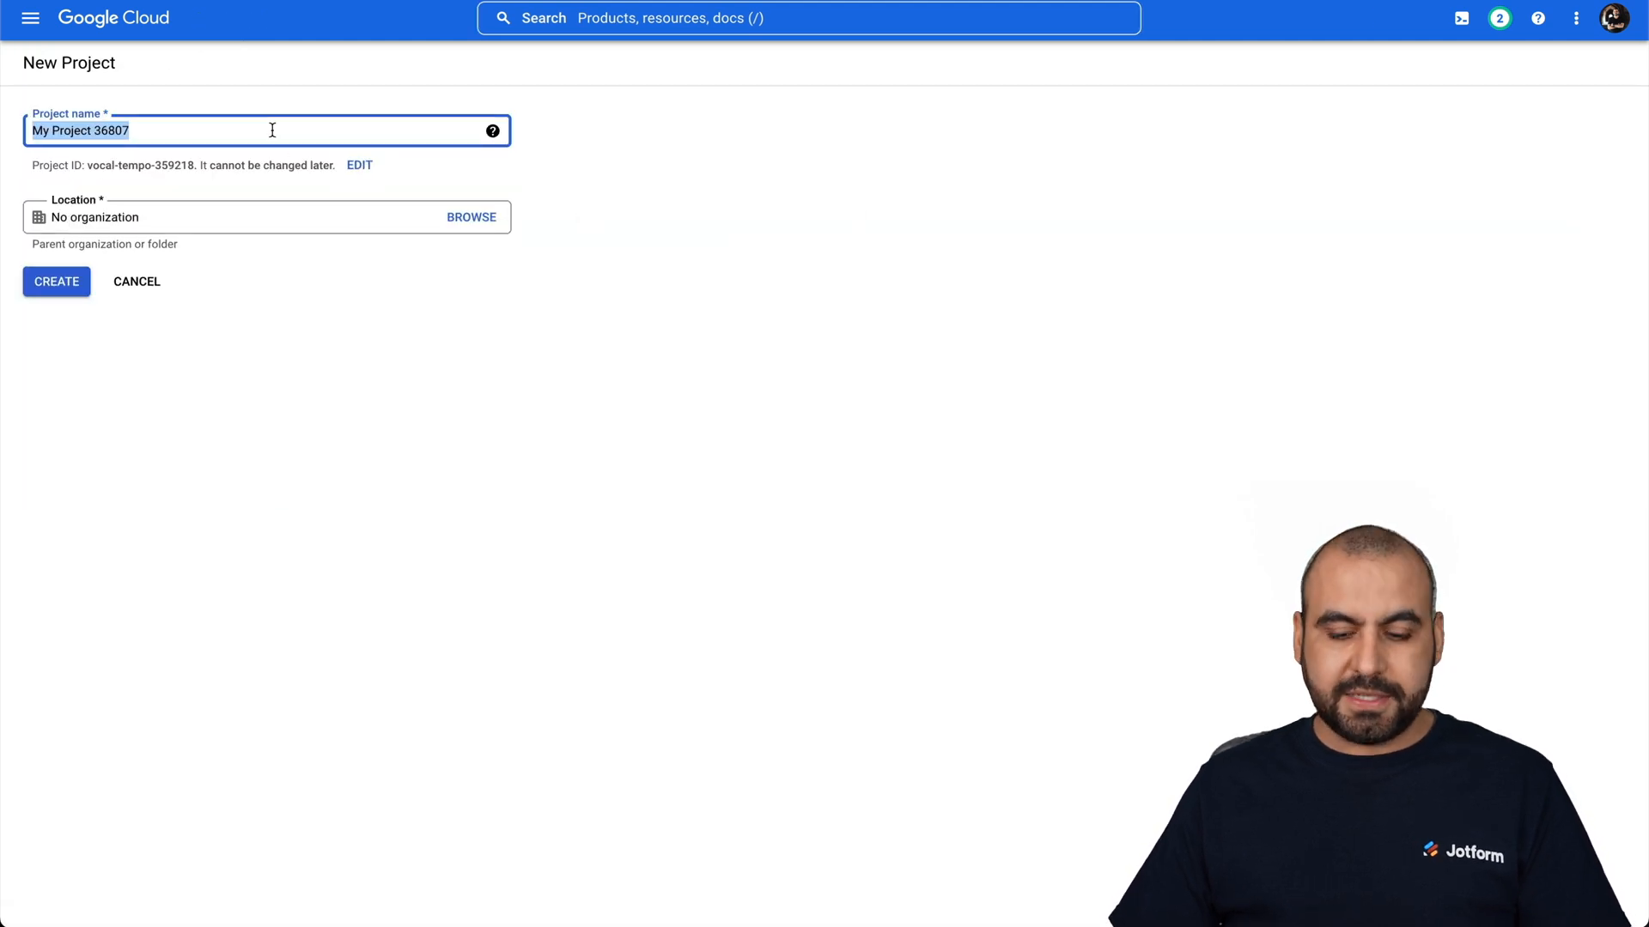
{"action": "type", "text": "Jotform"}
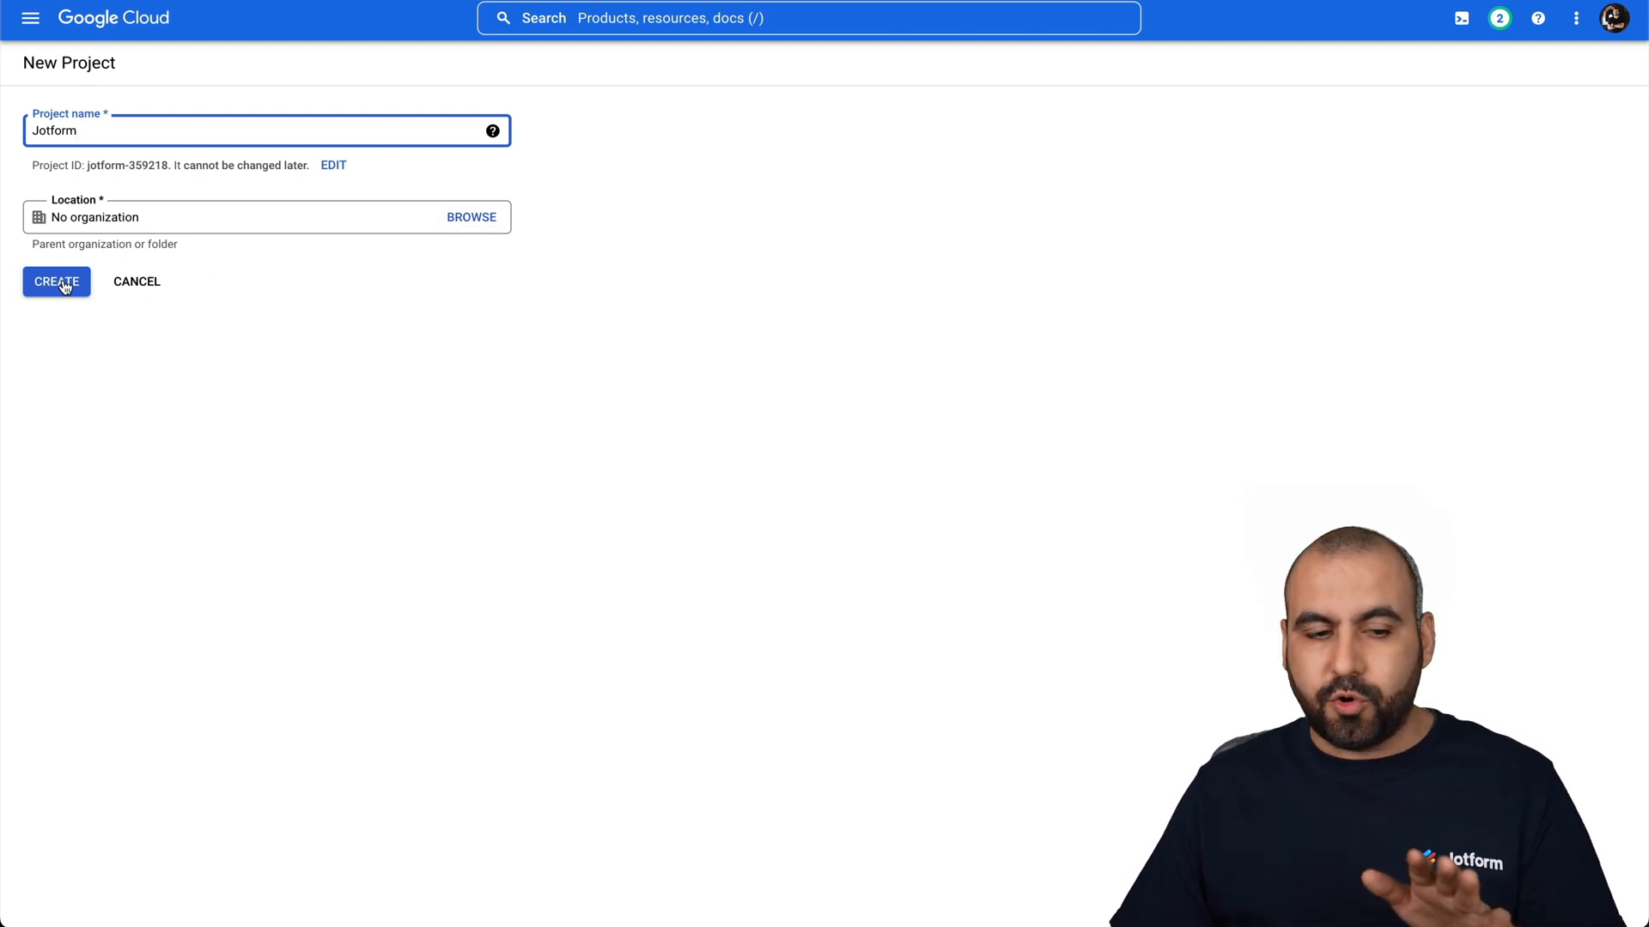
{"action": "left_click", "coordinate": [55, 279]}
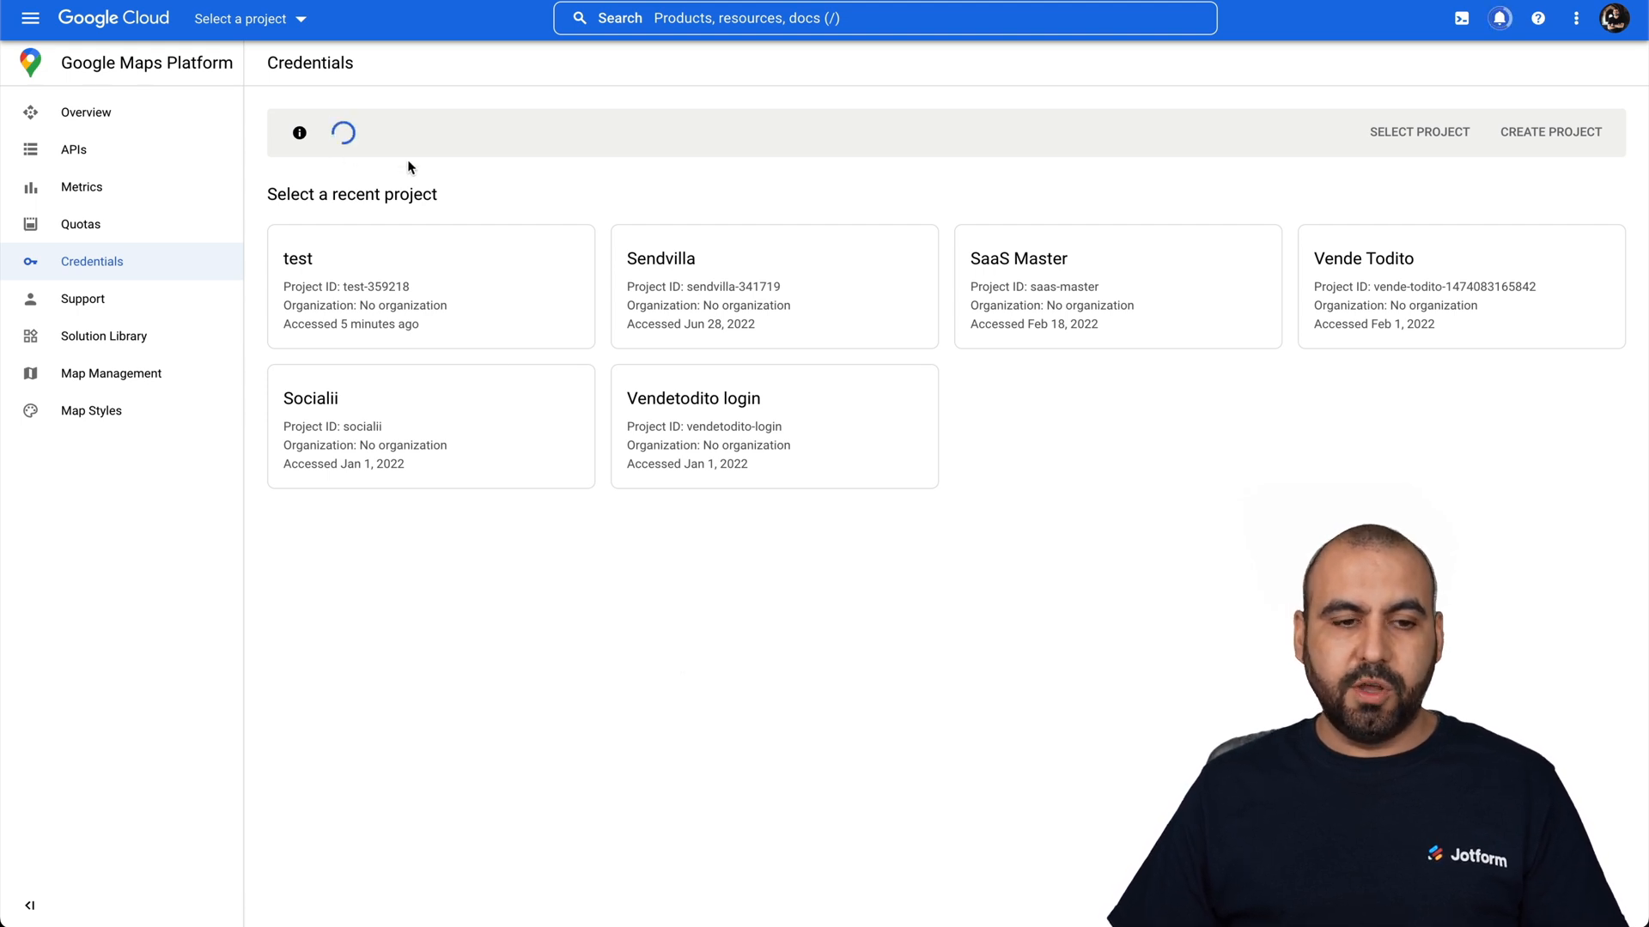
- Select the Jotform project and create a new API key credential for it
{"action": "left_click", "coordinate": [1499, 17]}
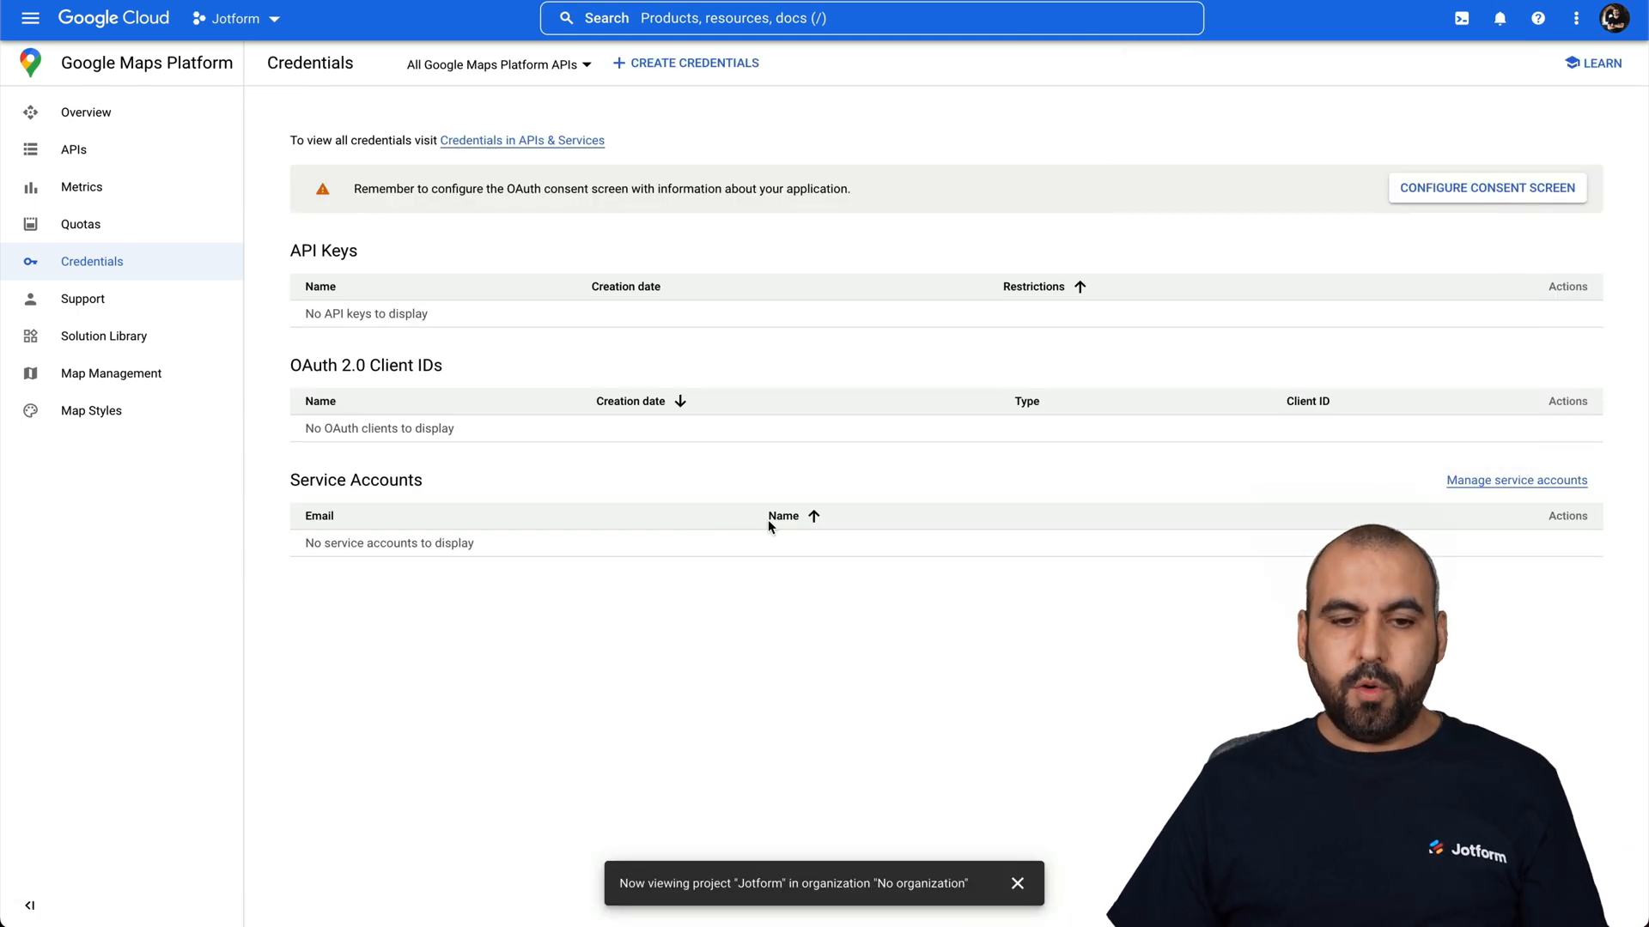
{"action": "mouse_move", "coordinate": [704, 362]}
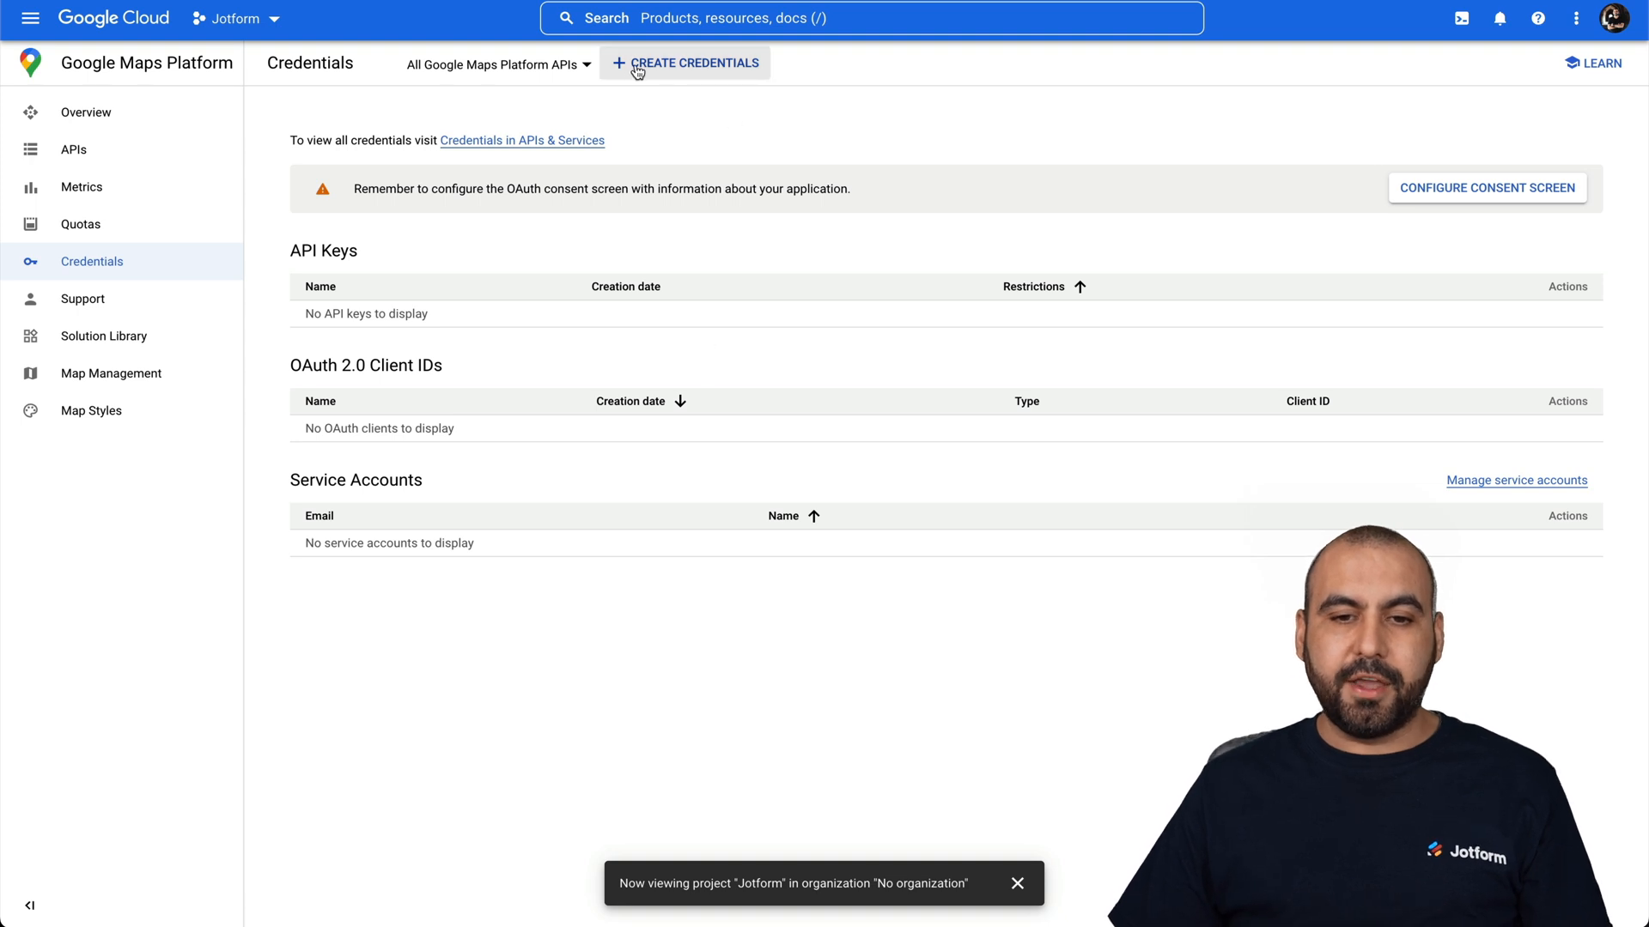
{"action": "left_click", "coordinate": [690, 64]}
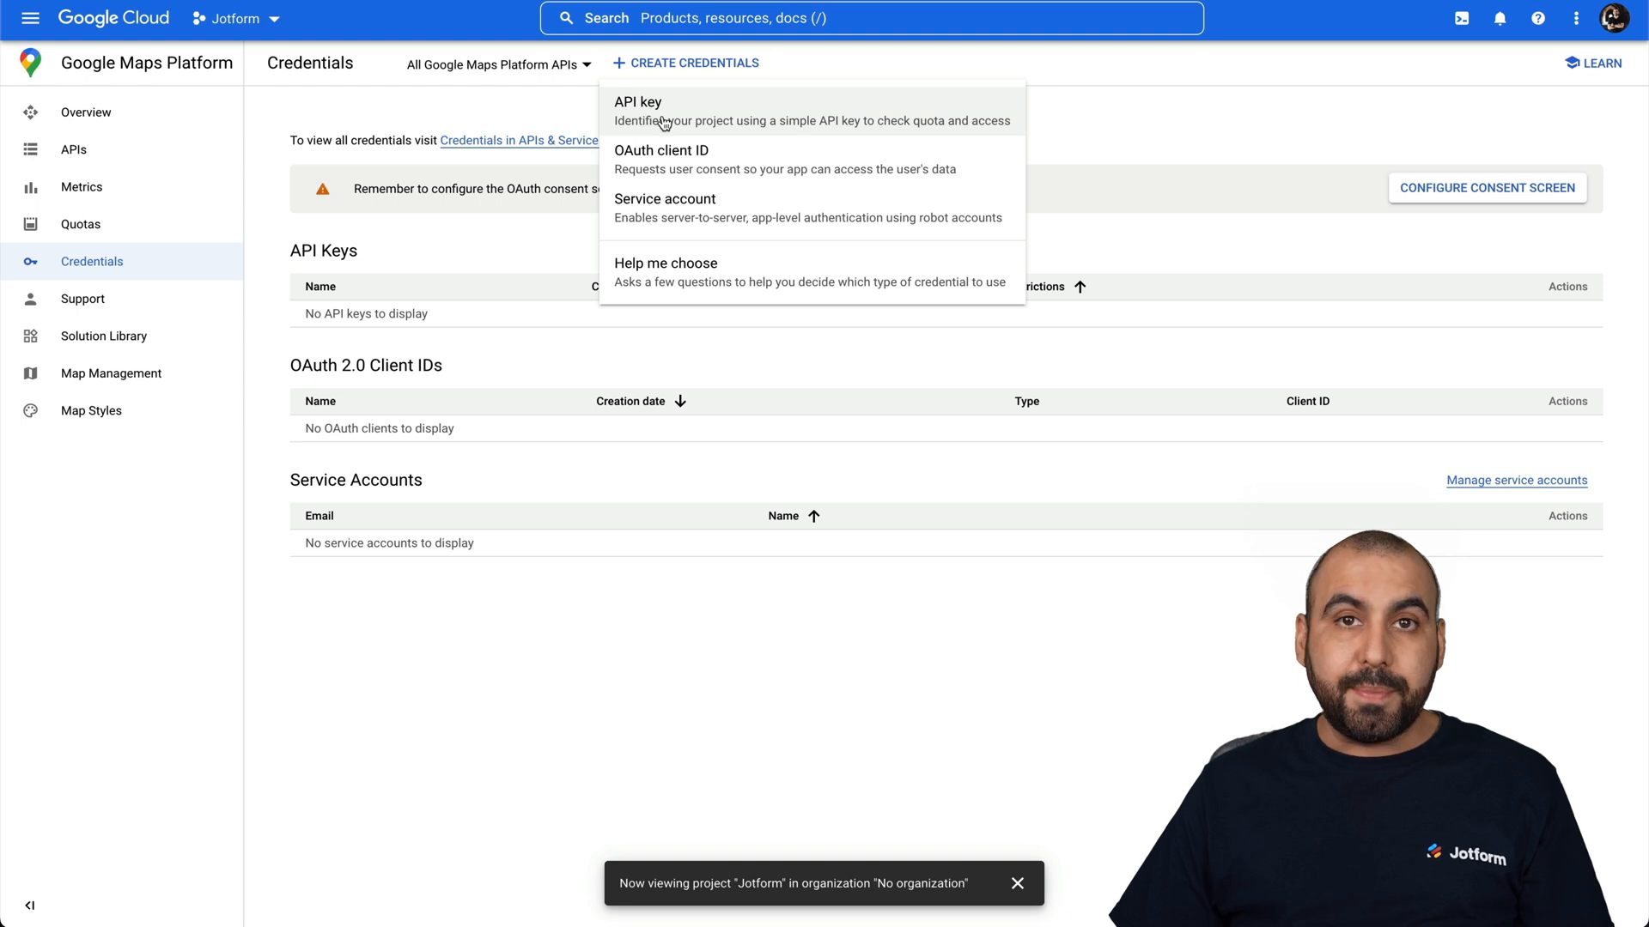
{"action": "left_click", "coordinate": [637, 110]}
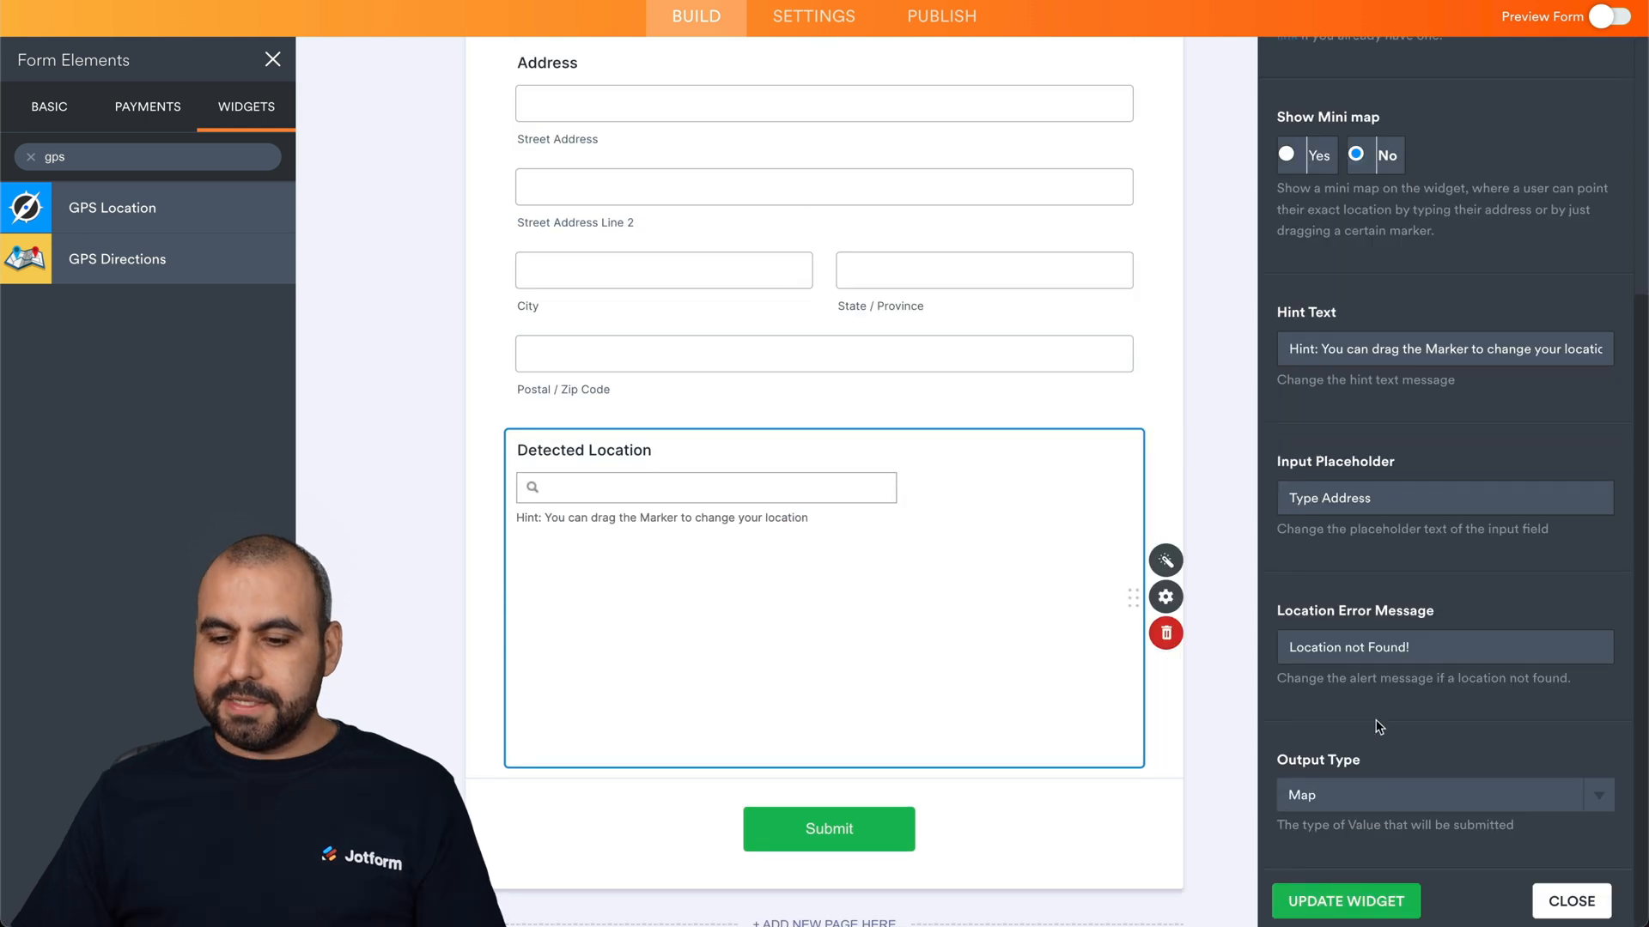
{"action": "mouse_move", "coordinate": [1290, 176]}
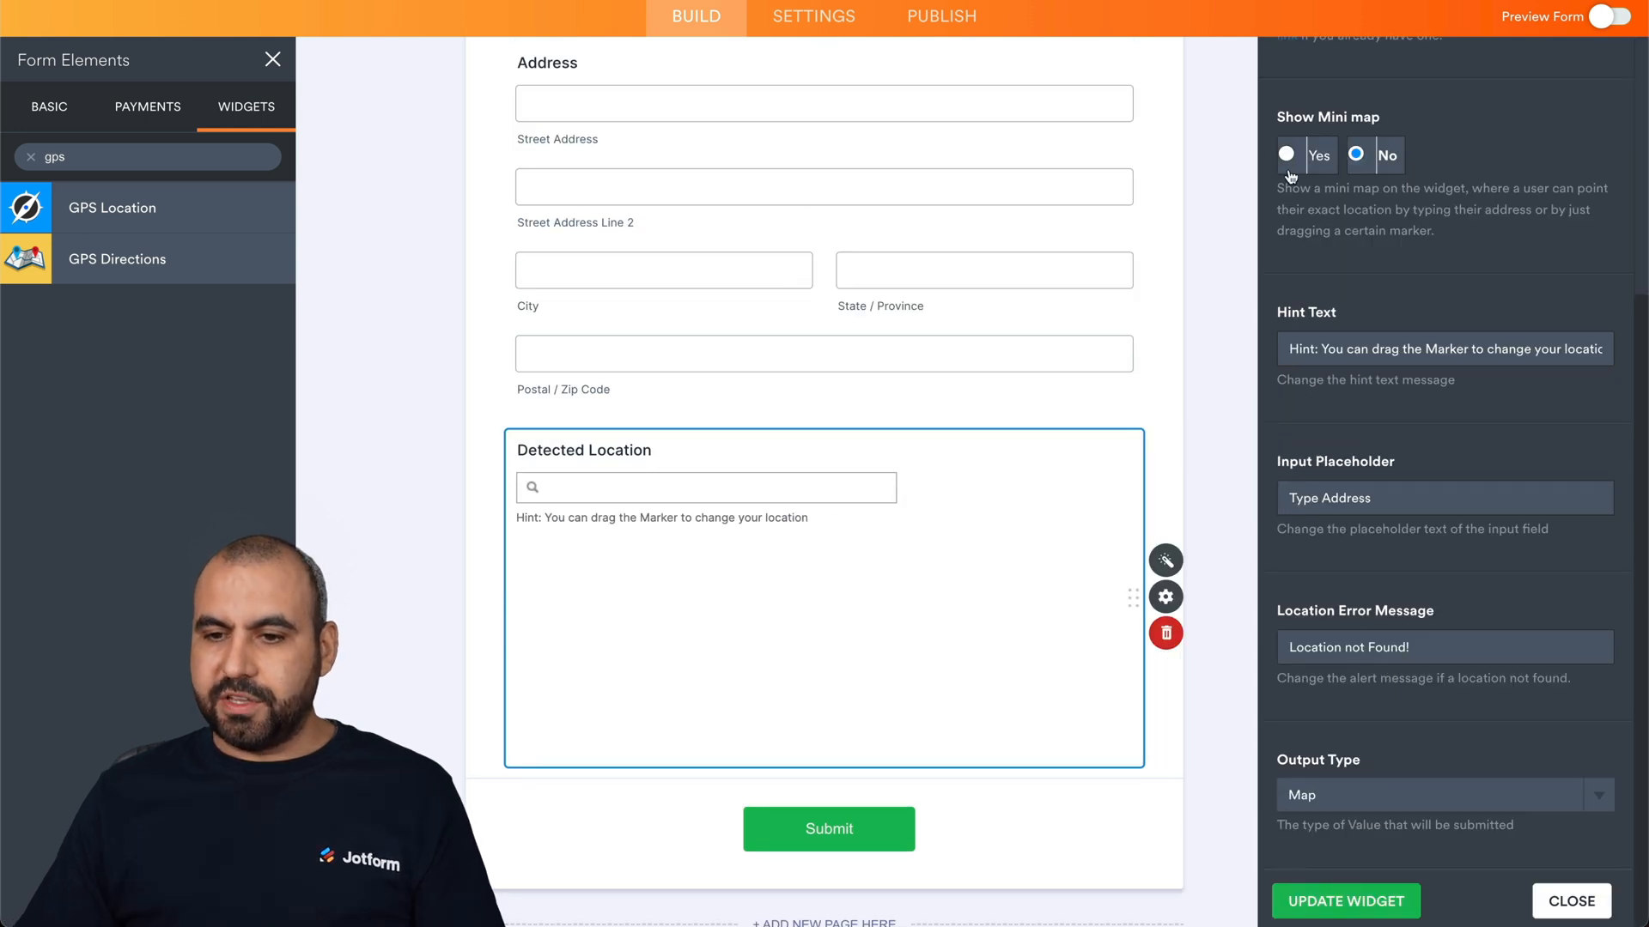
- Set Show Mini map to Yes in the GPS Location widget settings
{"action": "left_click", "coordinate": [1286, 155]}
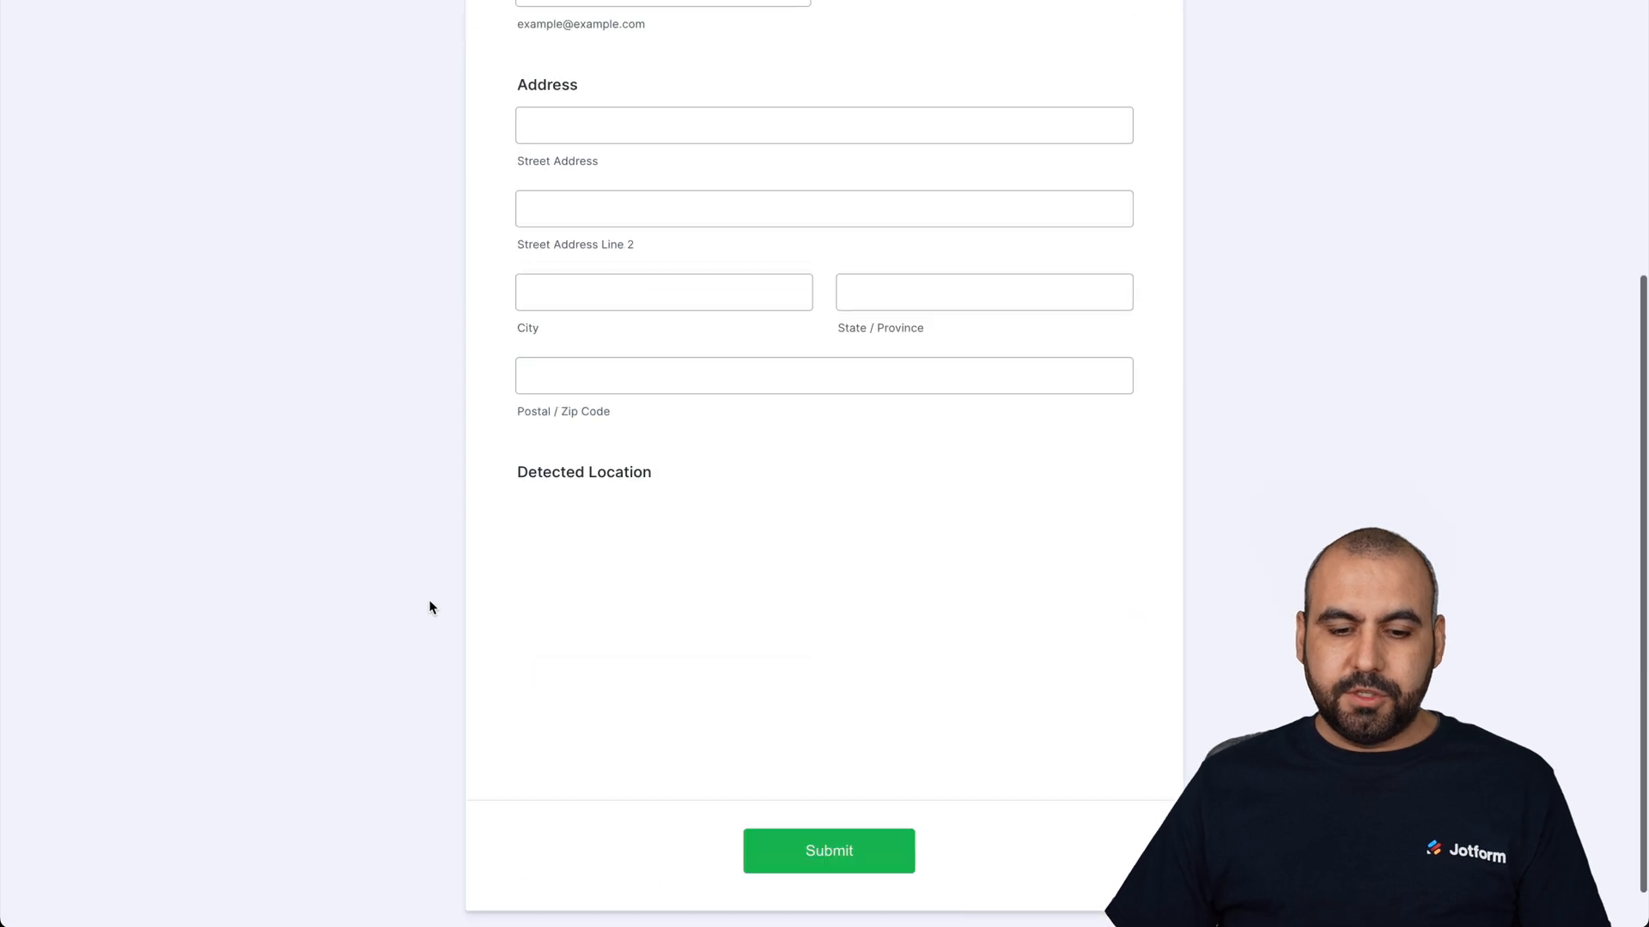
{"action": "scroll", "scroll_direction": "down", "scroll_amount": 3}
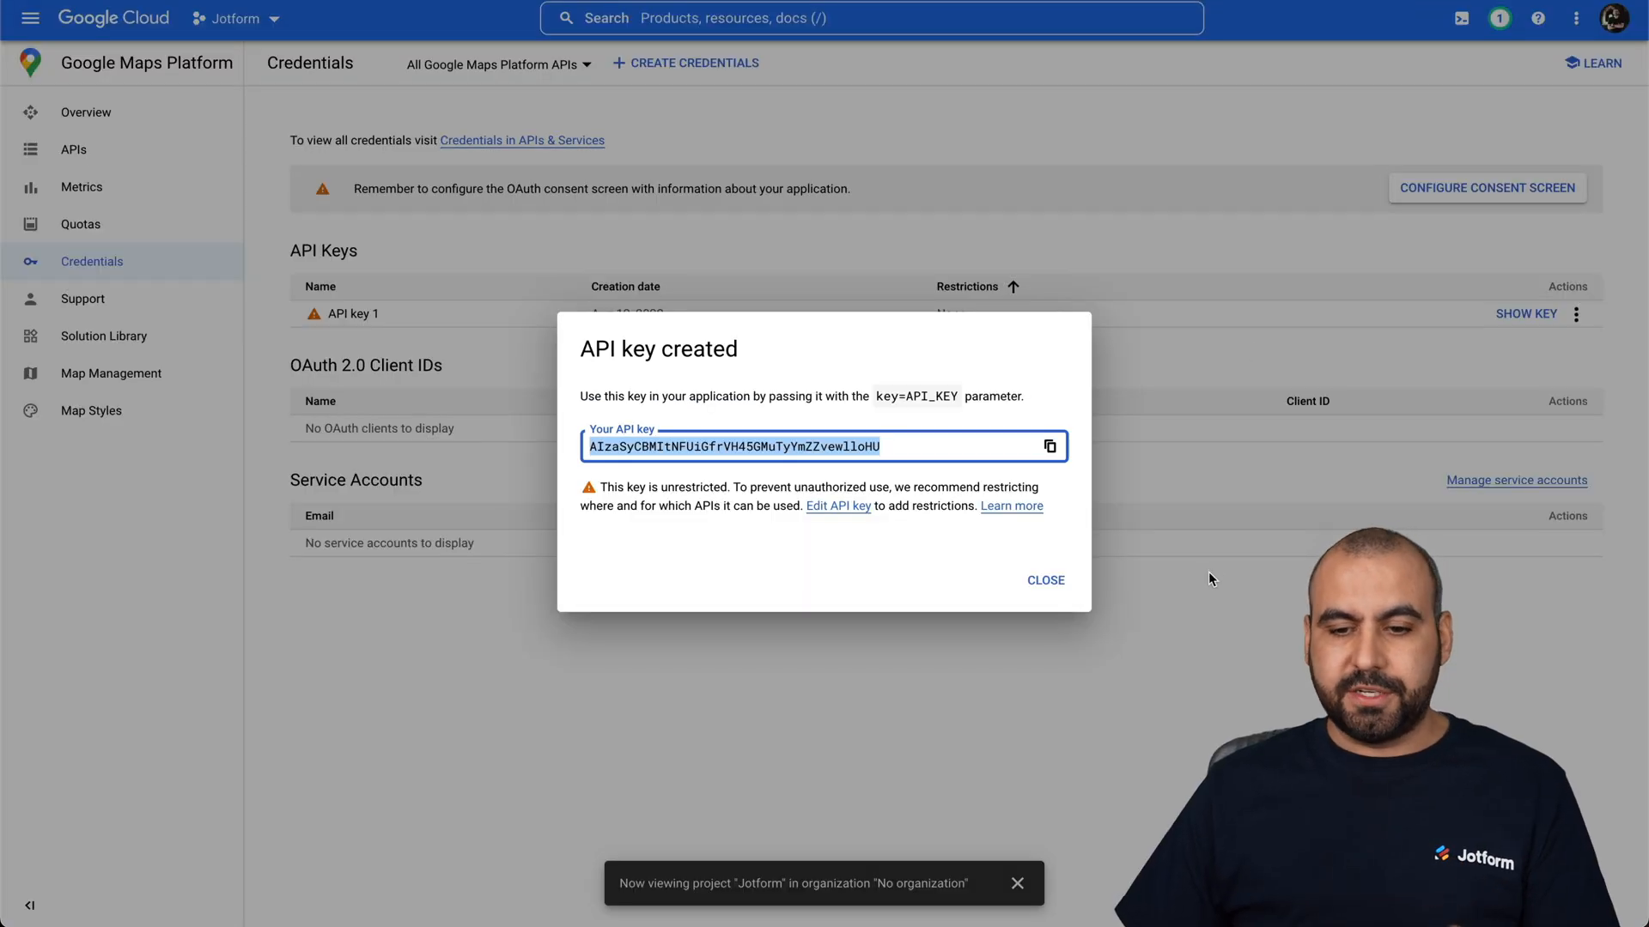
- Dismiss the API key notice, review the Maps JavaScript API and enable the Maps Embed API
{"action": "left_click", "coordinate": [1044, 579]}
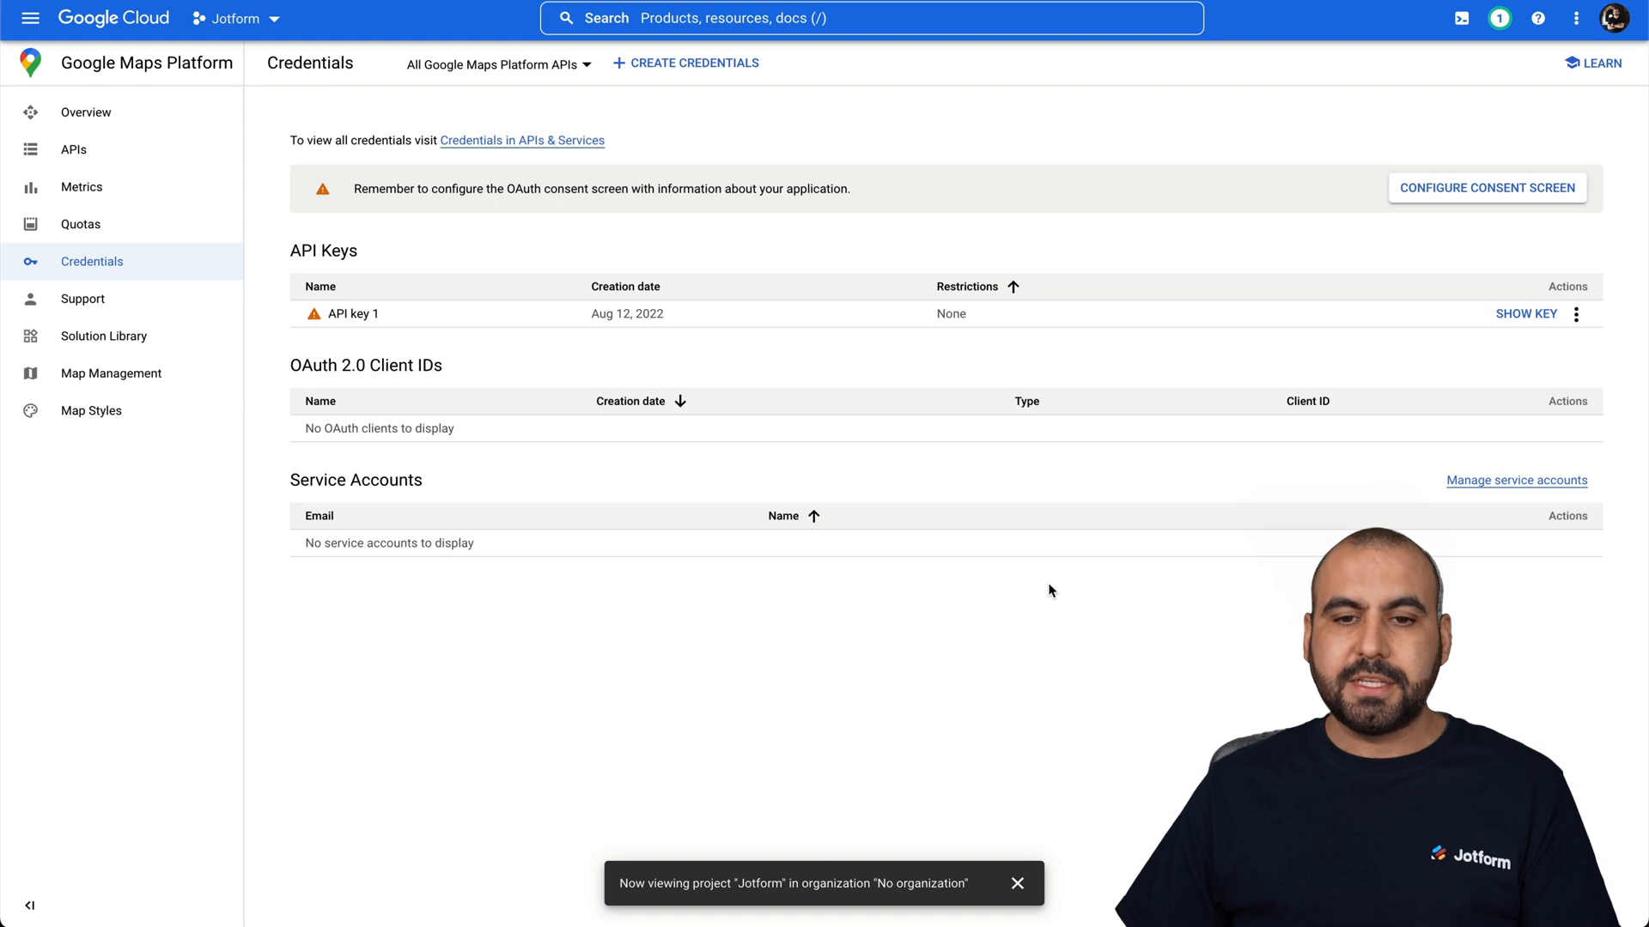
{"action": "mouse_move", "coordinate": [298, 191]}
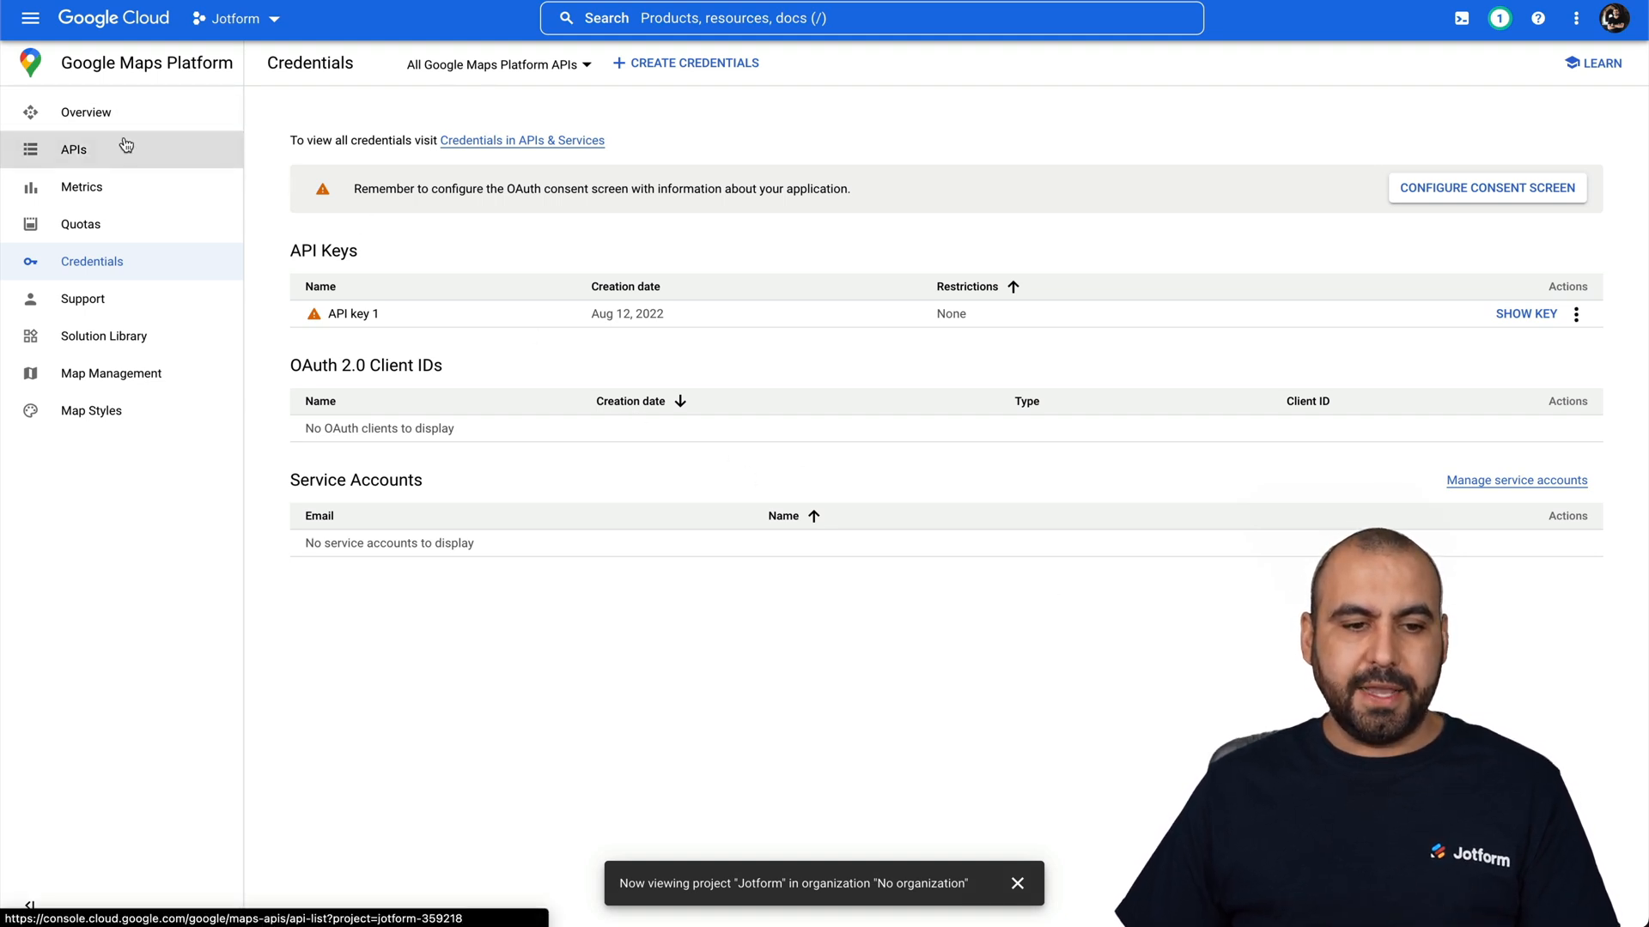
{"action": "left_click", "coordinate": [74, 148]}
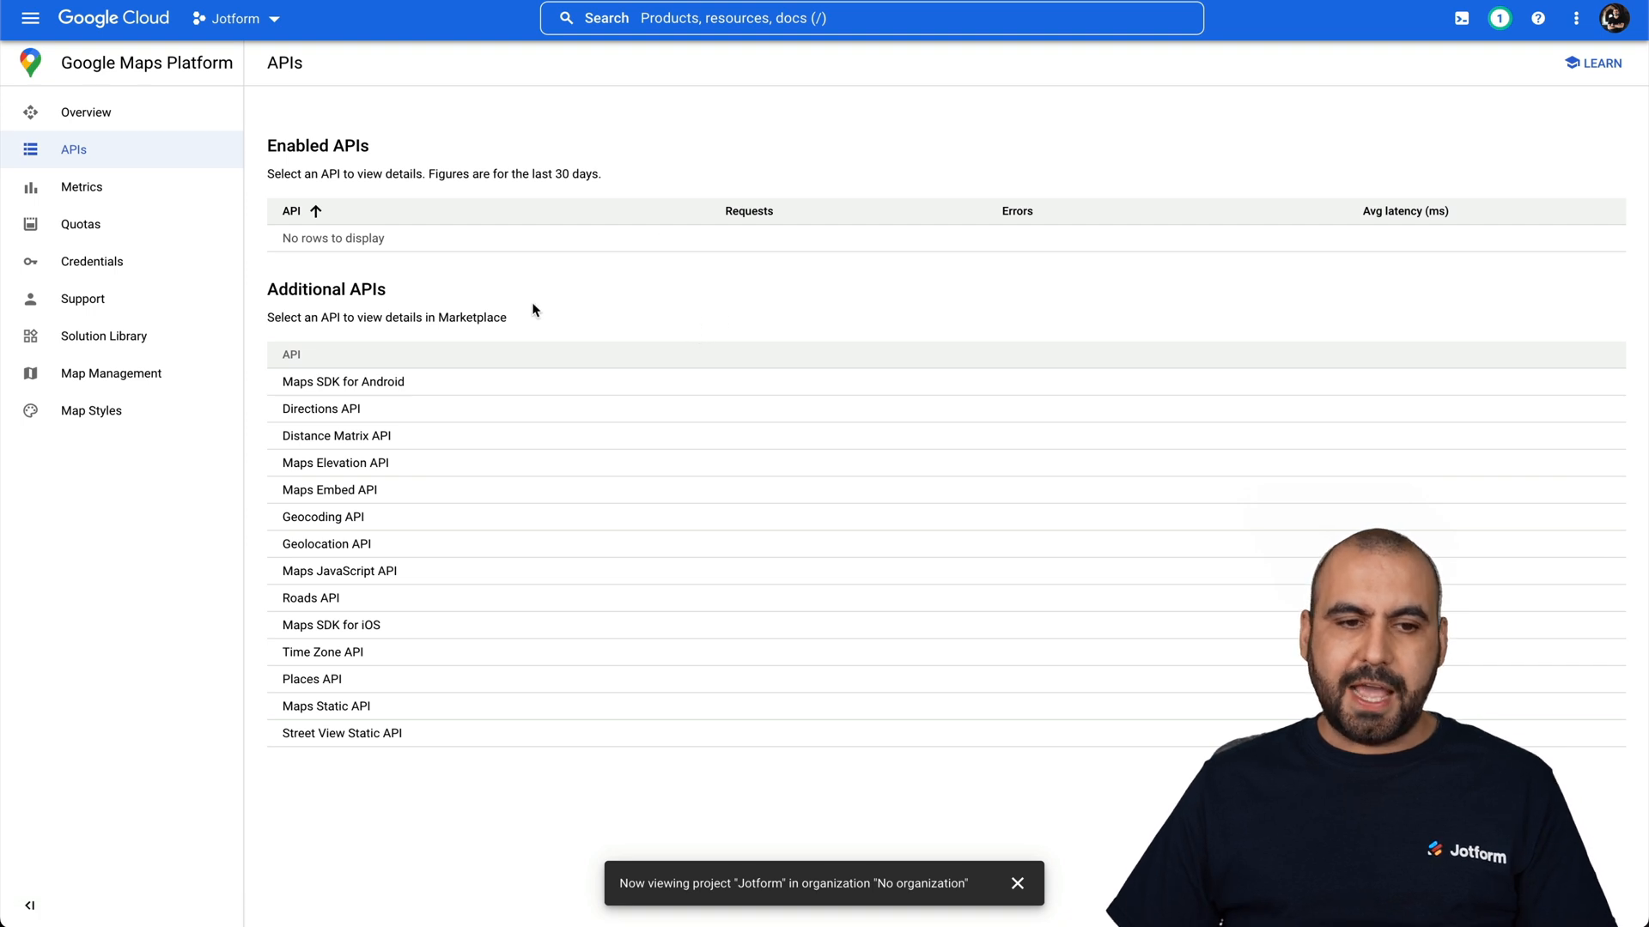
{"action": "mouse_move", "coordinate": [264, 151]}
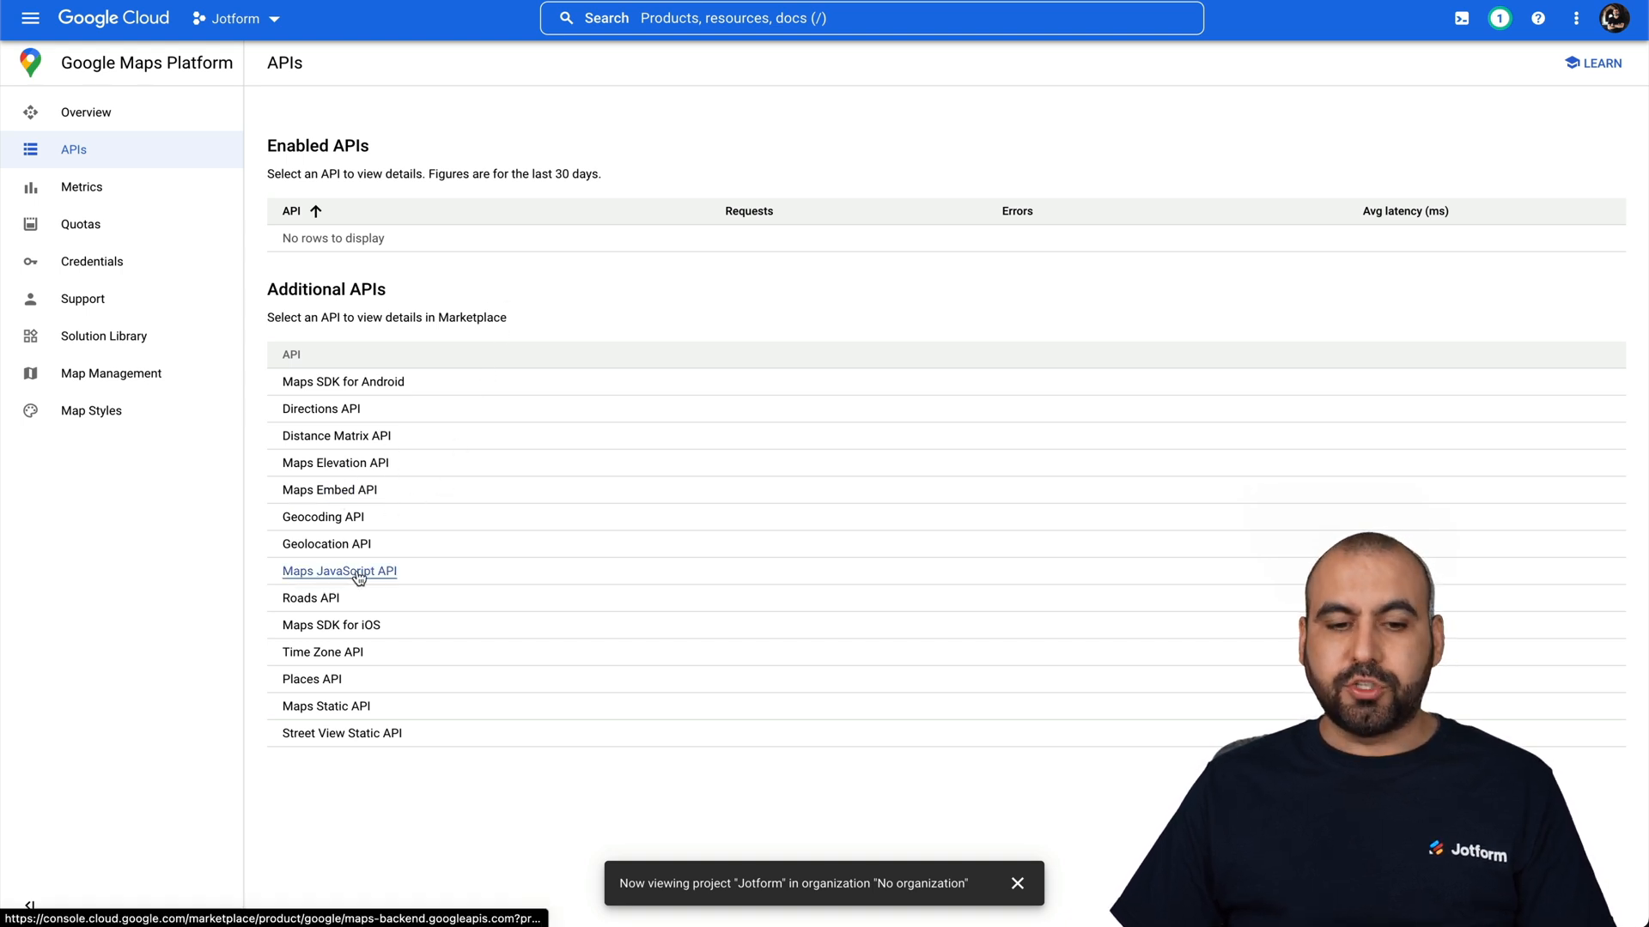
{"action": "left_click", "coordinate": [338, 570]}
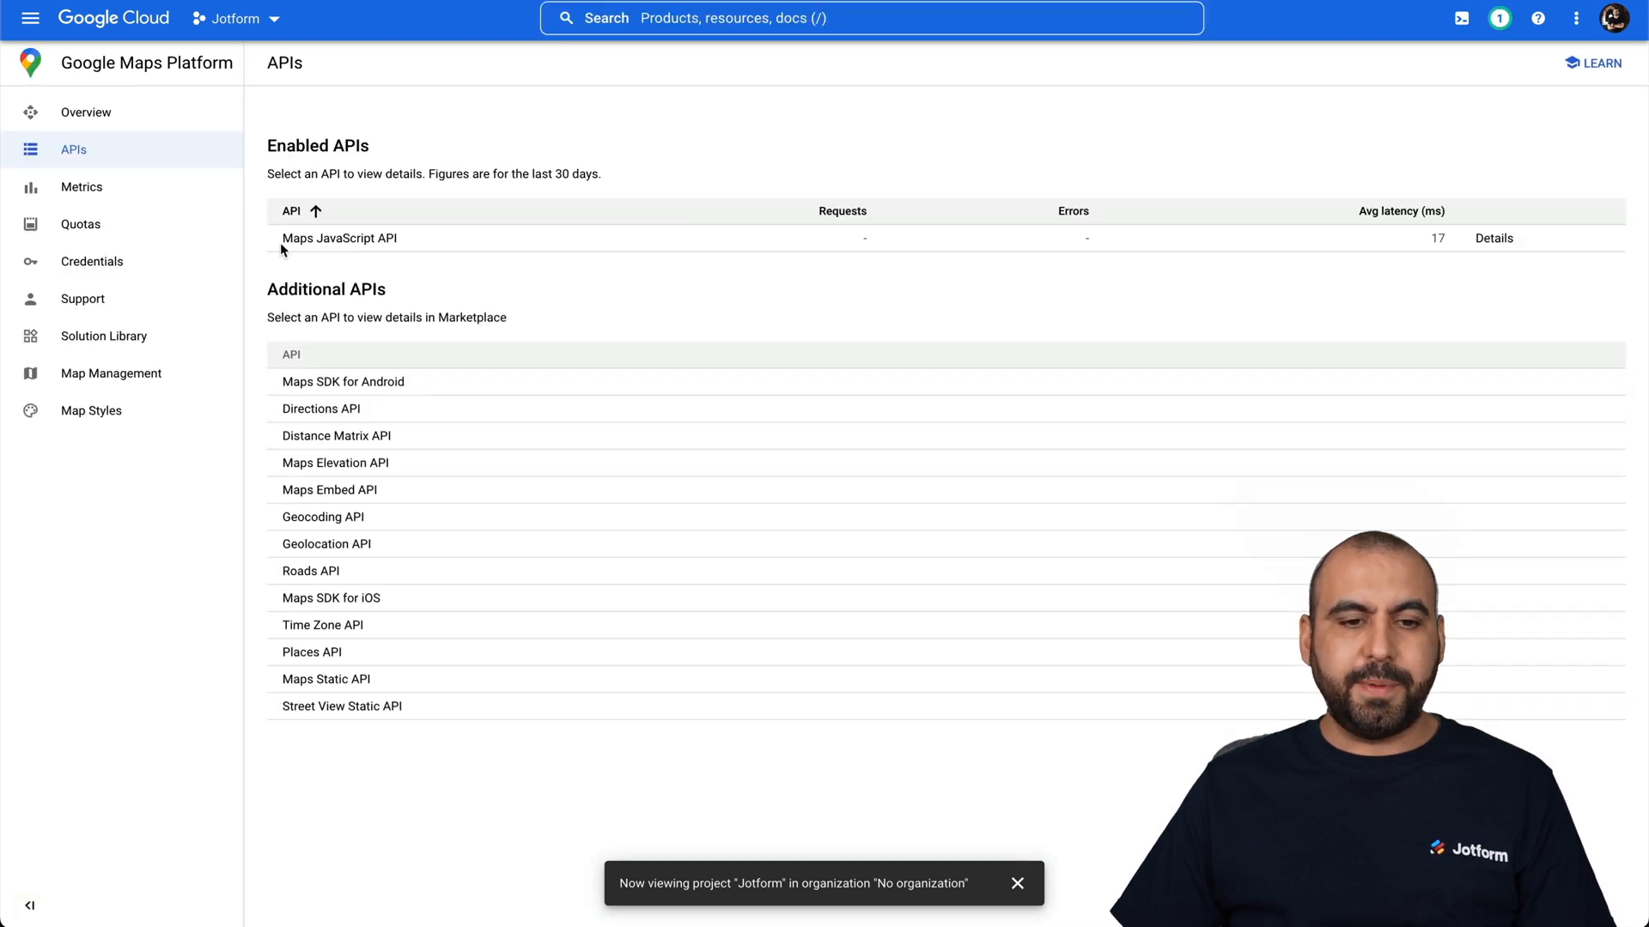
{"action": "mouse_move", "coordinate": [338, 237]}
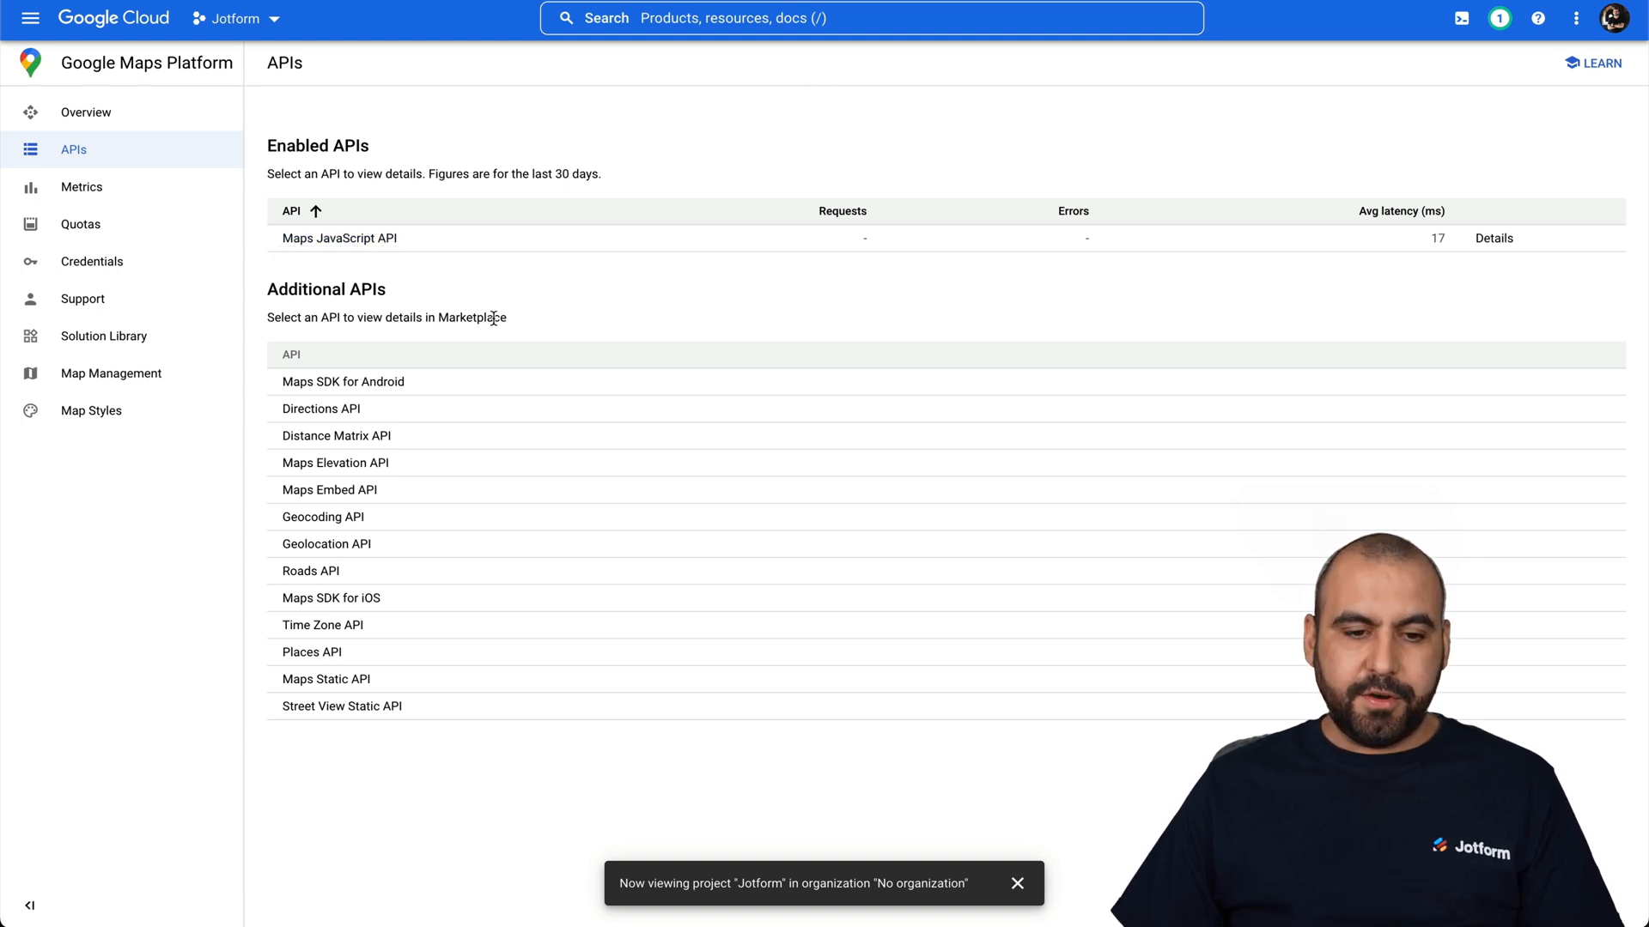
{"action": "mouse_move", "coordinate": [330, 490]}
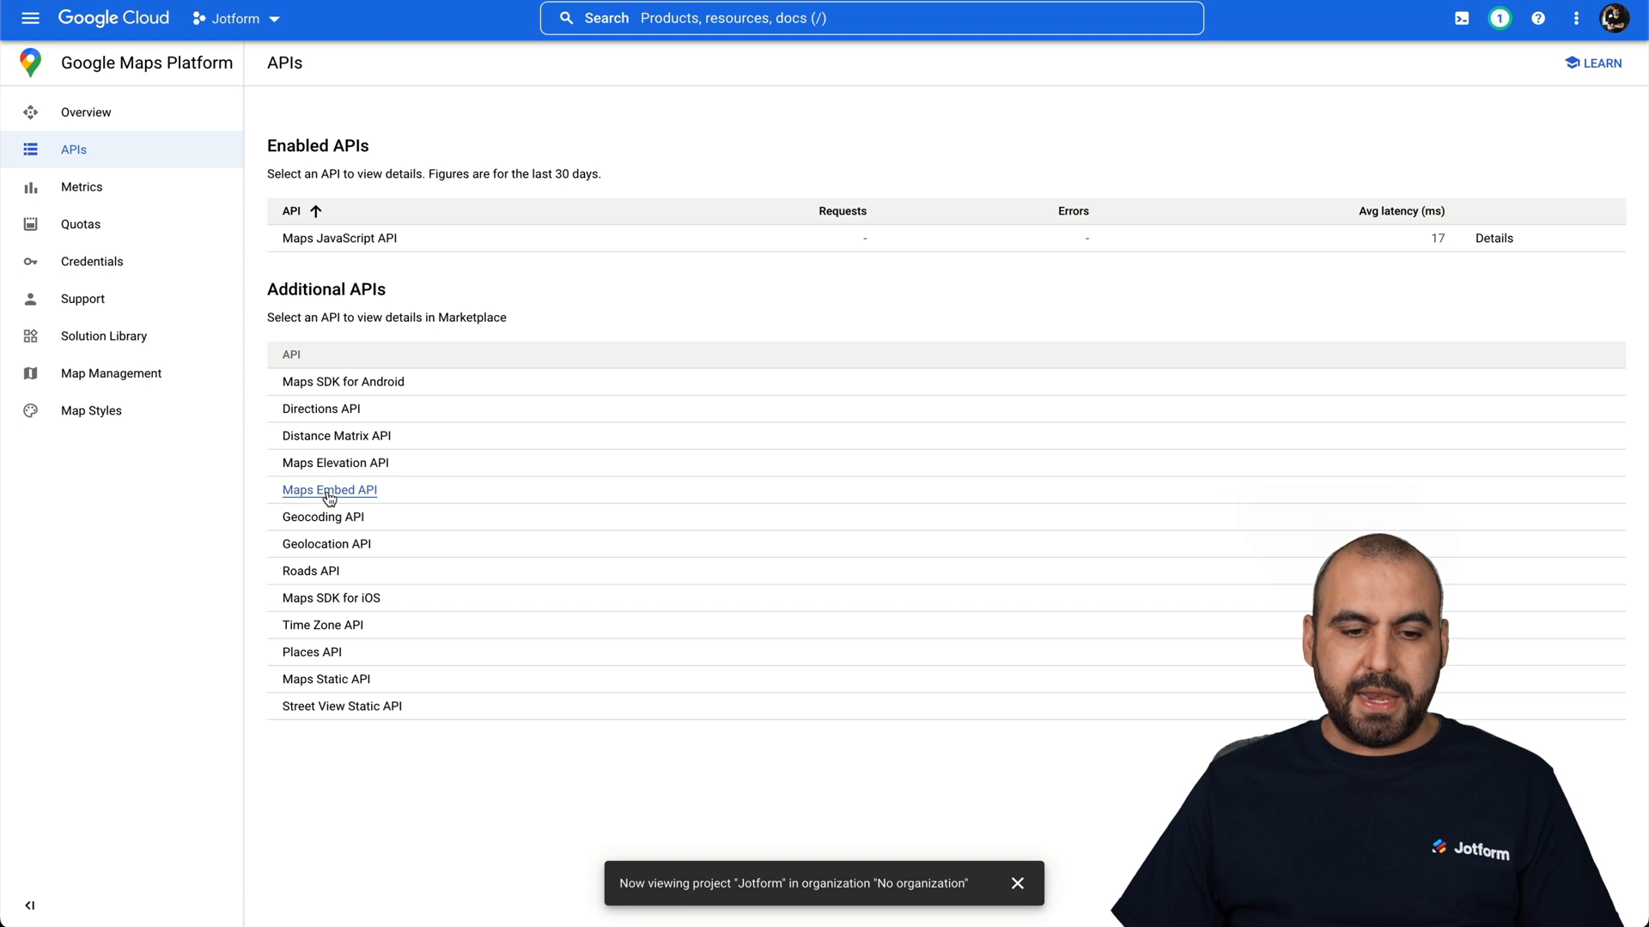
{"action": "left_click", "coordinate": [328, 489]}
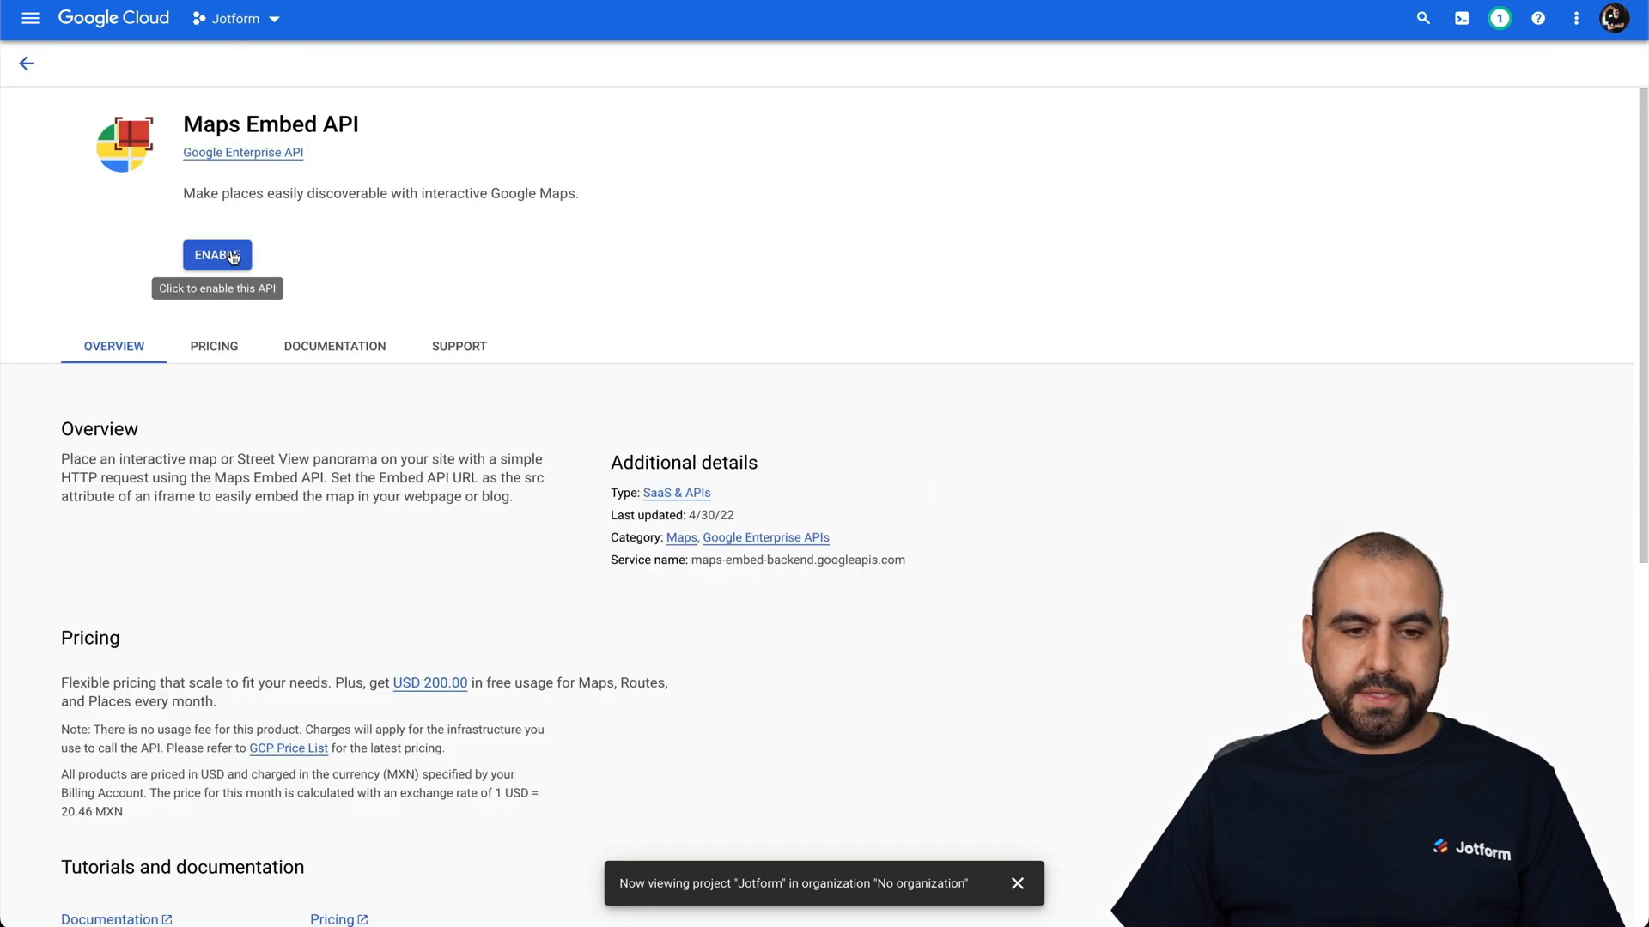
{"action": "left_click", "coordinate": [217, 254]}
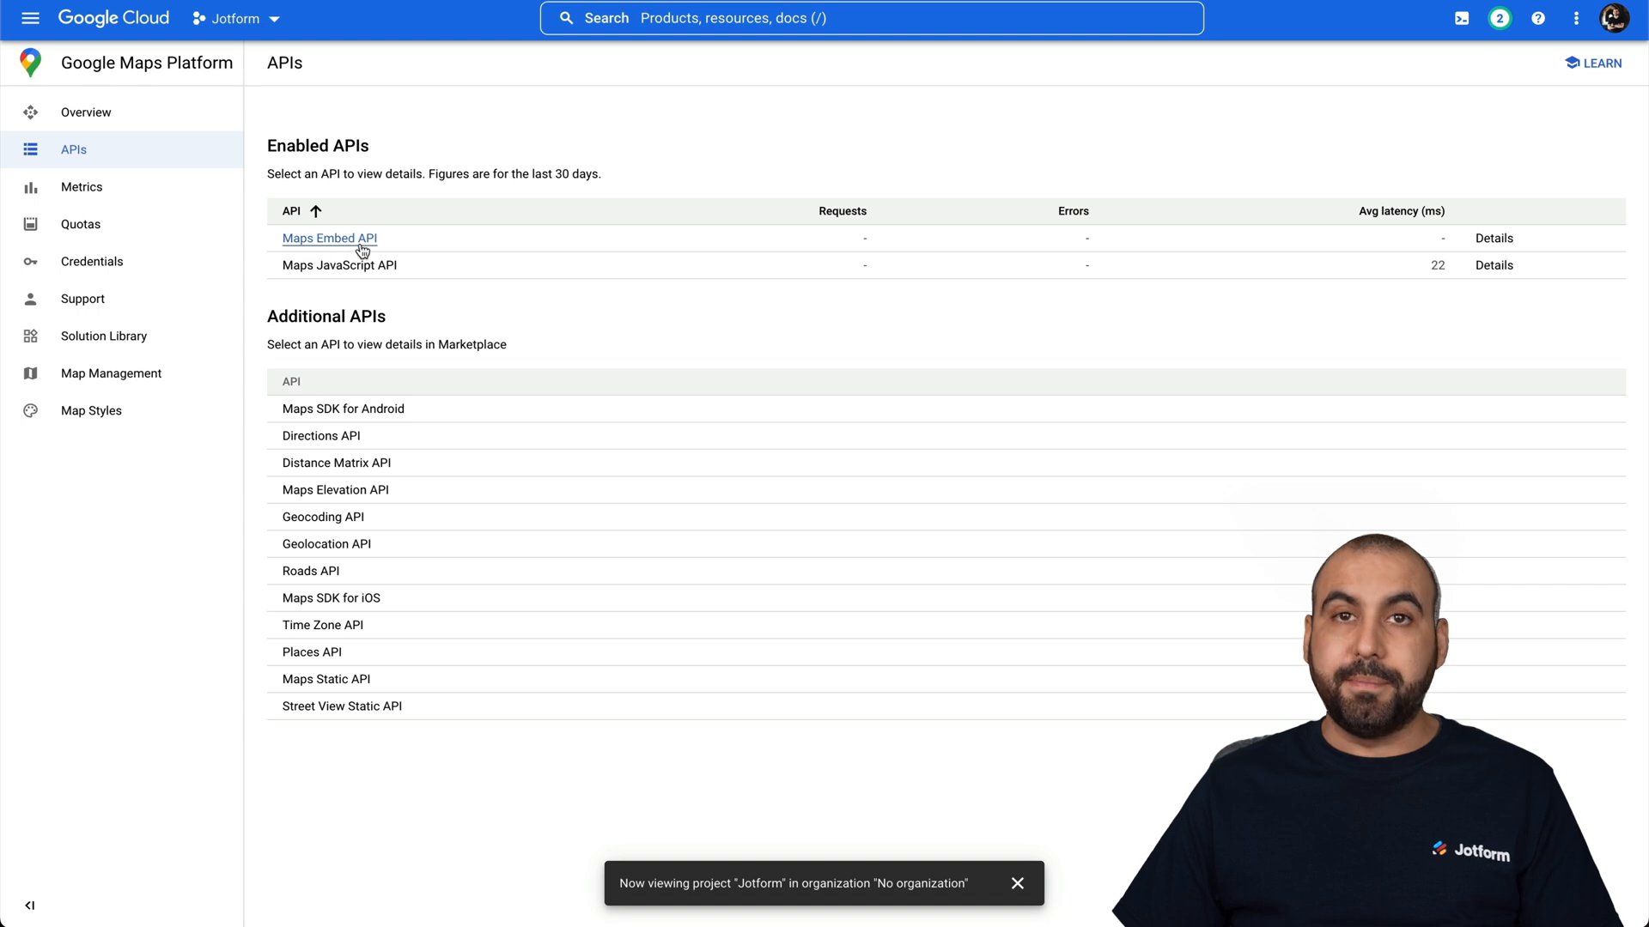
{"action": "mouse_move", "coordinate": [439, 292]}
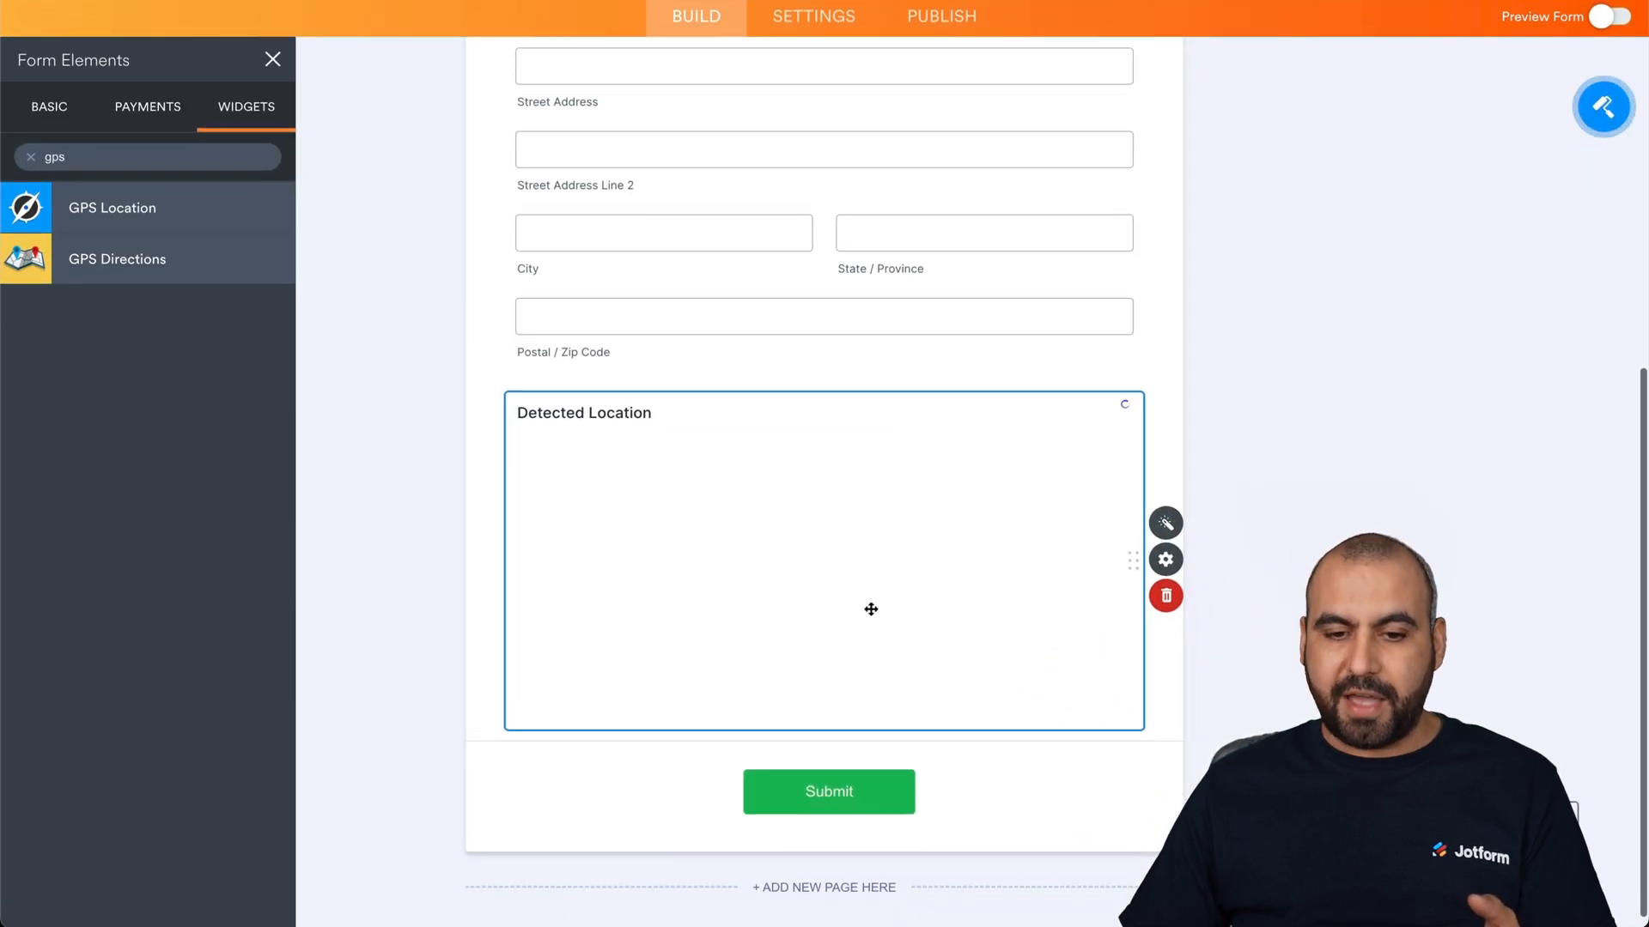
- Reopen the GPS Location widget's settings to check its mini map
{"action": "left_click", "coordinate": [1164, 558]}
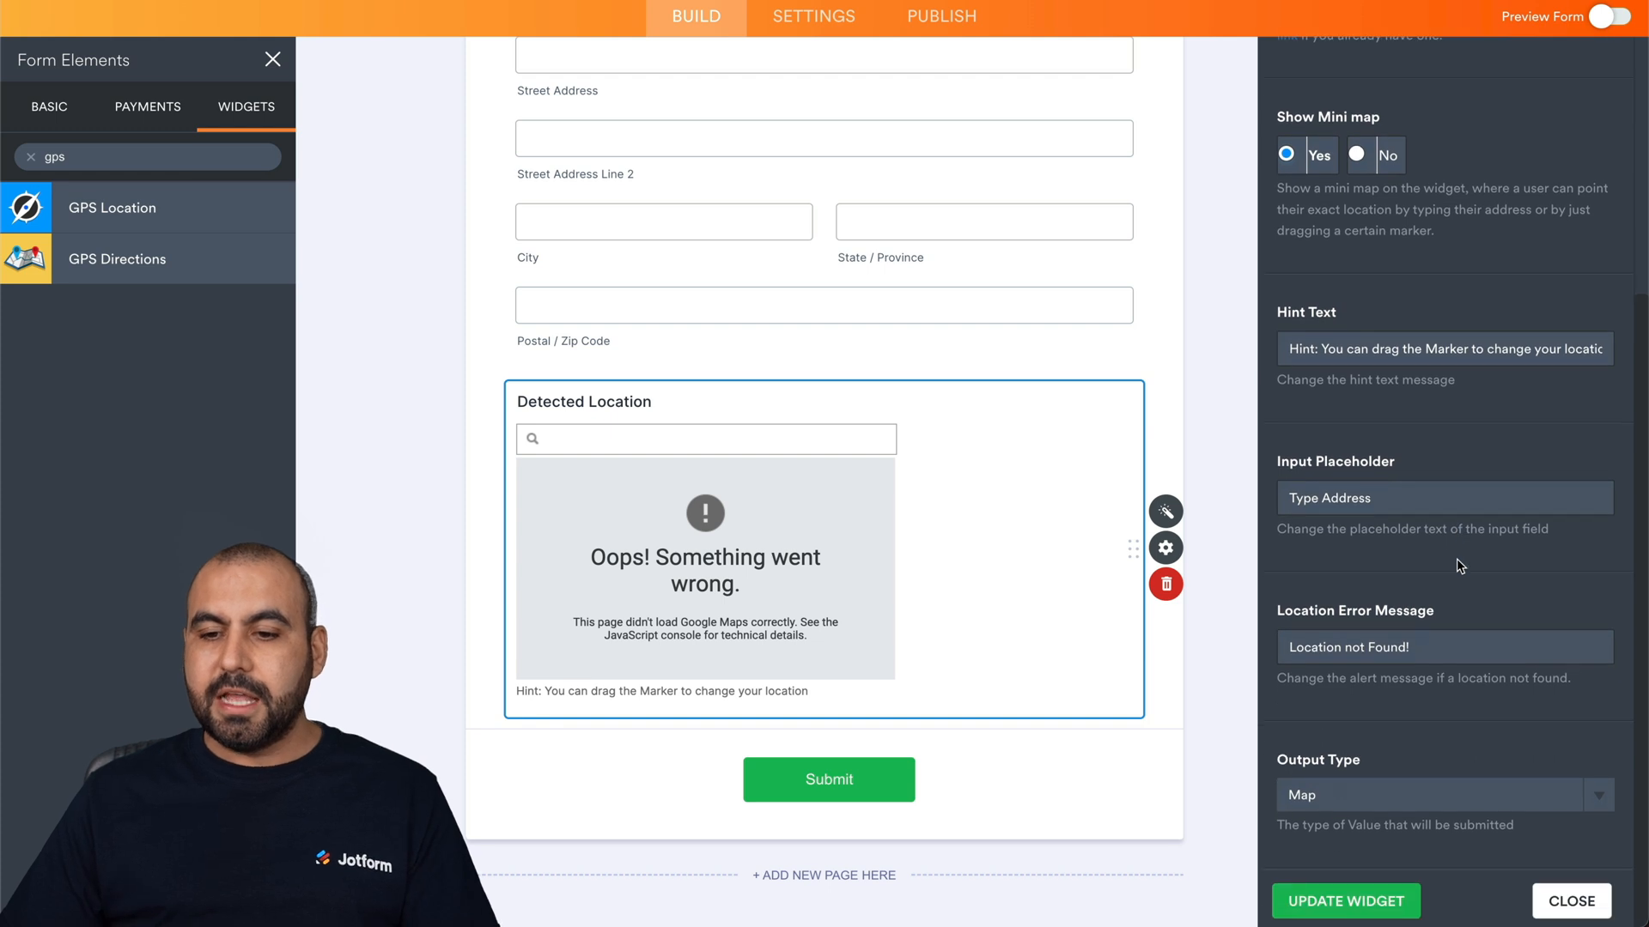
{"action": "mouse_move", "coordinate": [1329, 761]}
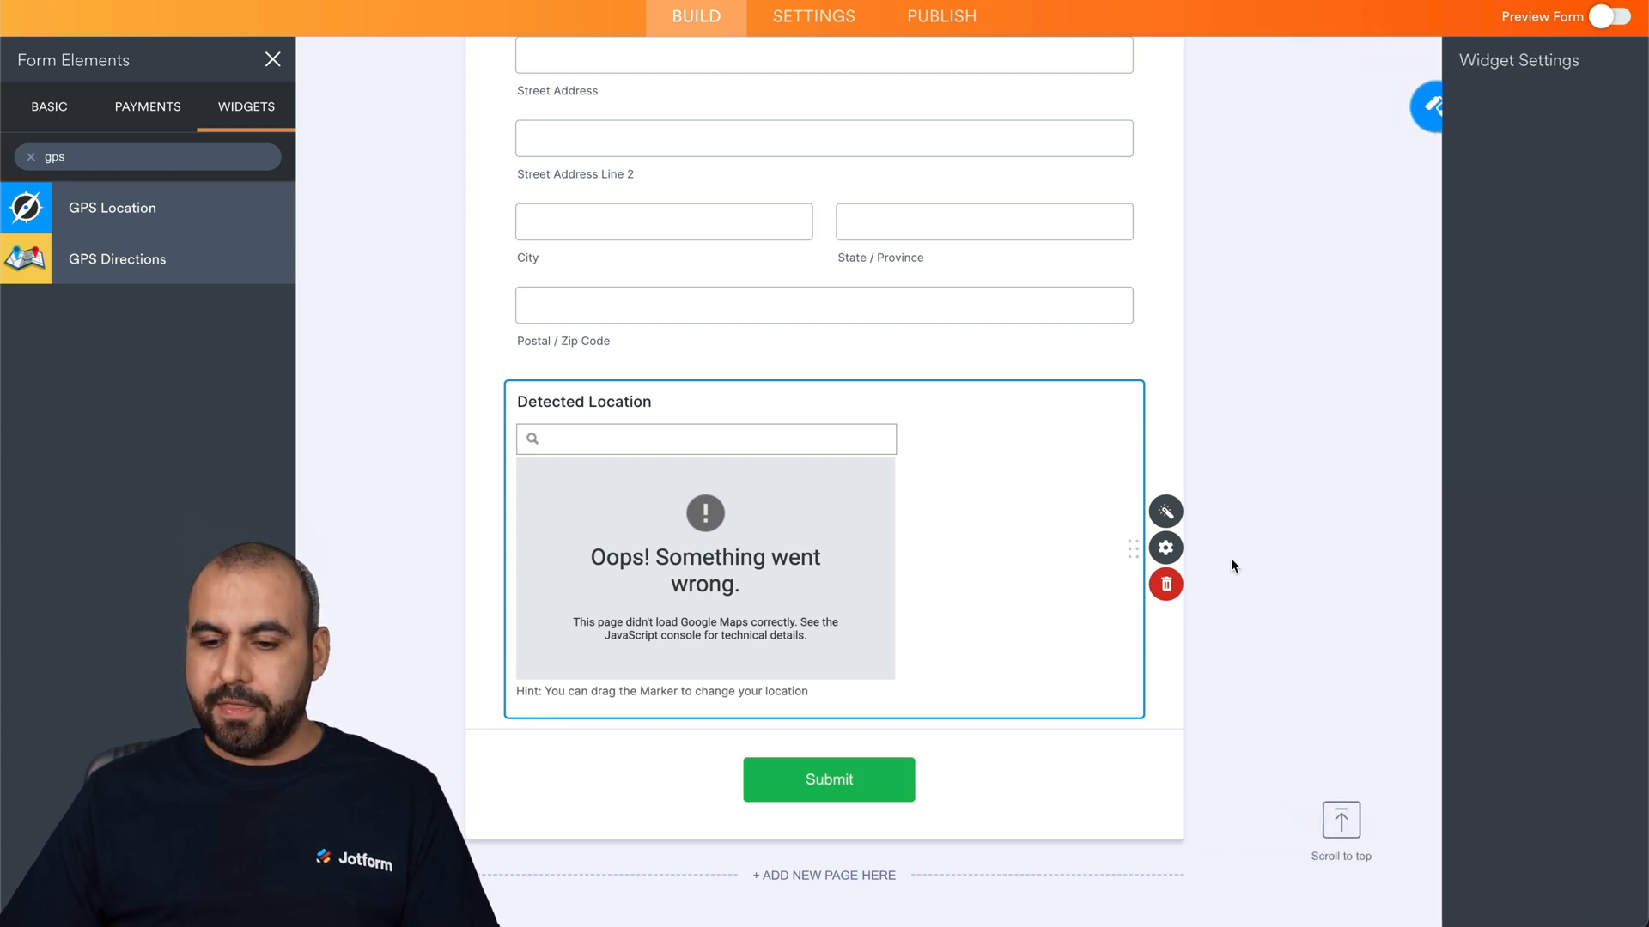
- View the Detected Location field's Advanced properties and search Widgets for 'locat'
{"action": "left_click", "coordinate": [1164, 546]}
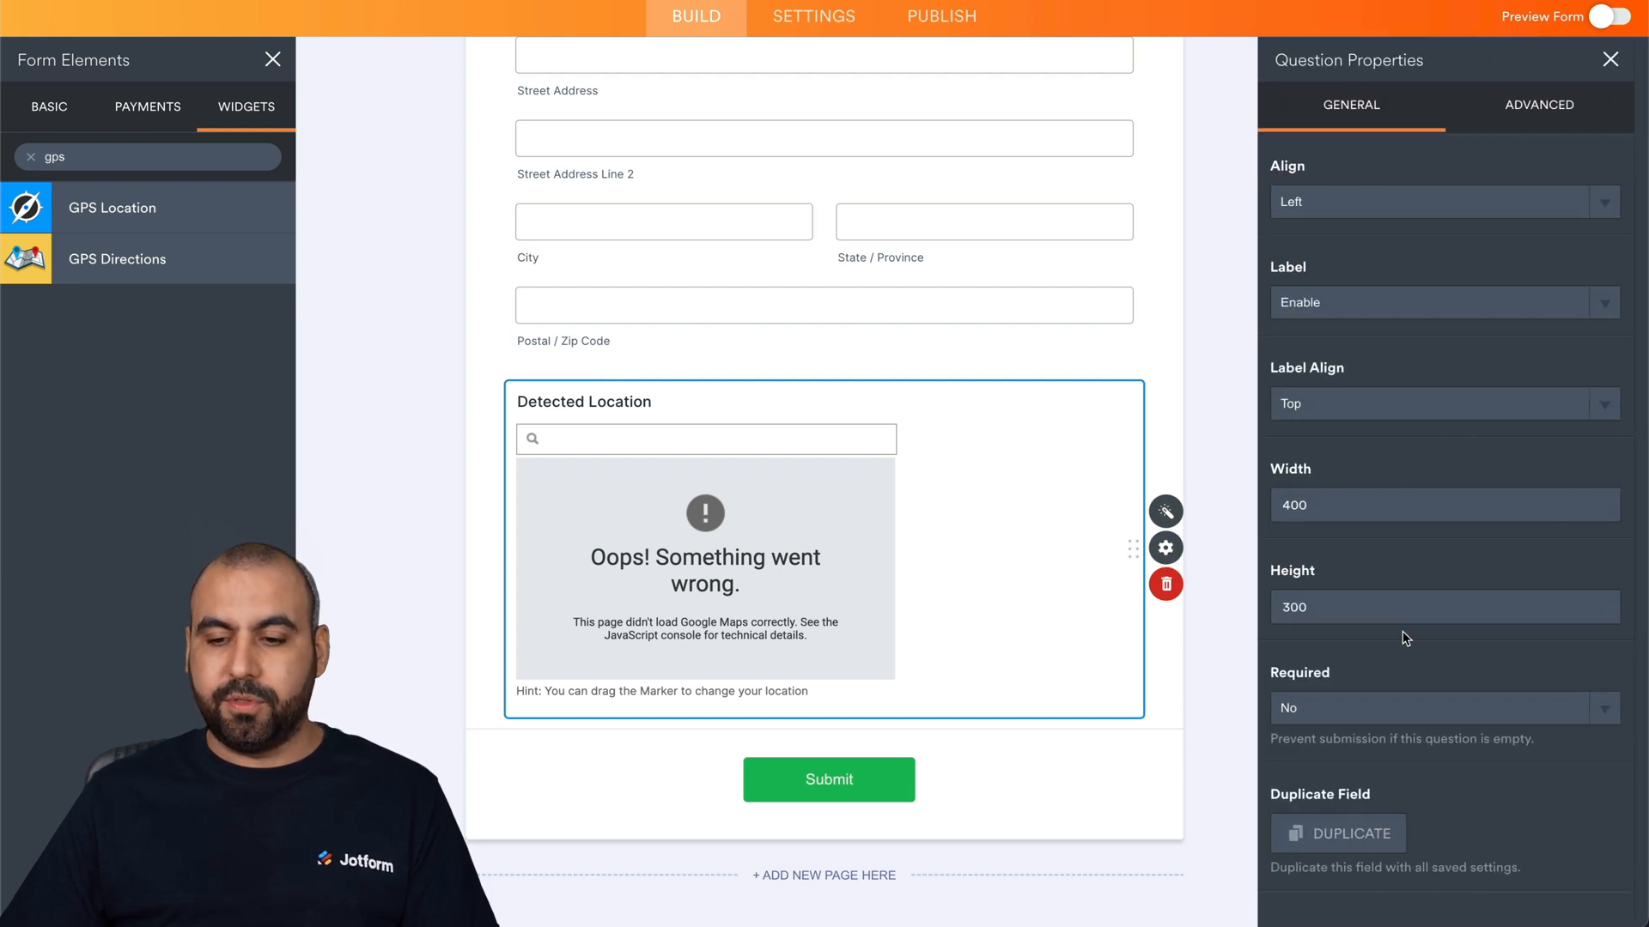
{"action": "left_click", "coordinate": [1539, 105]}
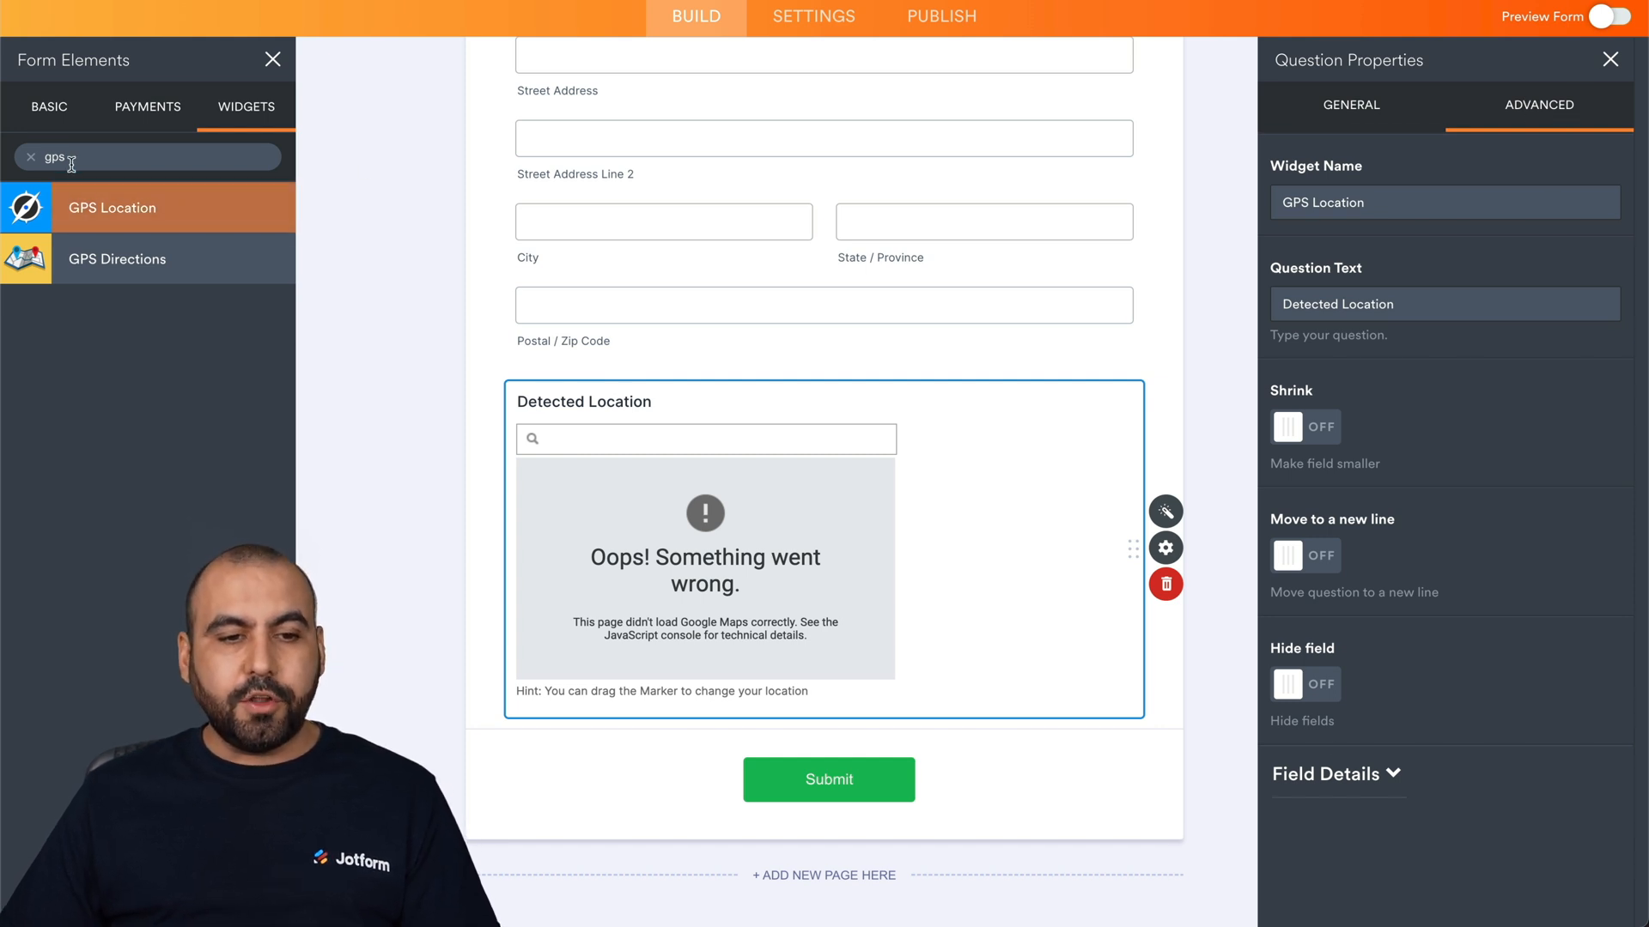
{"action": "type", "text": "locate"}
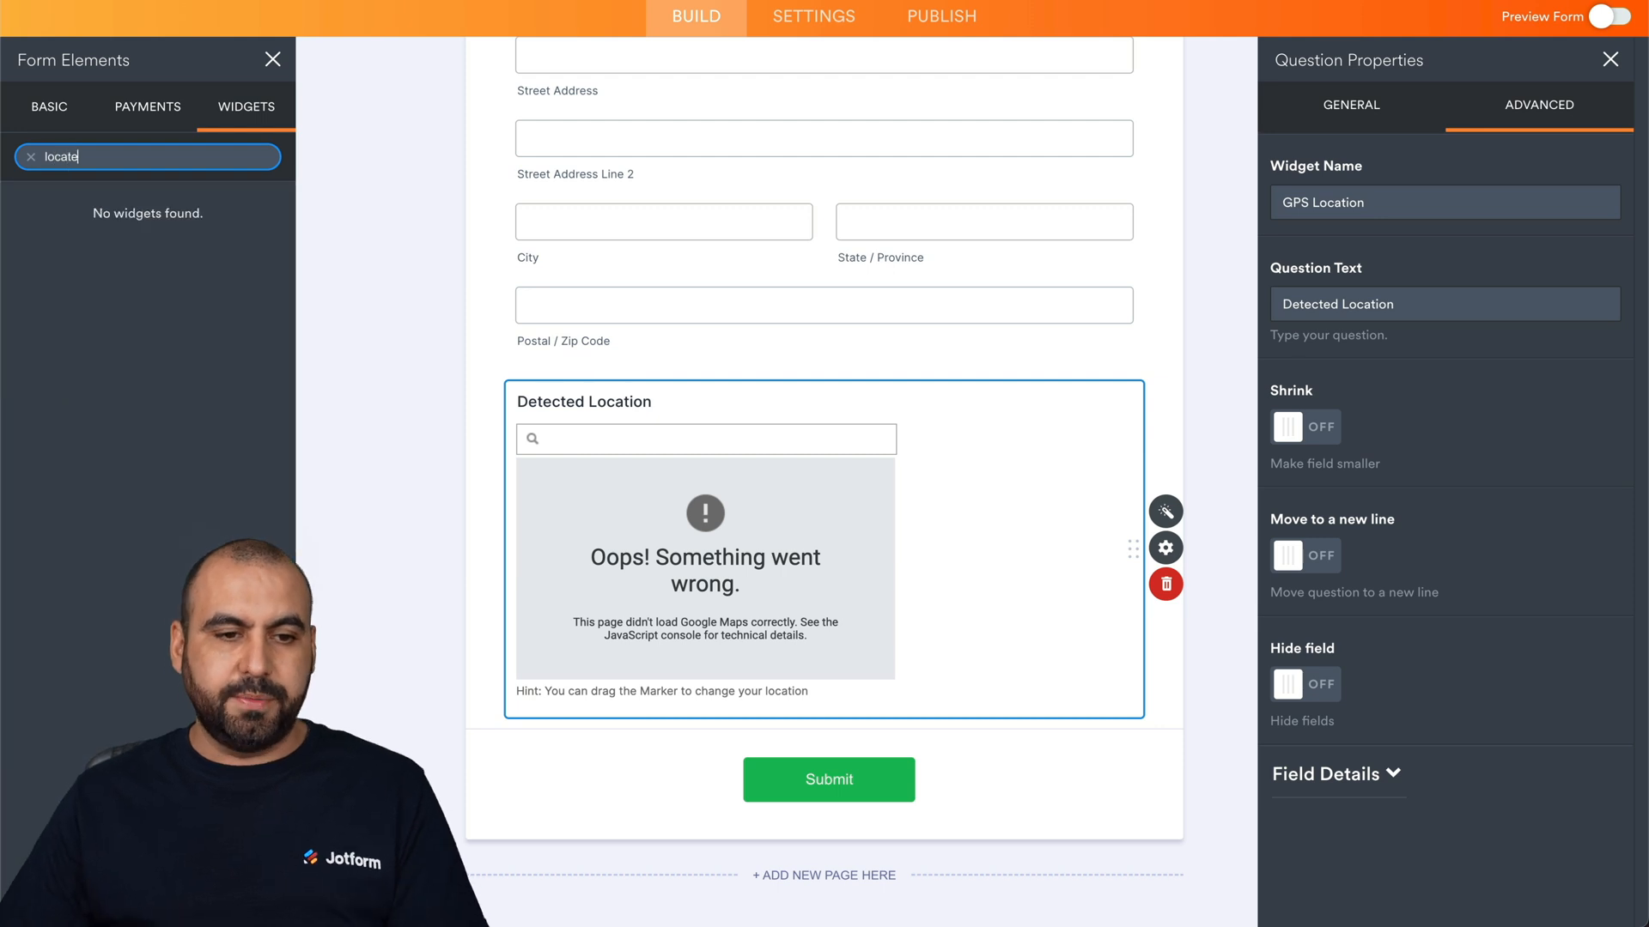
{"action": "key", "text": "Backspace"}
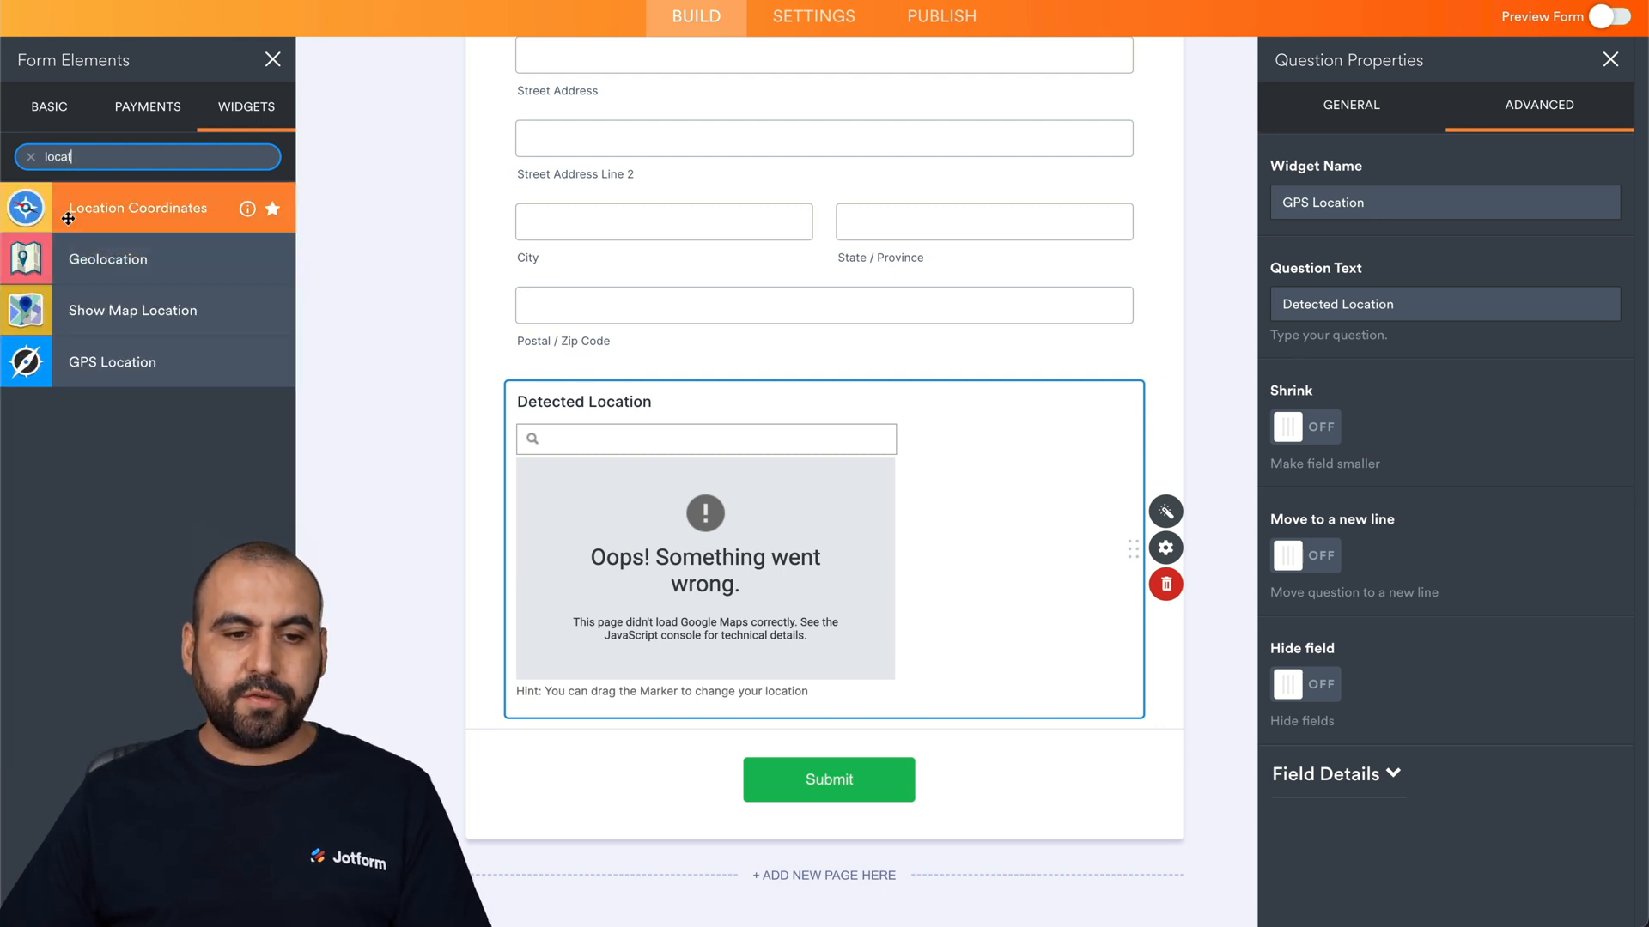
{"action": "mouse_move", "coordinate": [137, 259]}
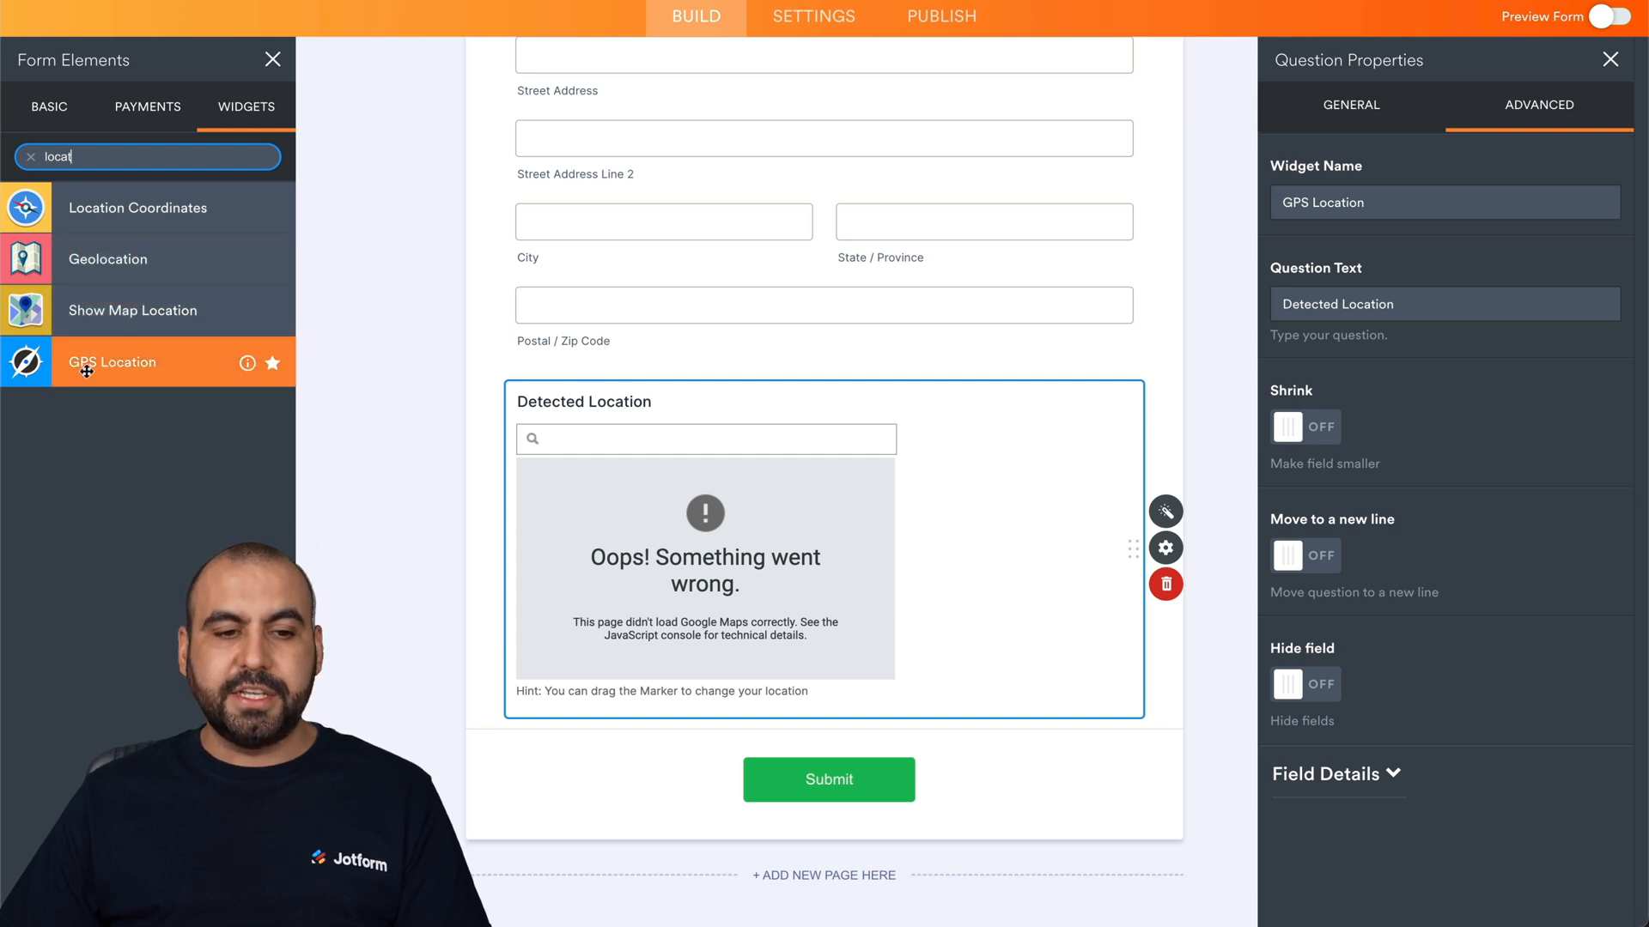
{"action": "mouse_move", "coordinate": [1202, 524]}
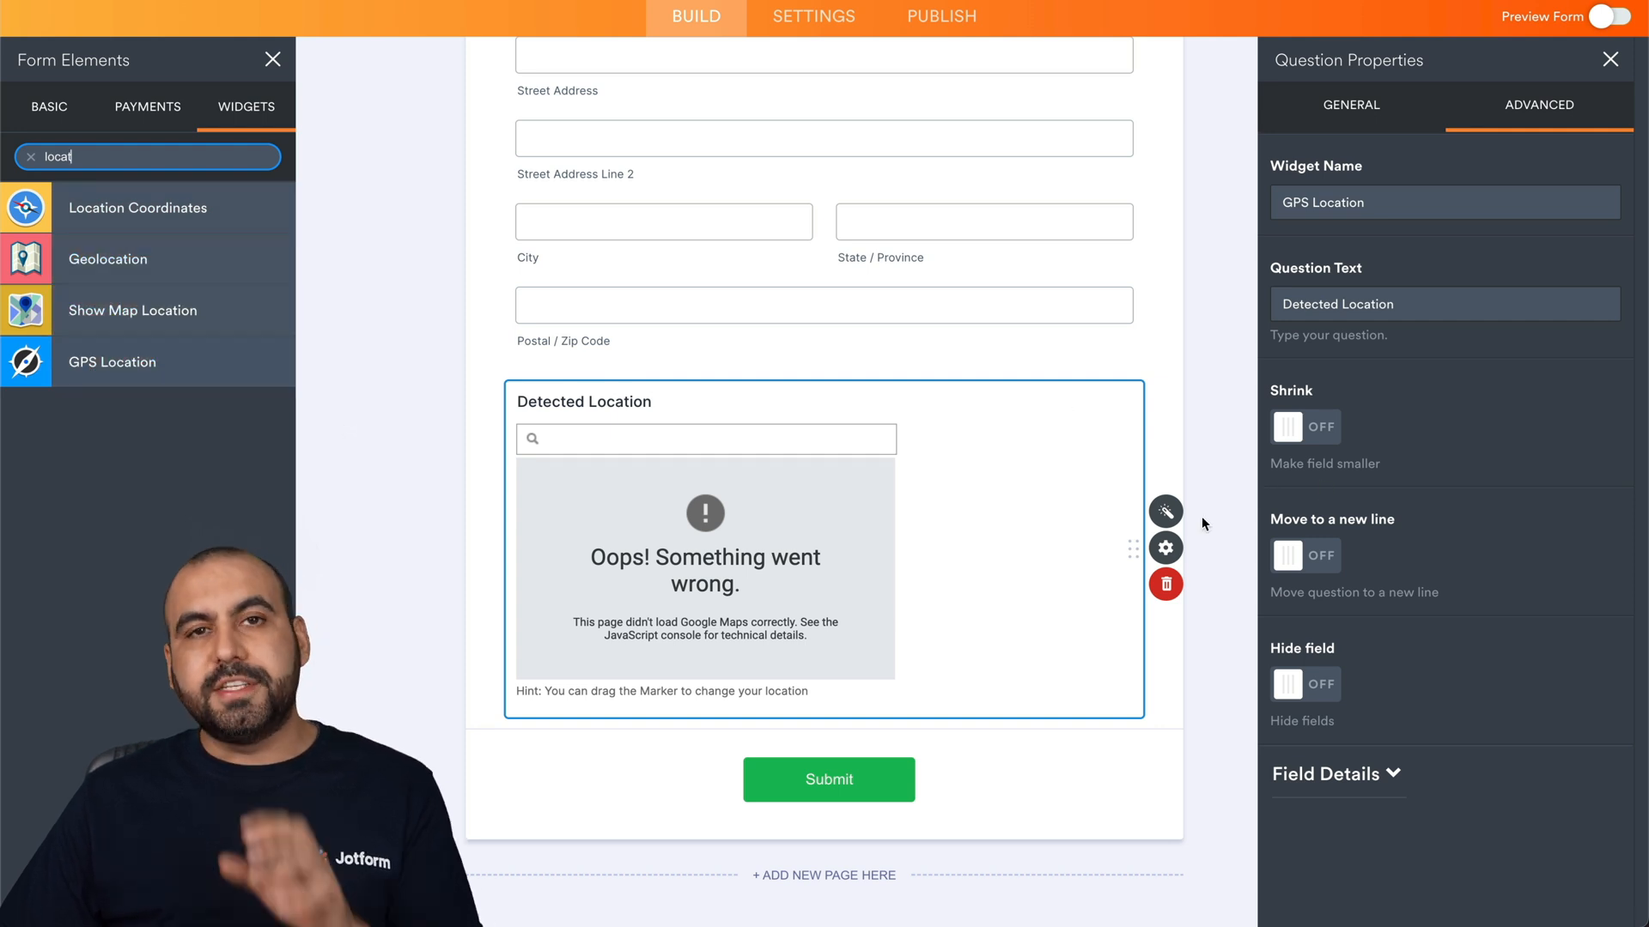
{"action": "mouse_move", "coordinate": [369, 239]}
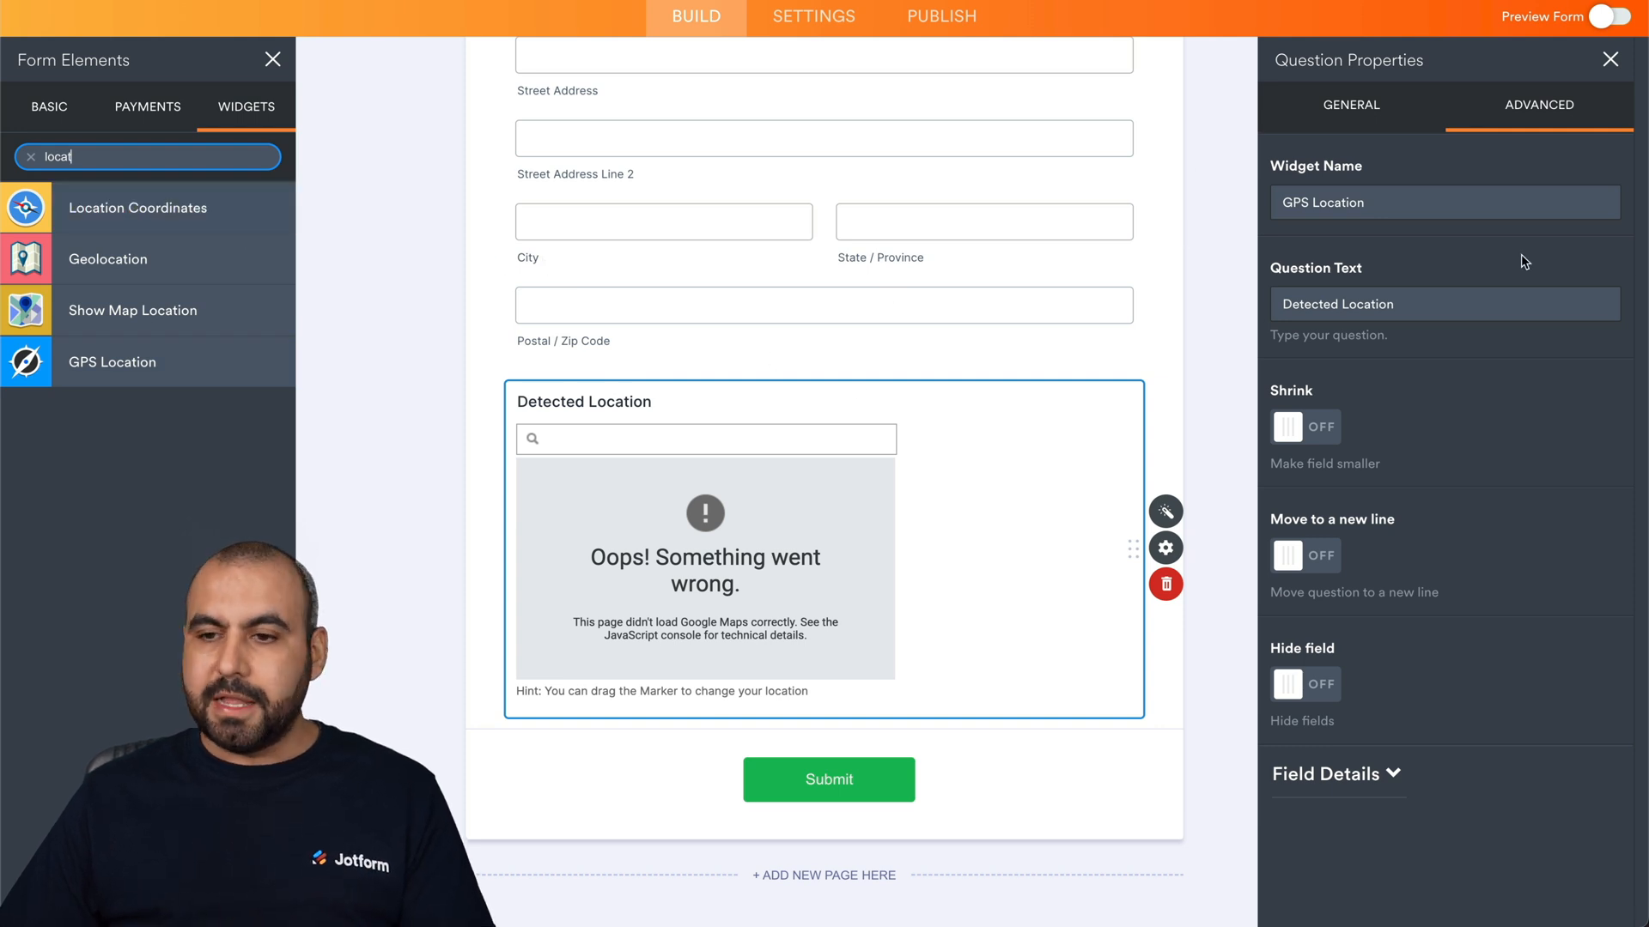
{"action": "mouse_move", "coordinate": [1393, 182]}
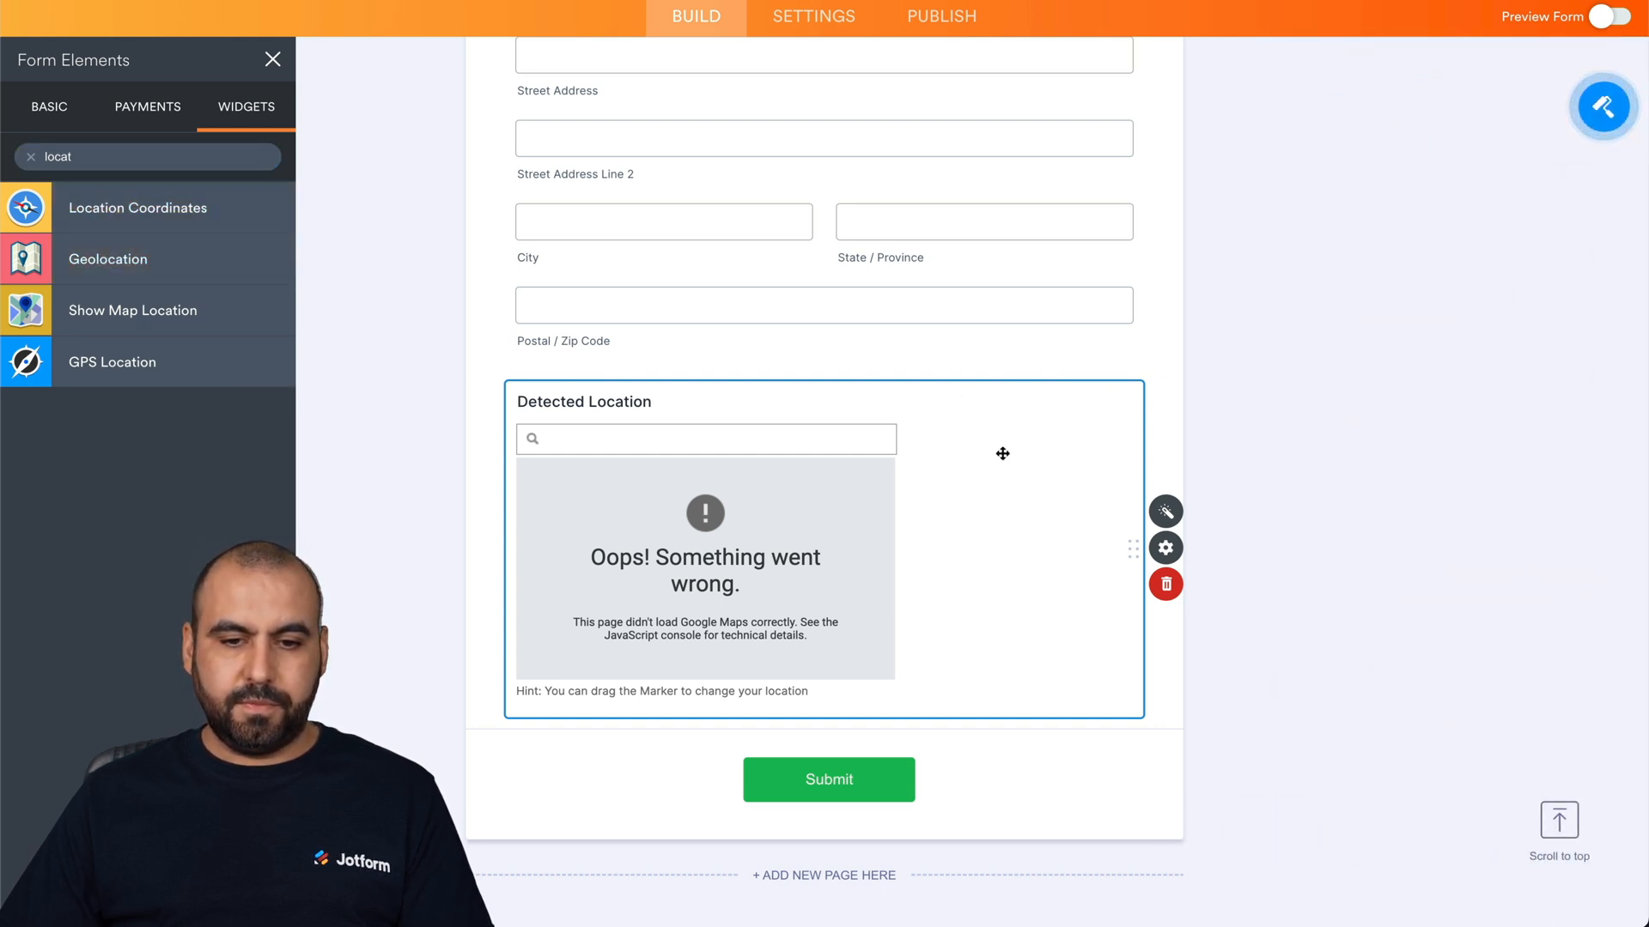
- Add the Geolocation widget and review its settings down to the empty Google Maps API Key field
{"action": "left_click", "coordinate": [1164, 584]}
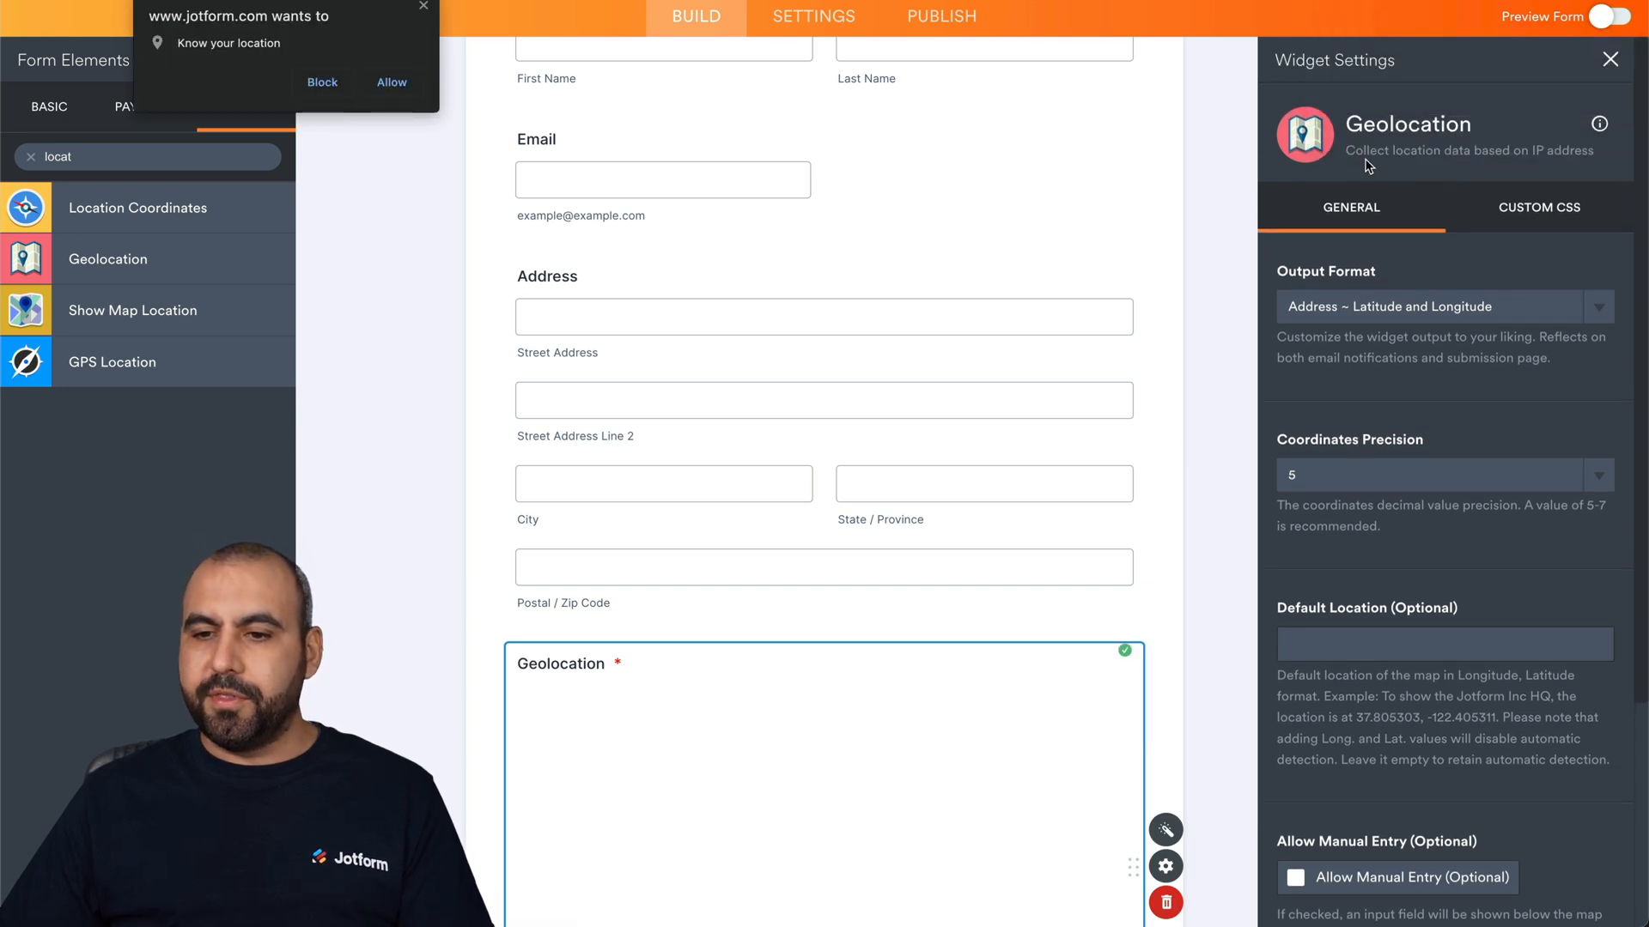
{"action": "mouse_move", "coordinate": [1512, 165]}
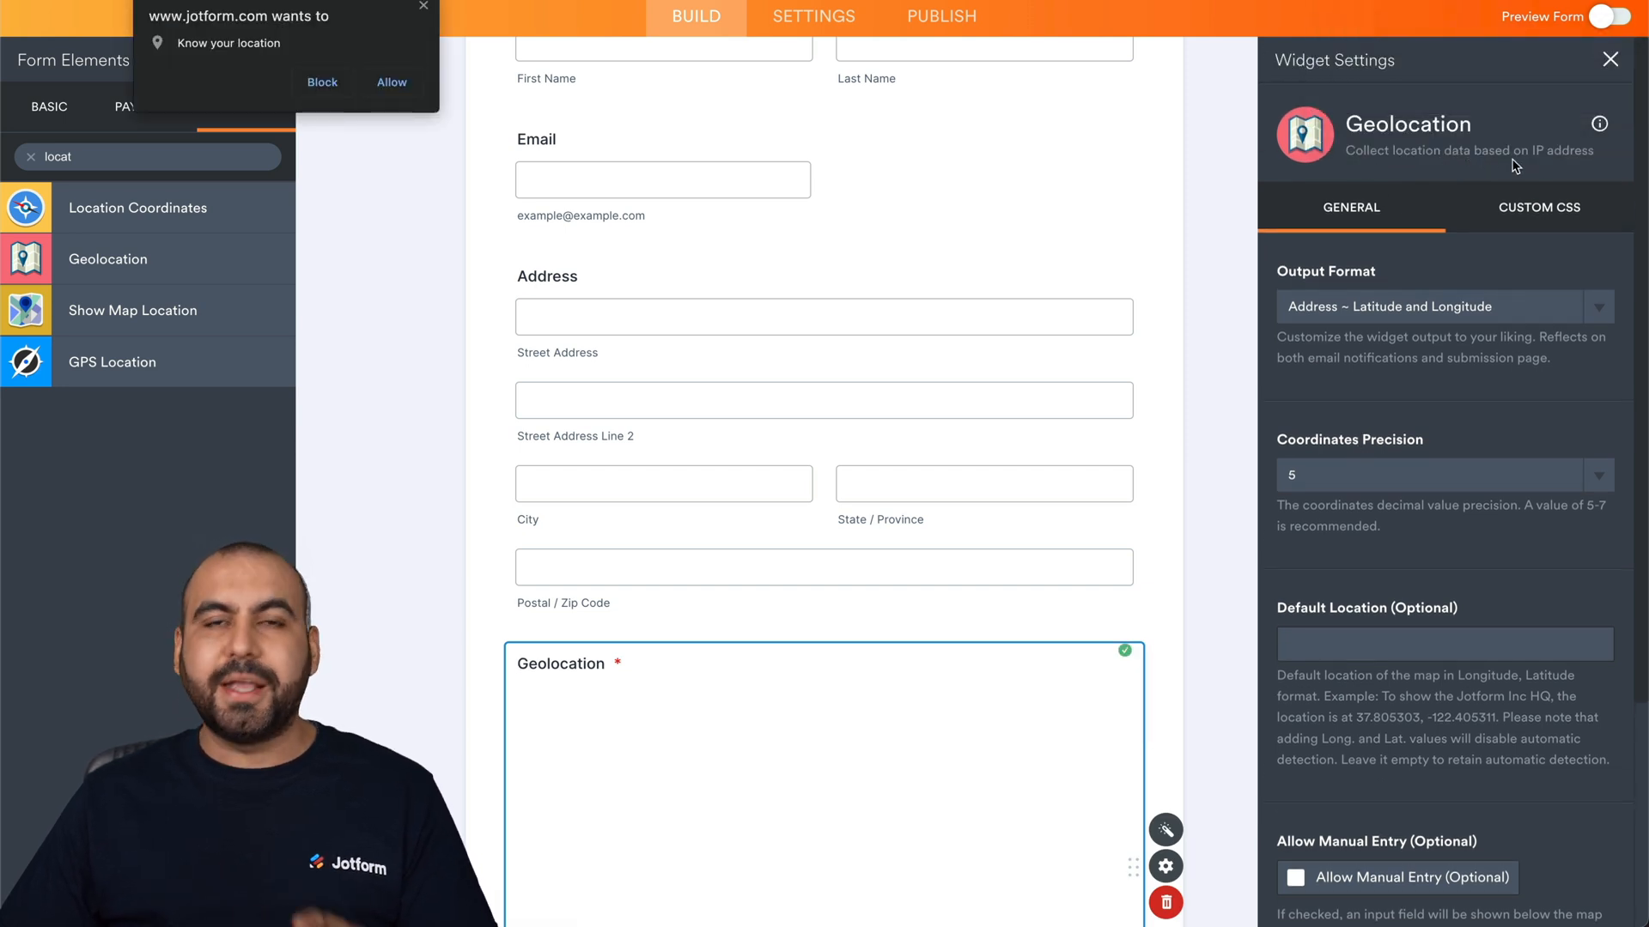
{"action": "scroll", "scroll_direction": "down", "scroll_amount": 3}
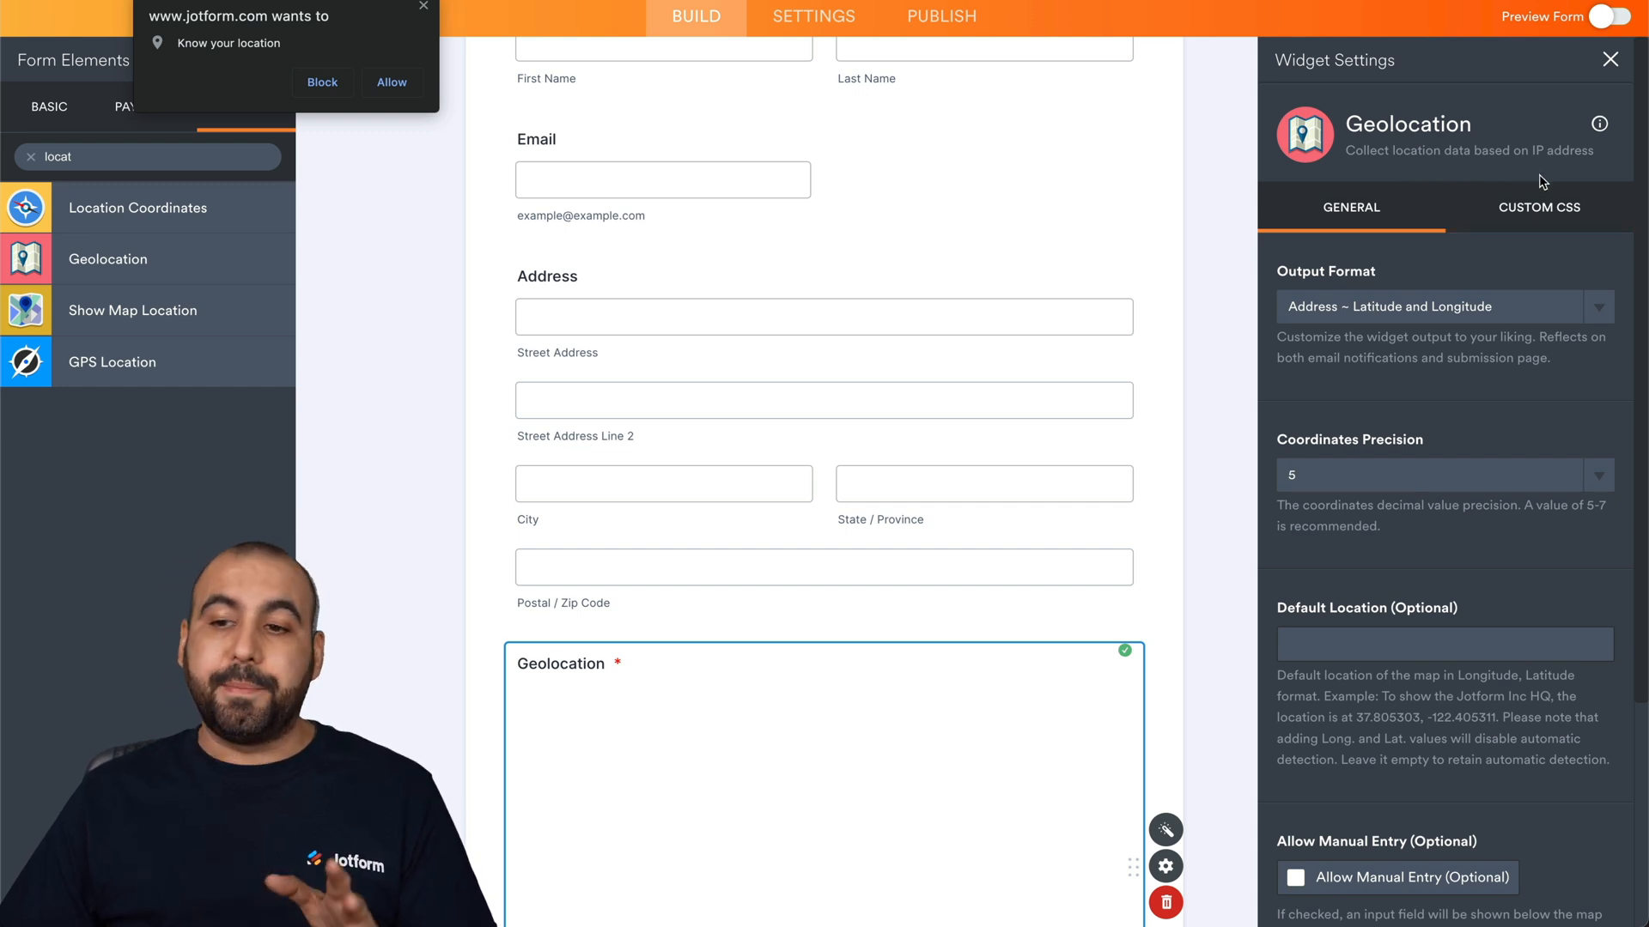
{"action": "scroll", "scroll_direction": "down", "scroll_amount": 3}
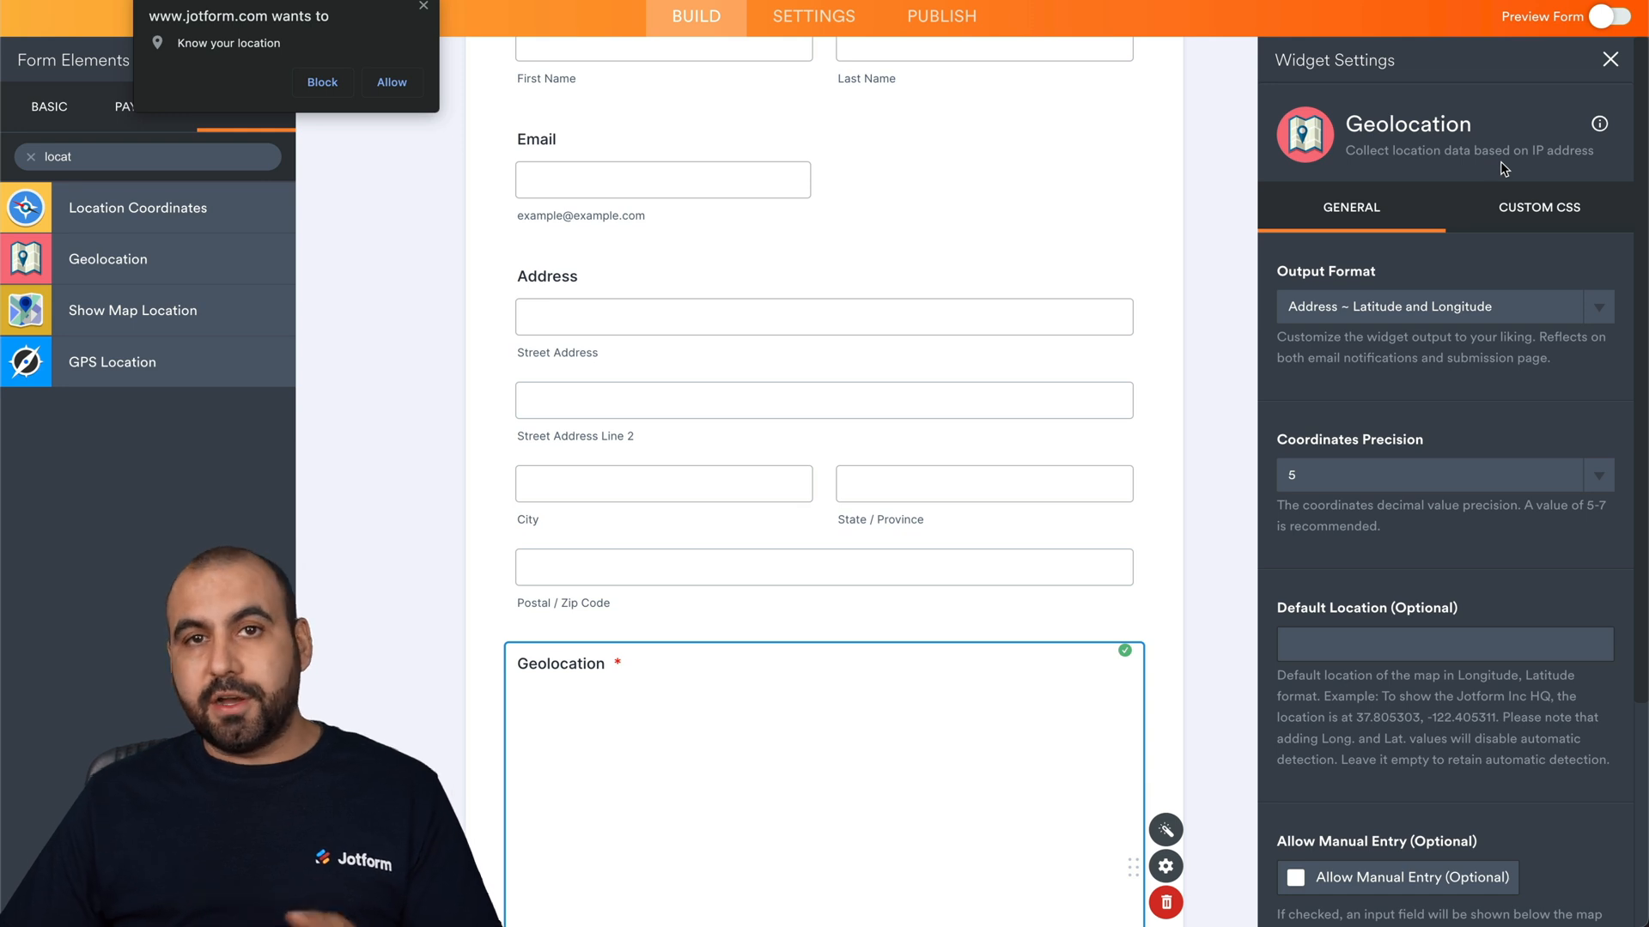
{"action": "scroll", "scroll_direction": "down", "scroll_amount": 3}
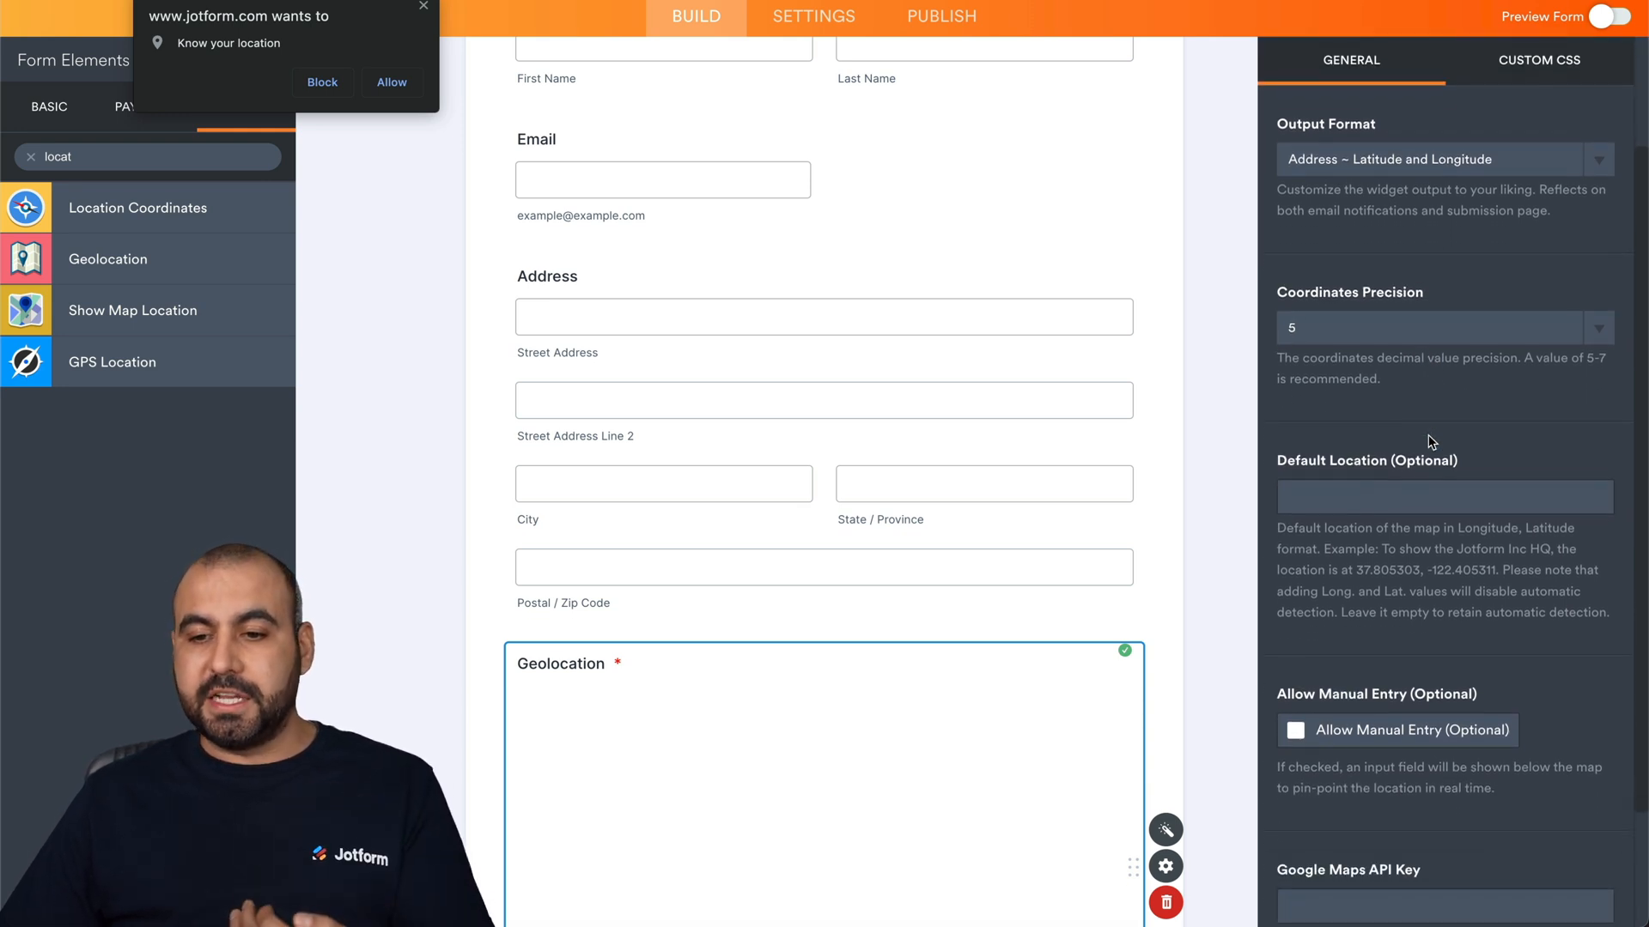
{"action": "scroll", "scroll_direction": "down", "scroll_amount": 3}
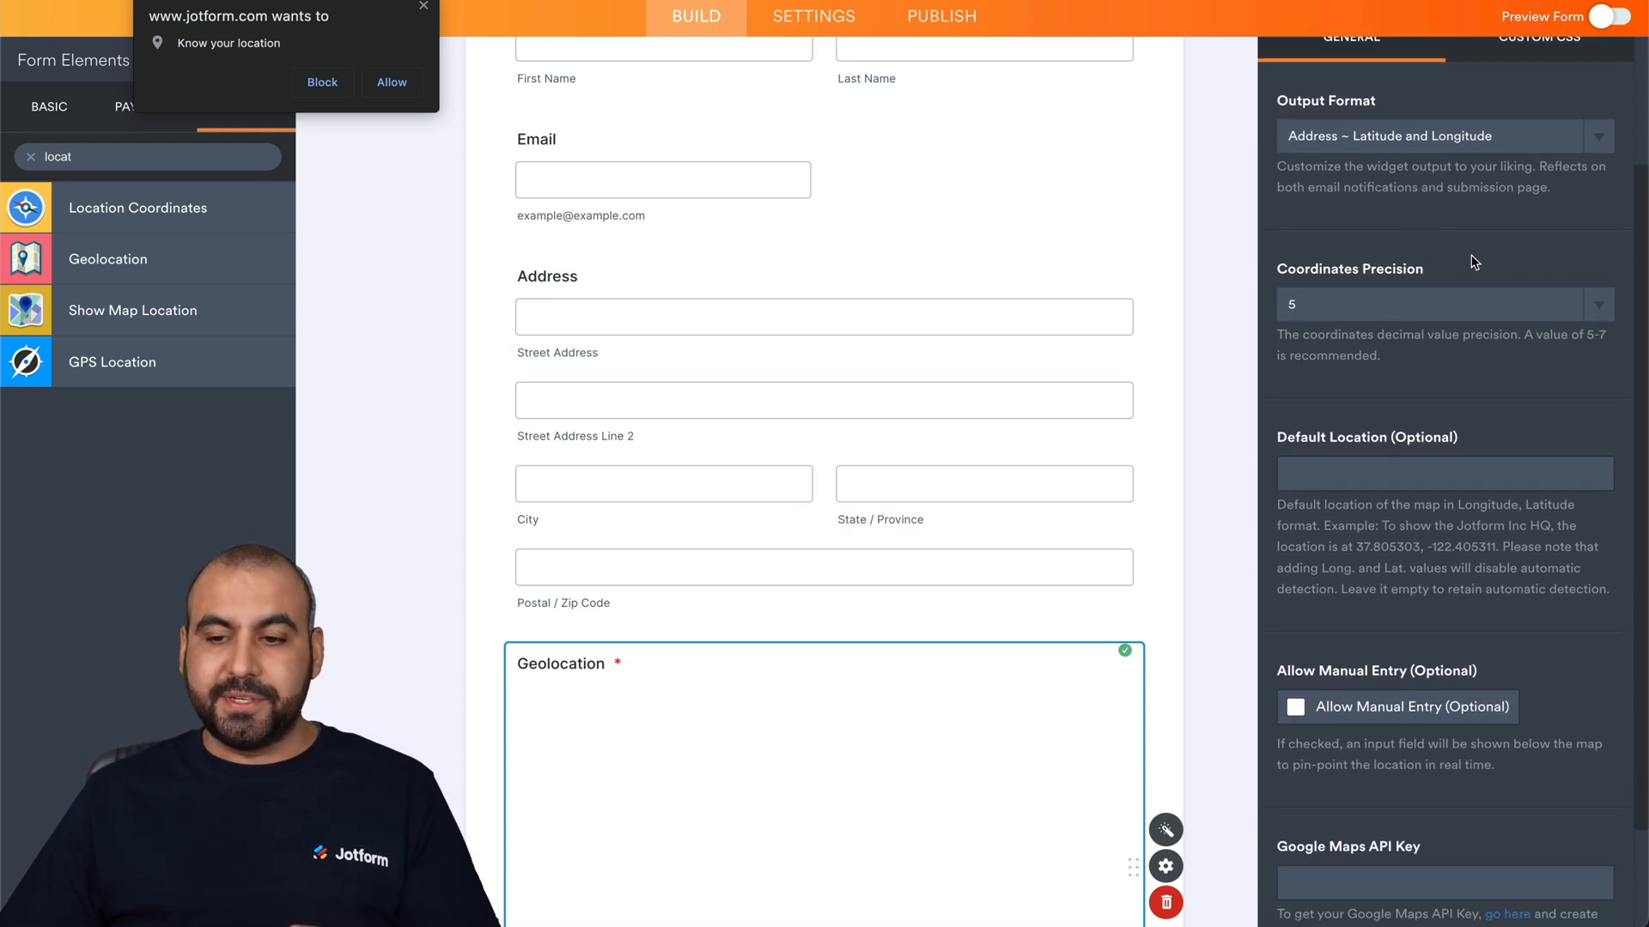
{"action": "scroll", "scroll_direction": "down", "scroll_amount": 3}
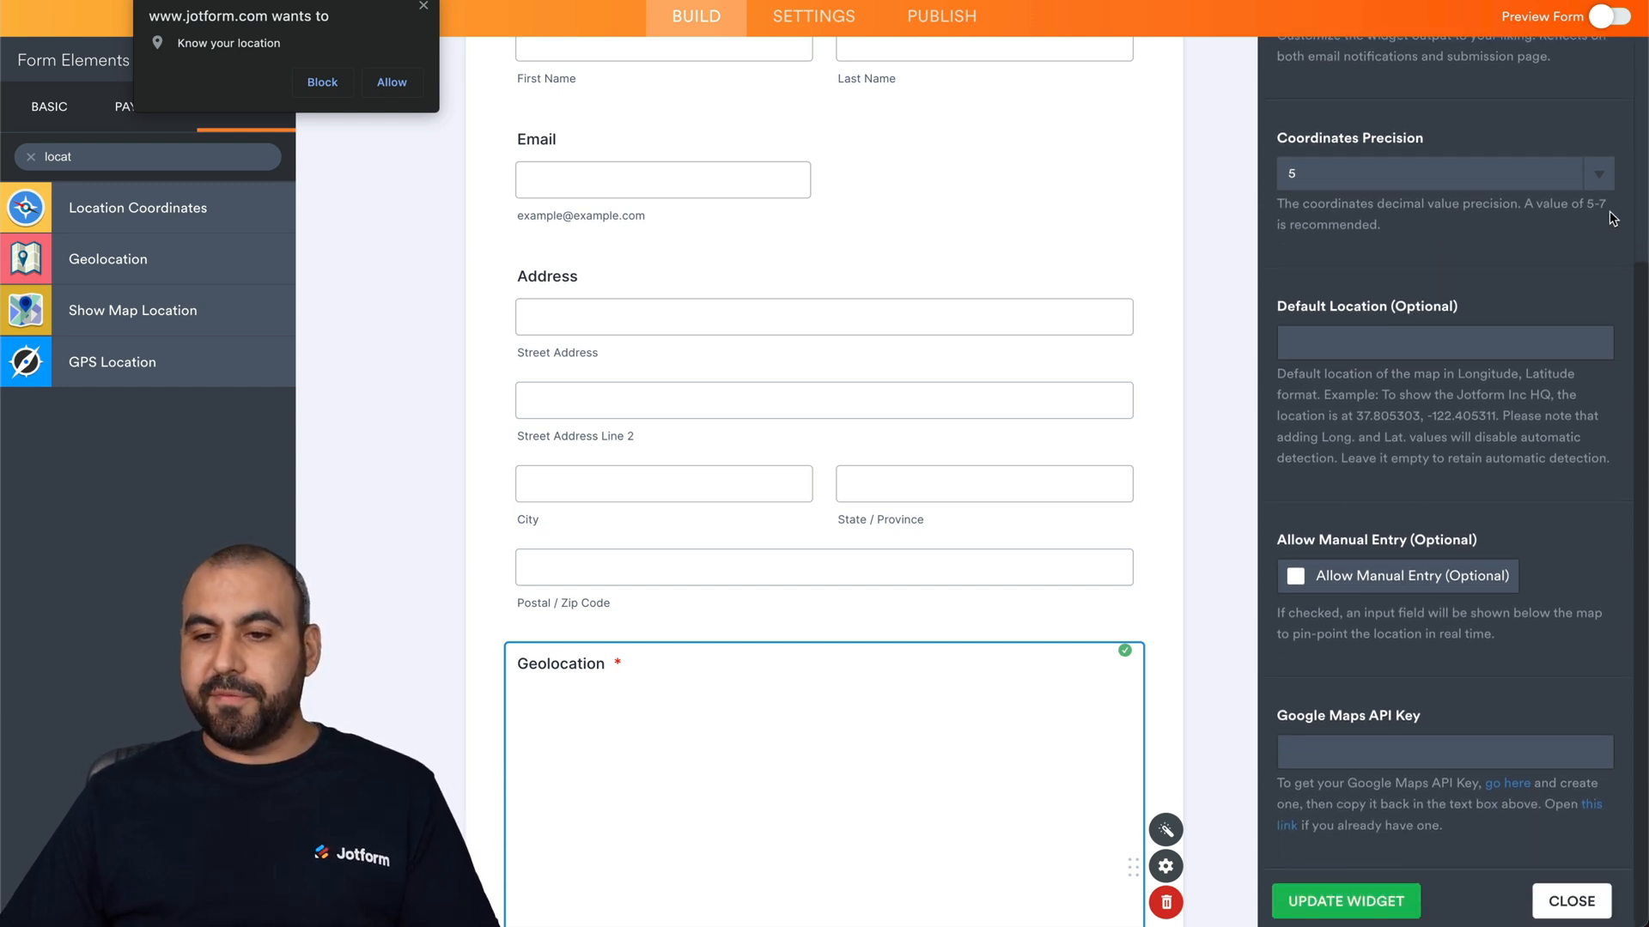
{"action": "mouse_move", "coordinate": [1497, 366]}
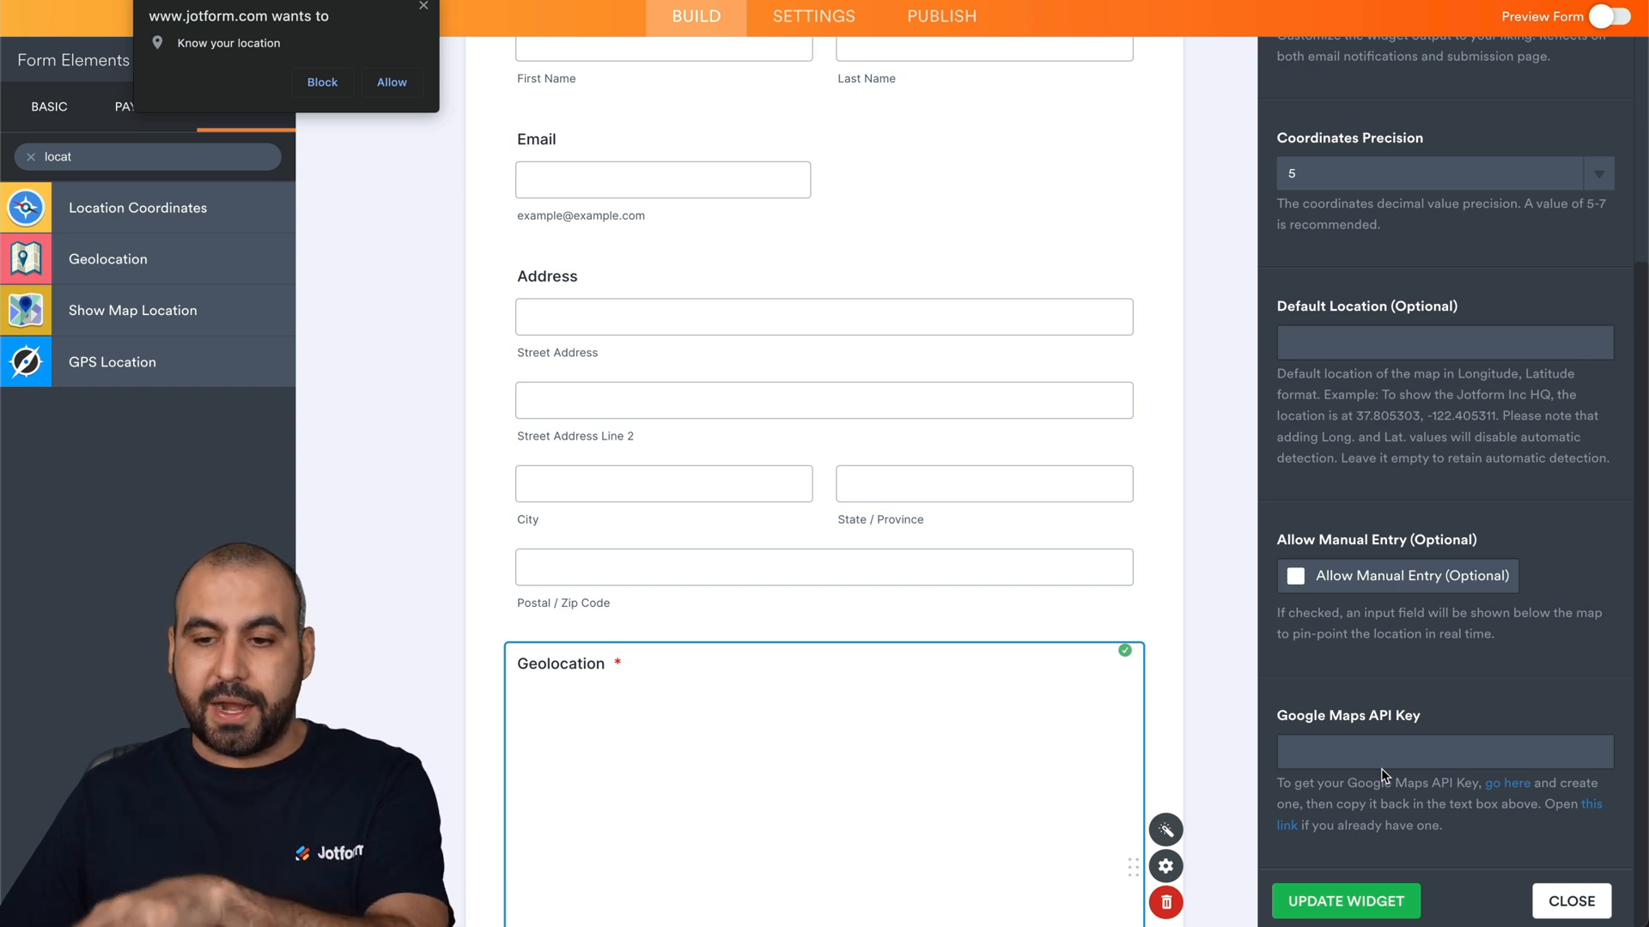
{"action": "scroll", "scroll_direction": "down", "scroll_amount": 3}
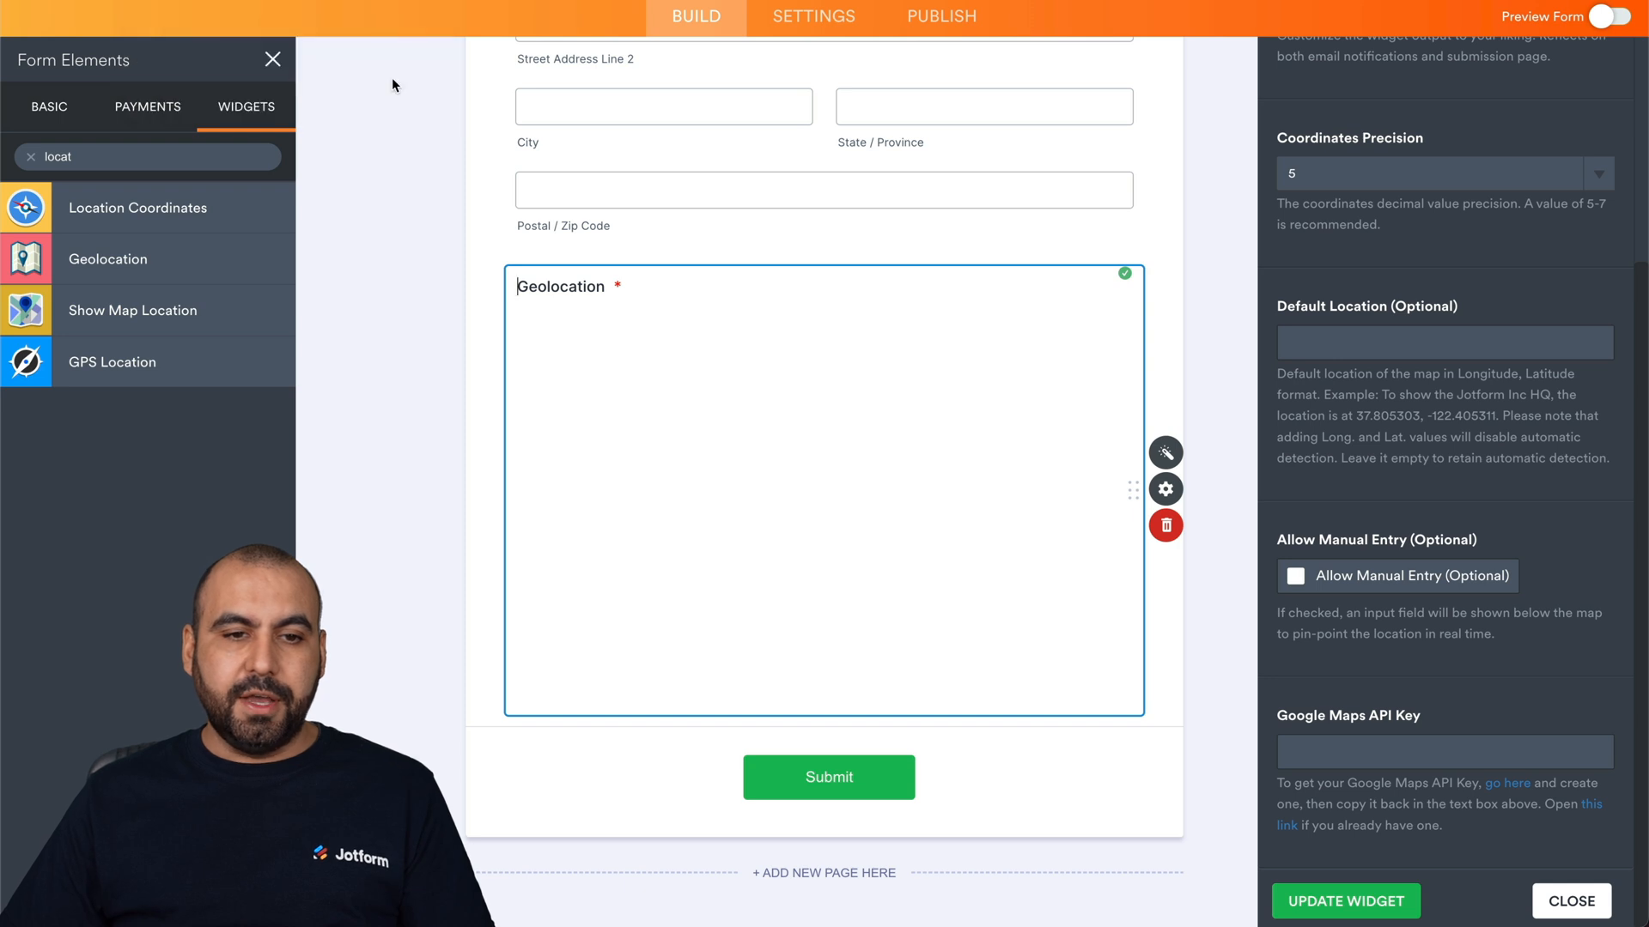
{"action": "mouse_move", "coordinate": [556, 411]}
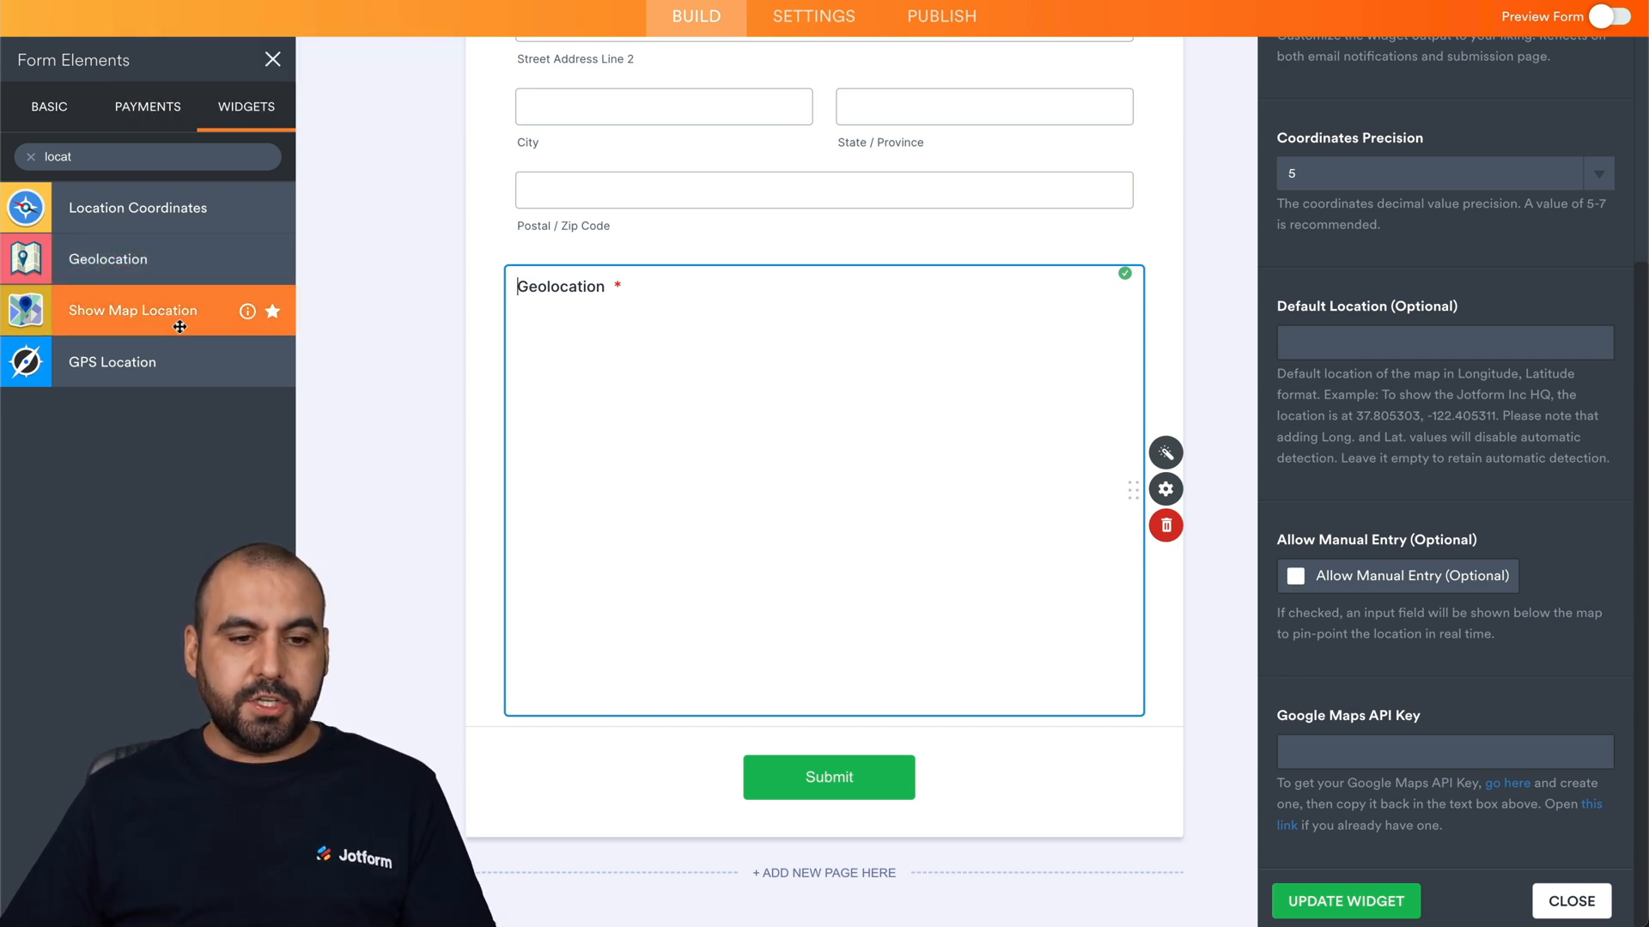
- Drop a Show Map Location widget under the Geolocation field and review its Widget Settings
{"action": "left_click_drag", "start_coordinate": [179, 309], "coordinate": [702, 756]}
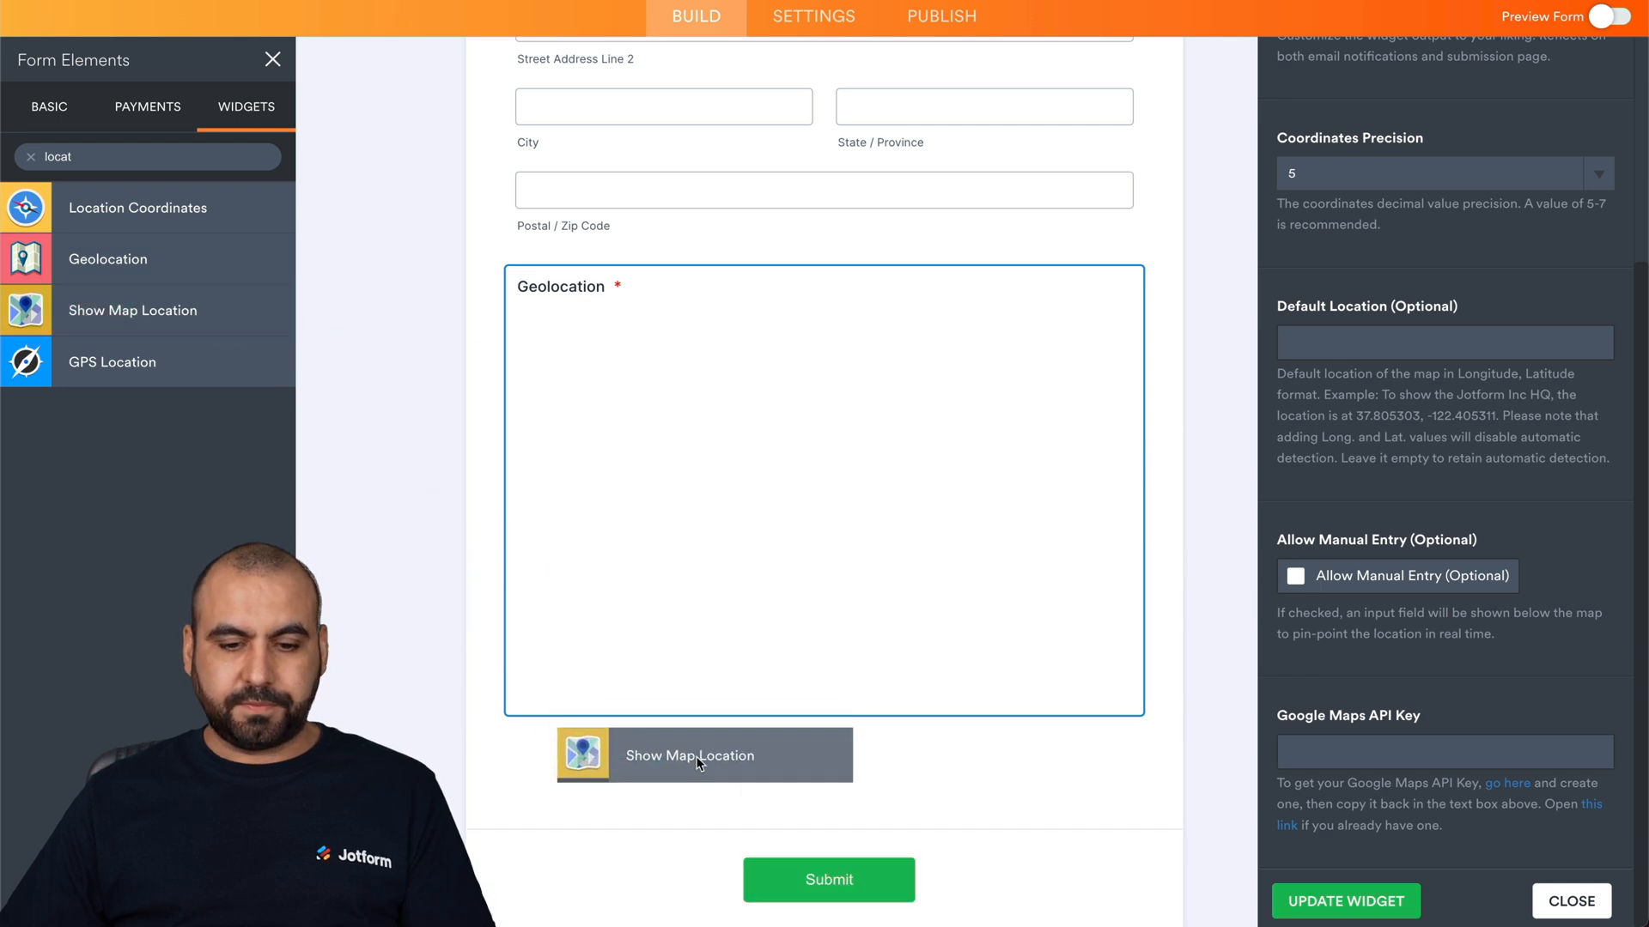
{"action": "left_click", "coordinate": [688, 755]}
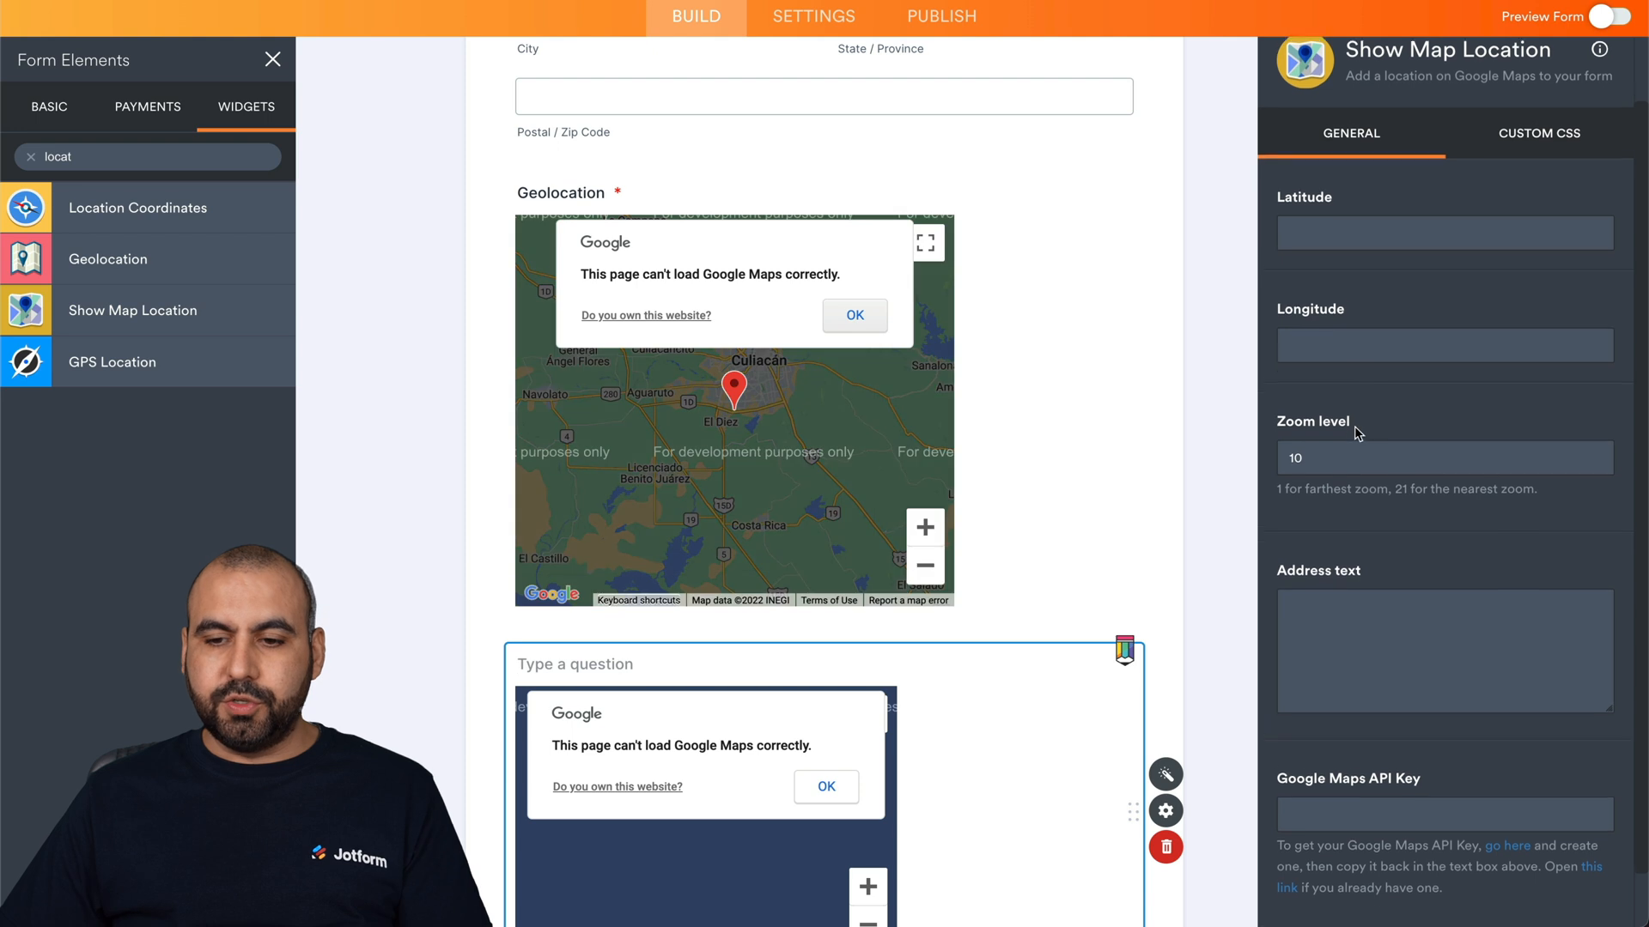
{"action": "scroll", "scroll_direction": "down", "scroll_amount": 3}
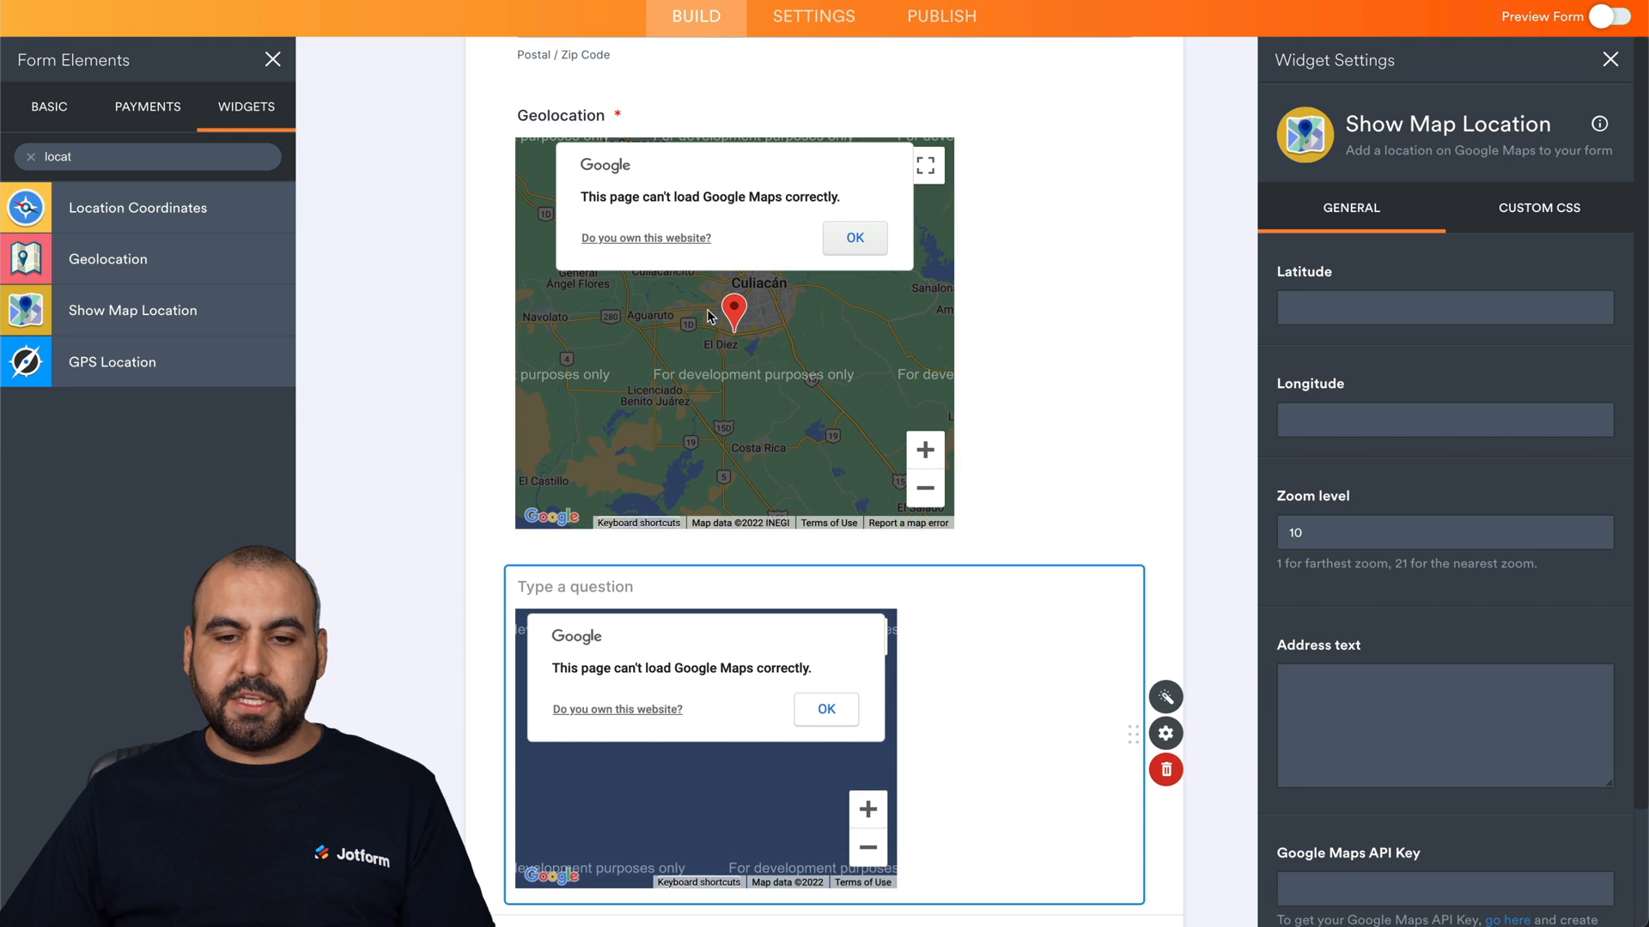
{"action": "mouse_move", "coordinate": [1207, 652]}
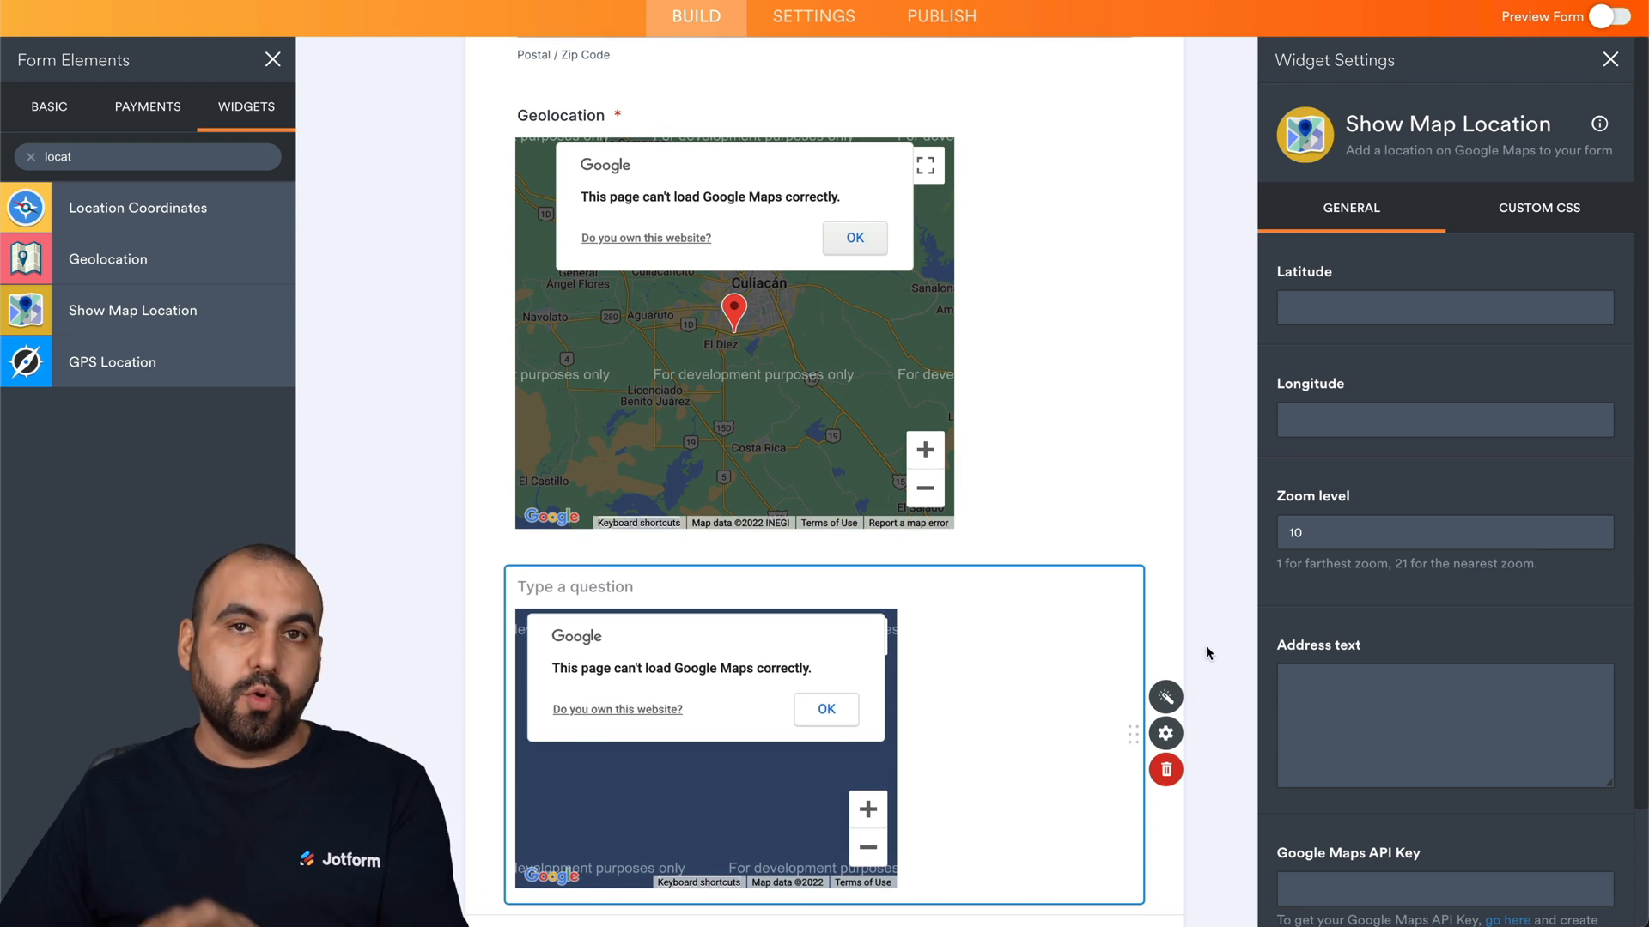